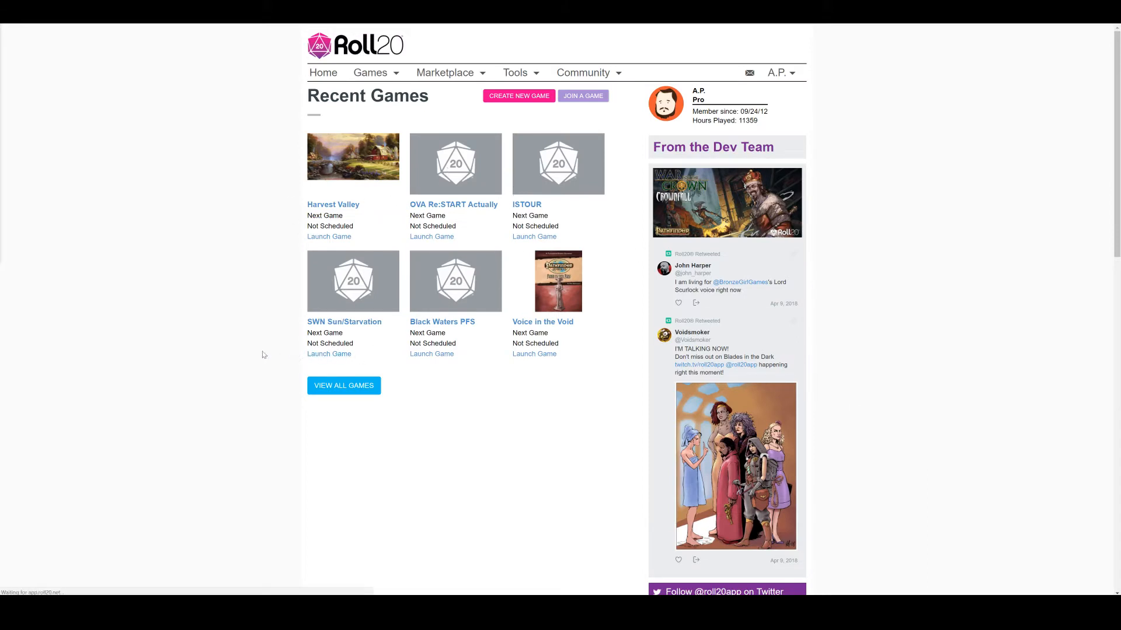
pyautogui.moveTo(329, 353)
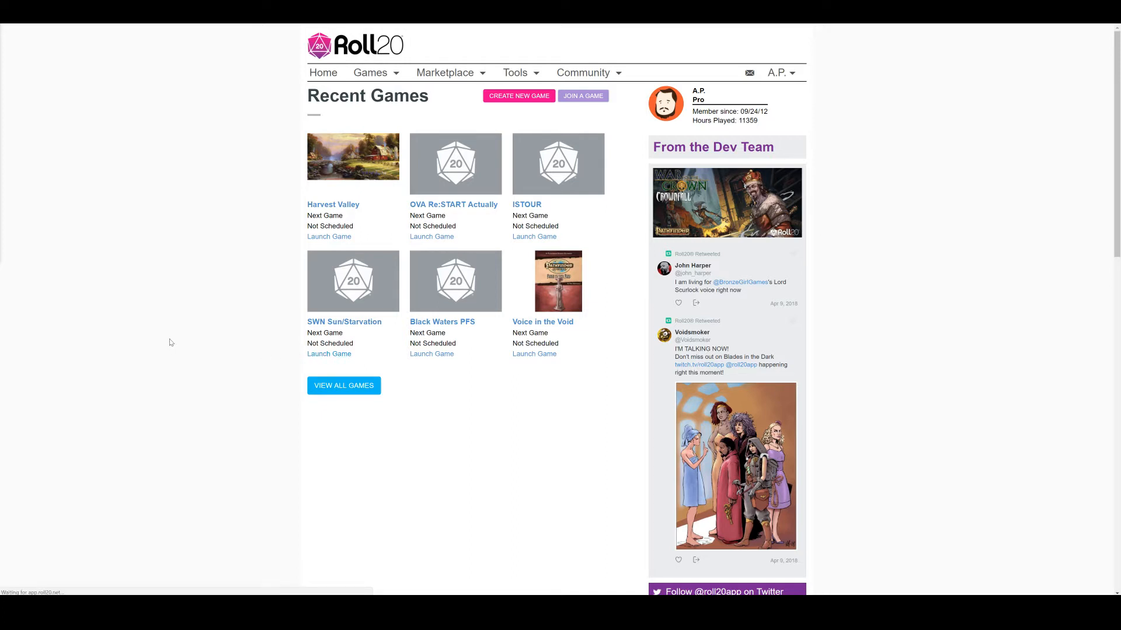
pyautogui.moveTo(177, 347)
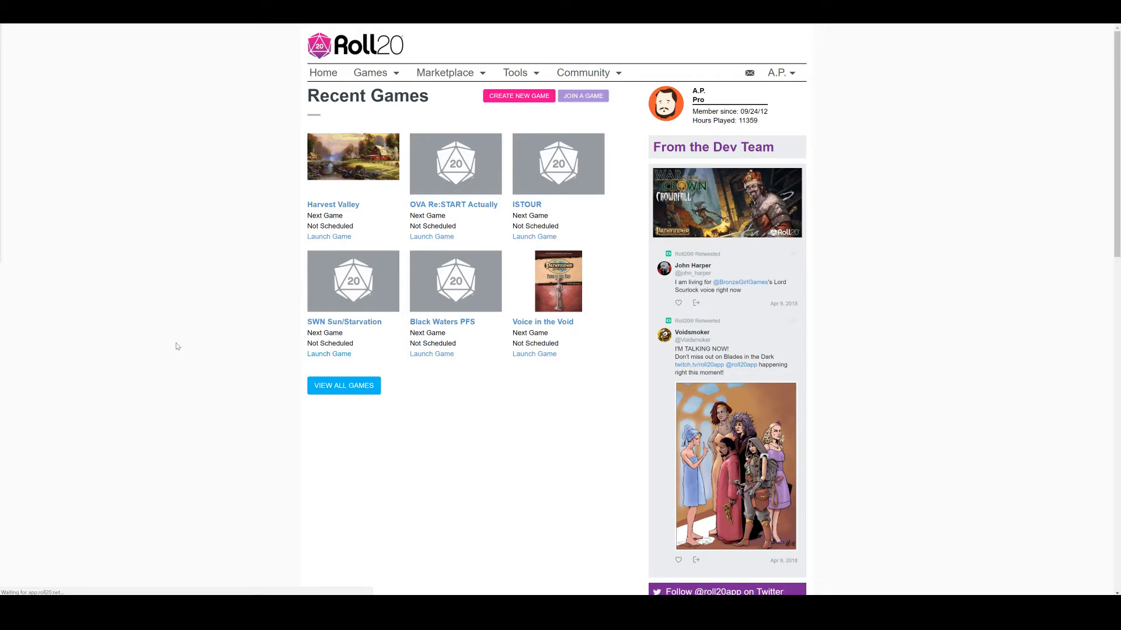
# Launch the SWN Sun/Starvation game from Roll20's Recent Games page.
pyautogui.click(329, 237)
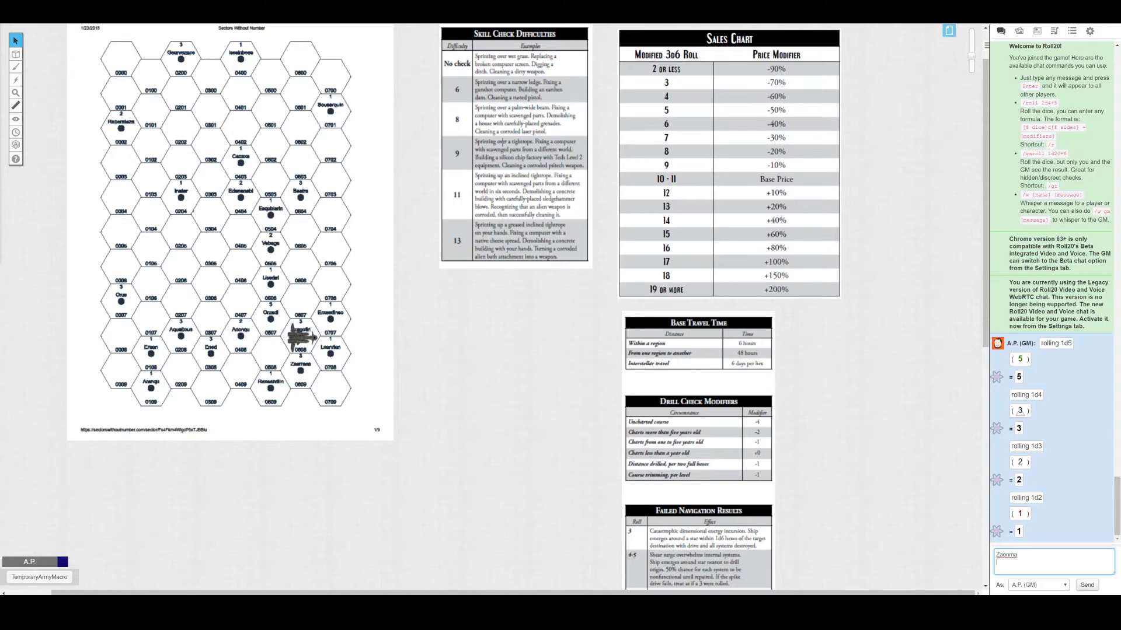
# Add 'unlimited' to the faction turn order in the game chat.
pyautogui.write('u')
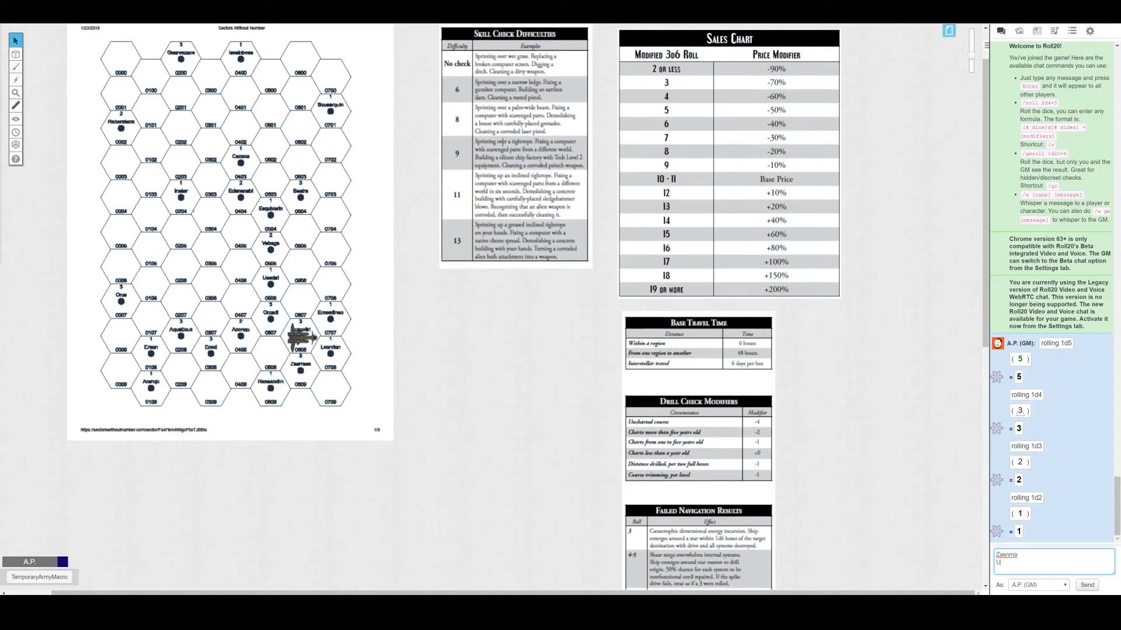
pyautogui.write('nlimited')
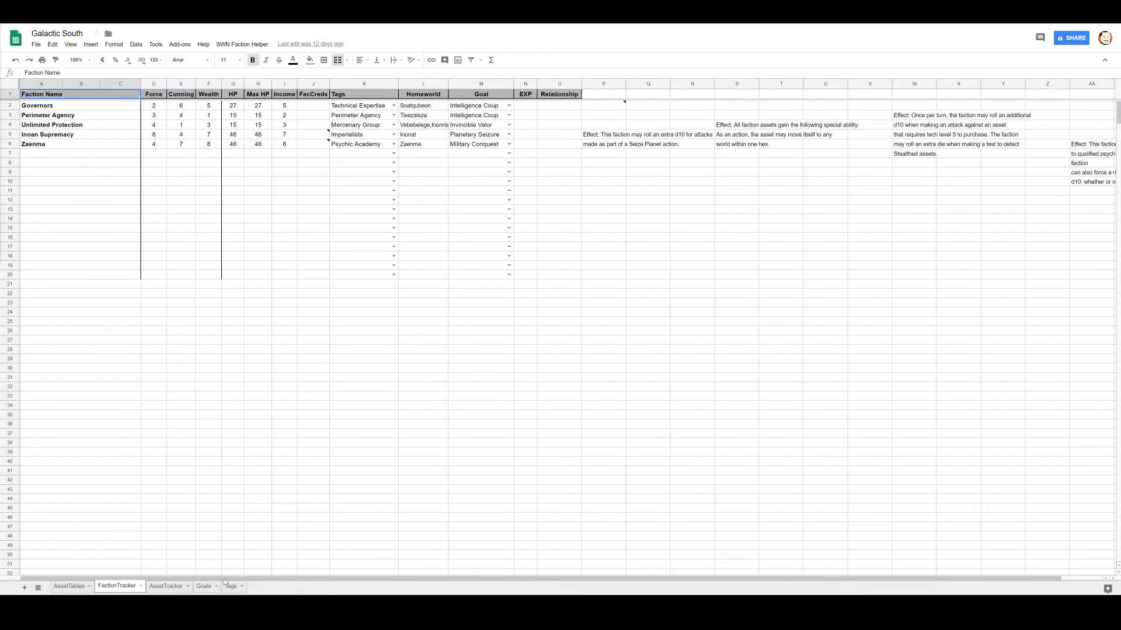
pyautogui.click(203, 586)
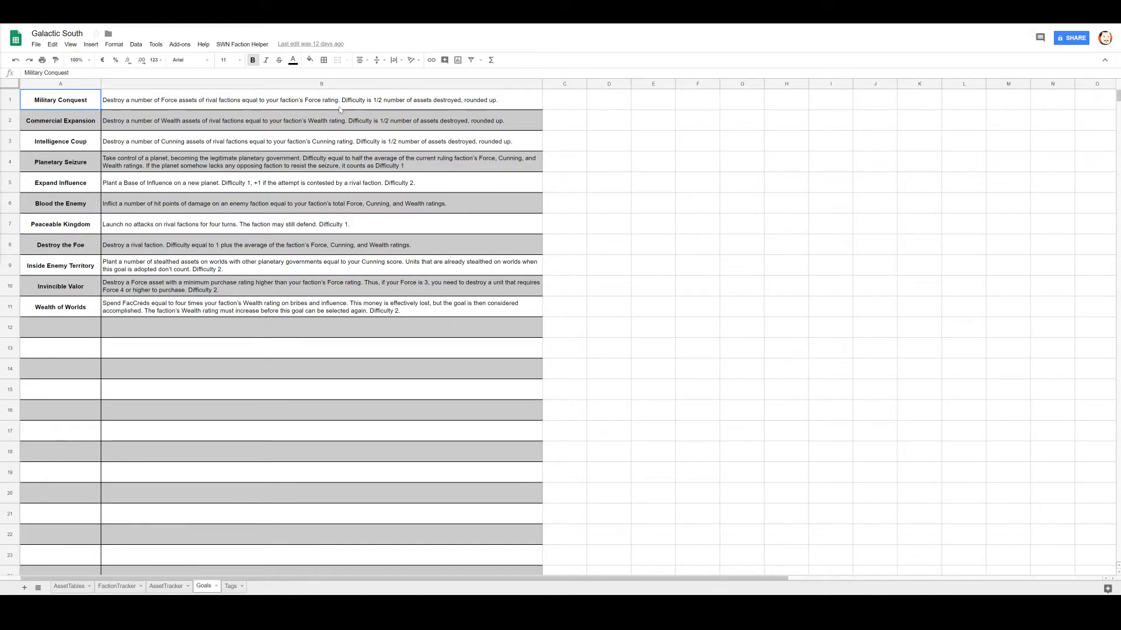
pyautogui.moveTo(252, 549)
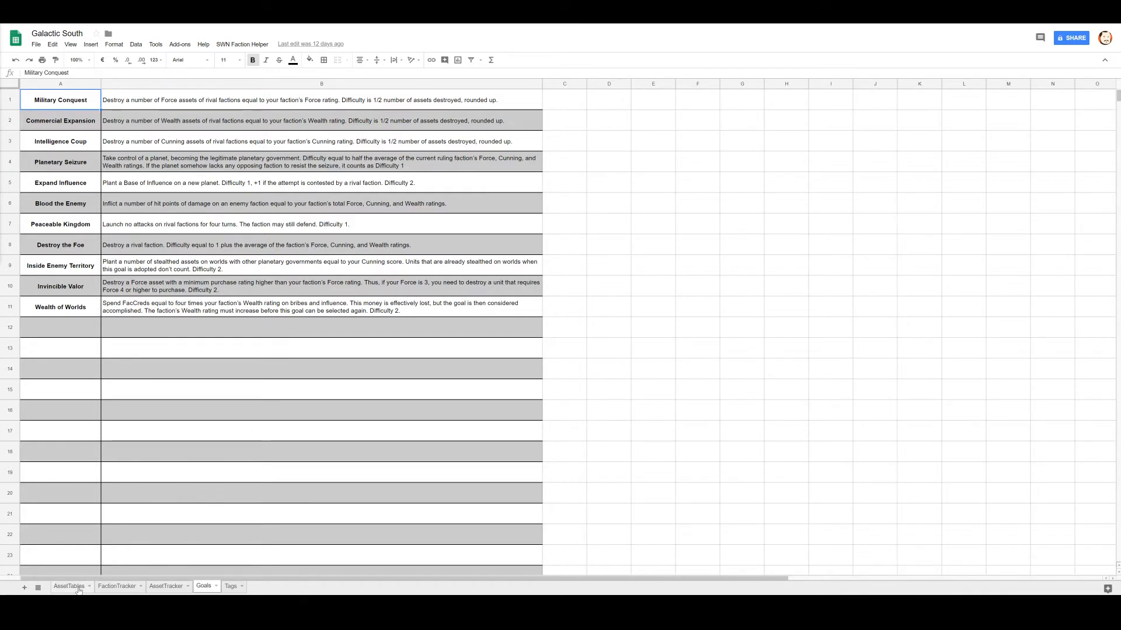
pyautogui.click(117, 586)
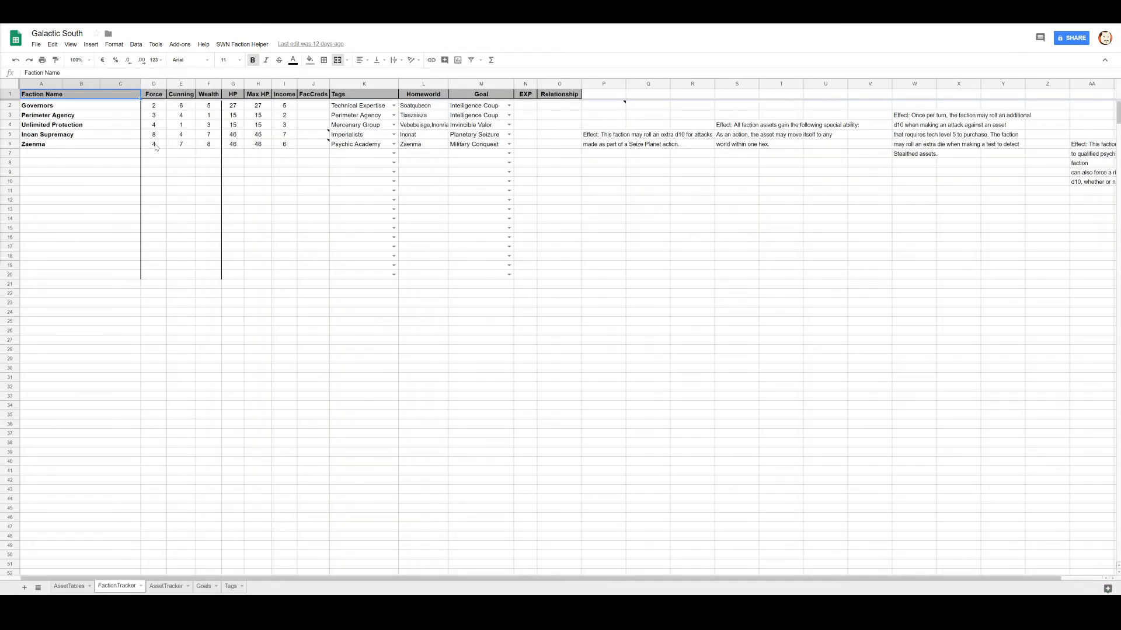
pyautogui.click(153, 144)
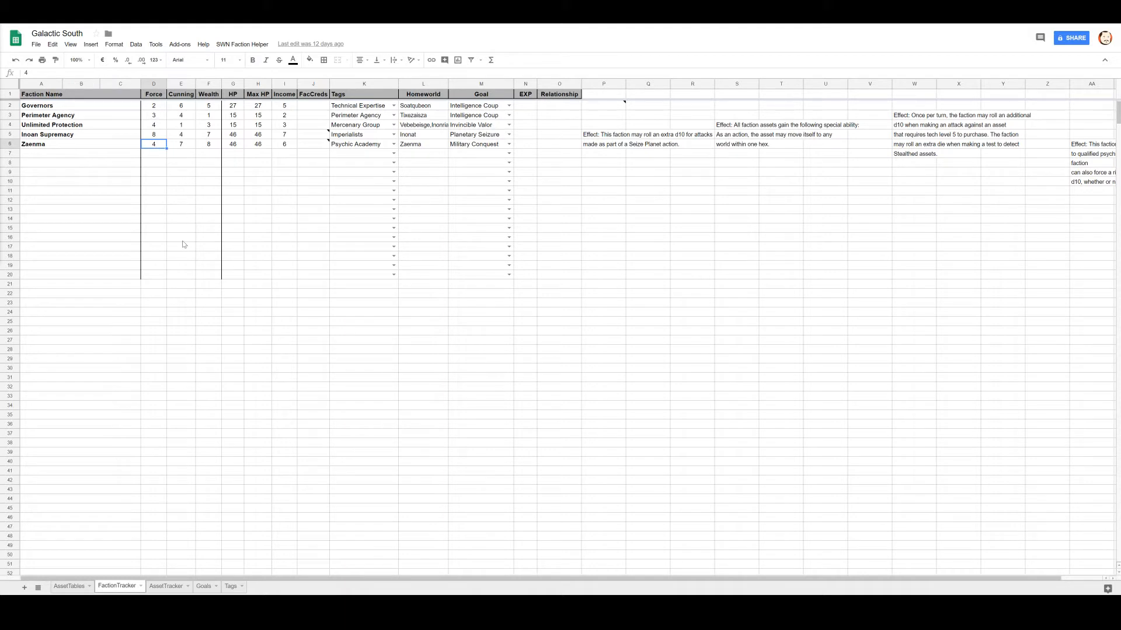
pyautogui.moveTo(439, 222)
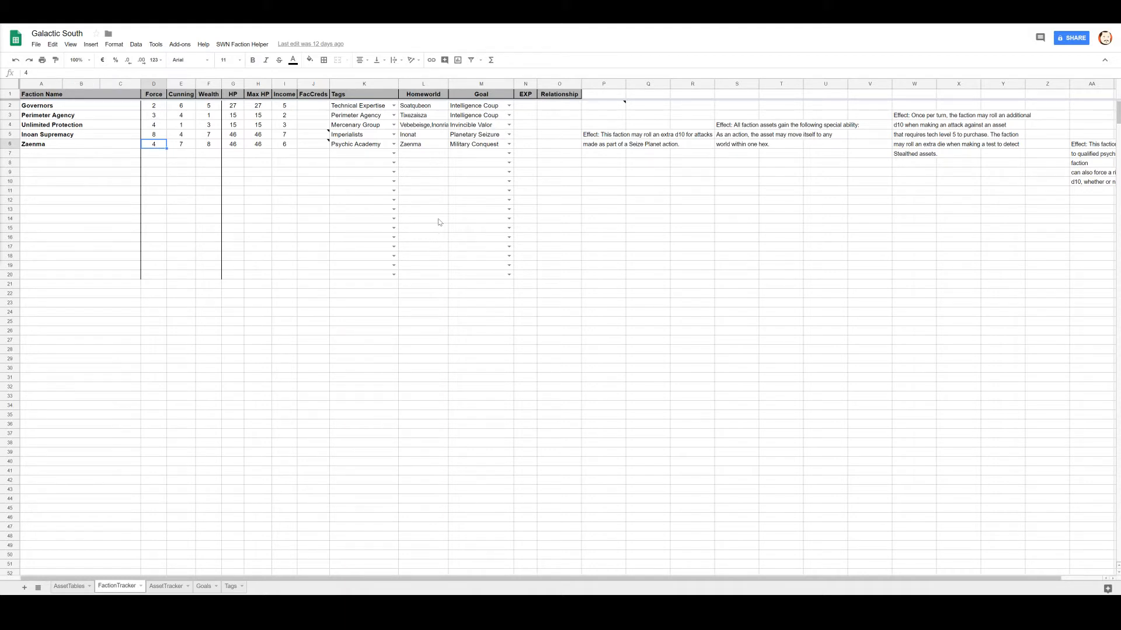
pyautogui.moveTo(149, 511)
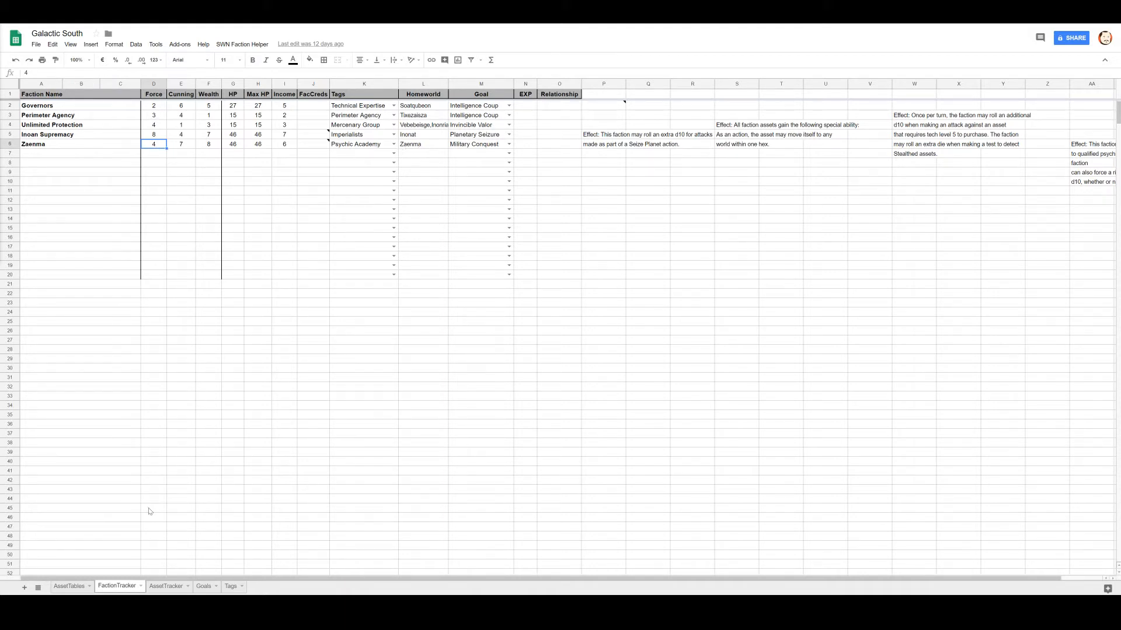
pyautogui.moveTo(166, 586)
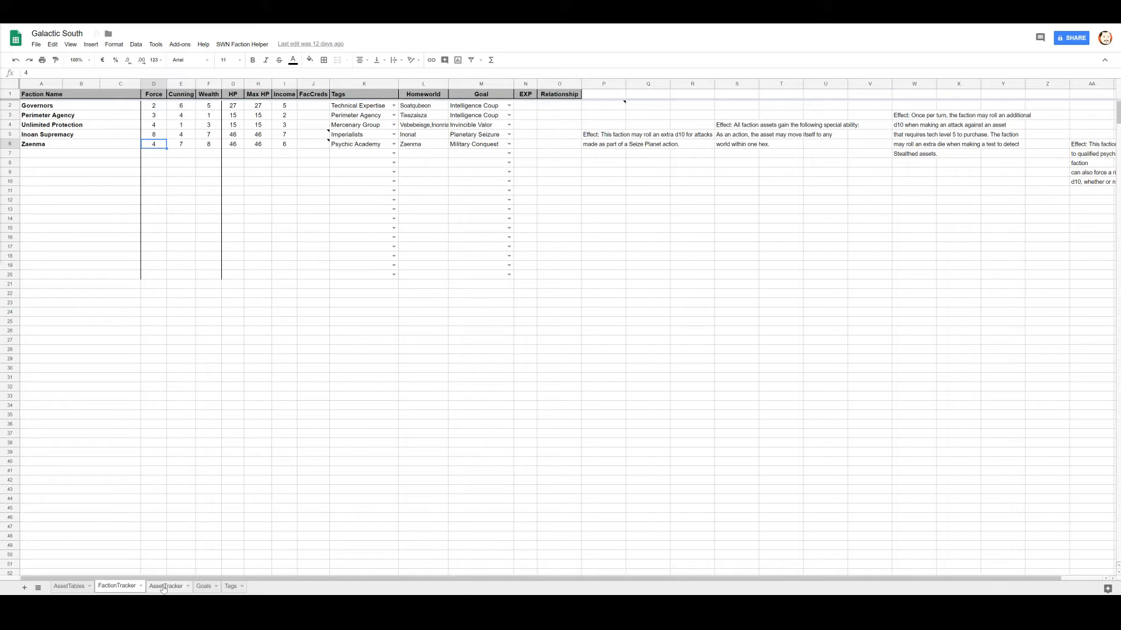
# Show the AssetTracker sheet with every faction's assets.
pyautogui.click(165, 586)
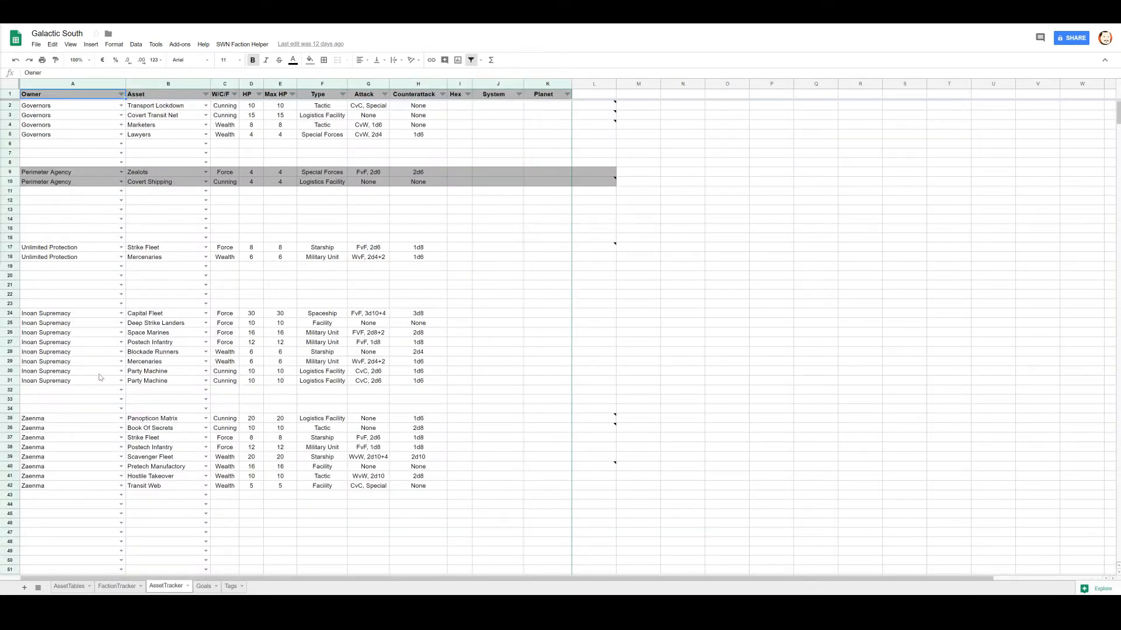
pyautogui.moveTo(175, 425)
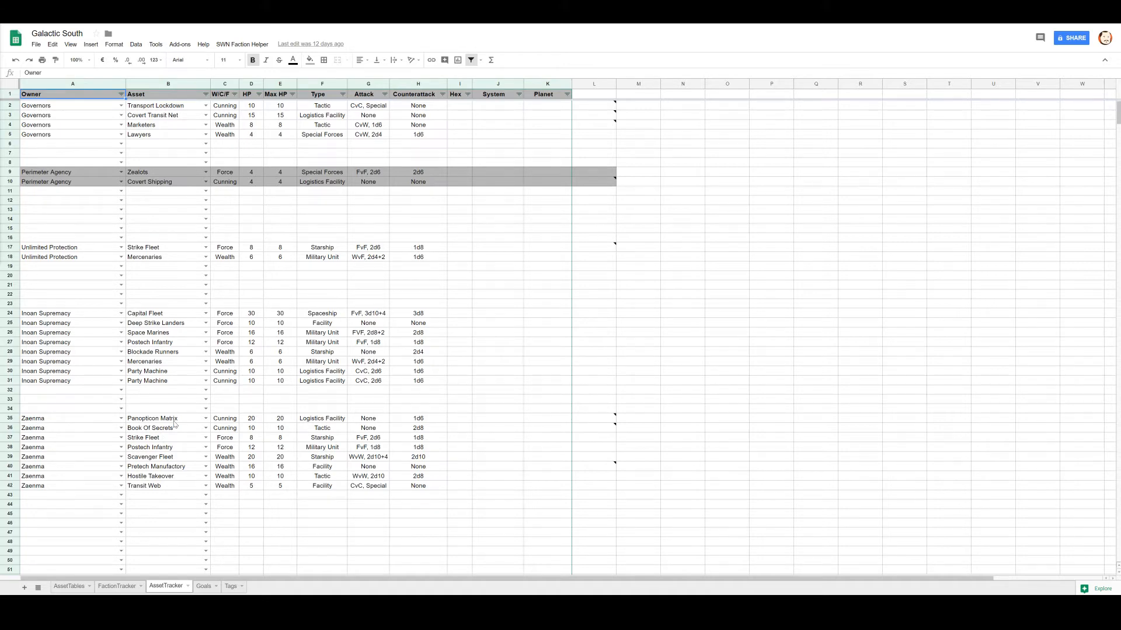
pyautogui.moveTo(177, 440)
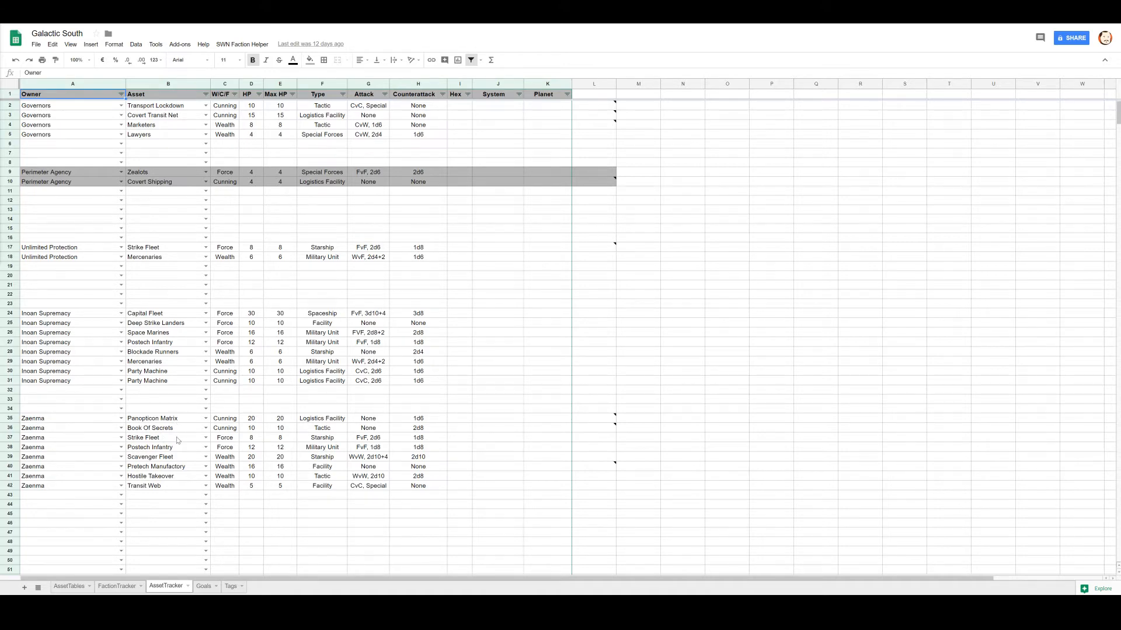
pyautogui.moveTo(171, 479)
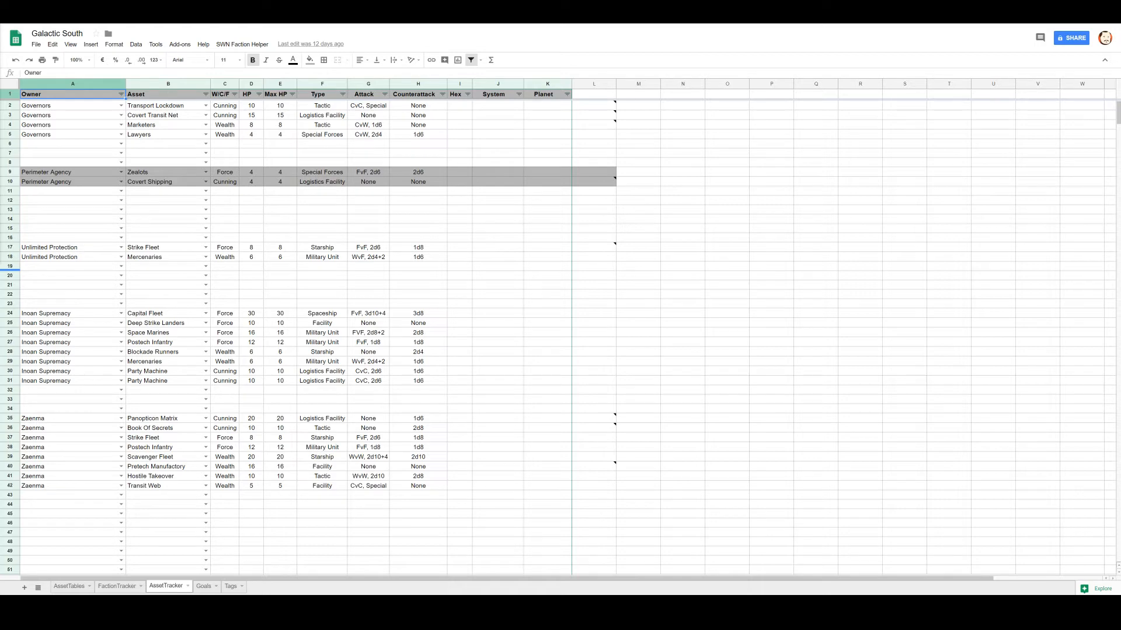
pyautogui.moveTo(586, 253)
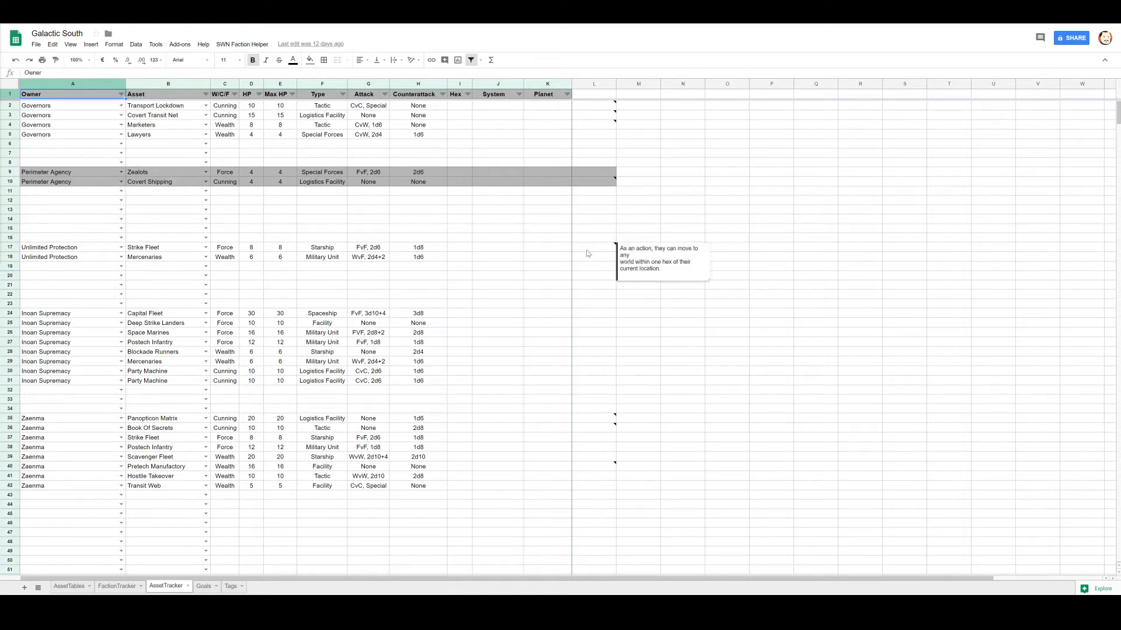
pyautogui.moveTo(586, 253)
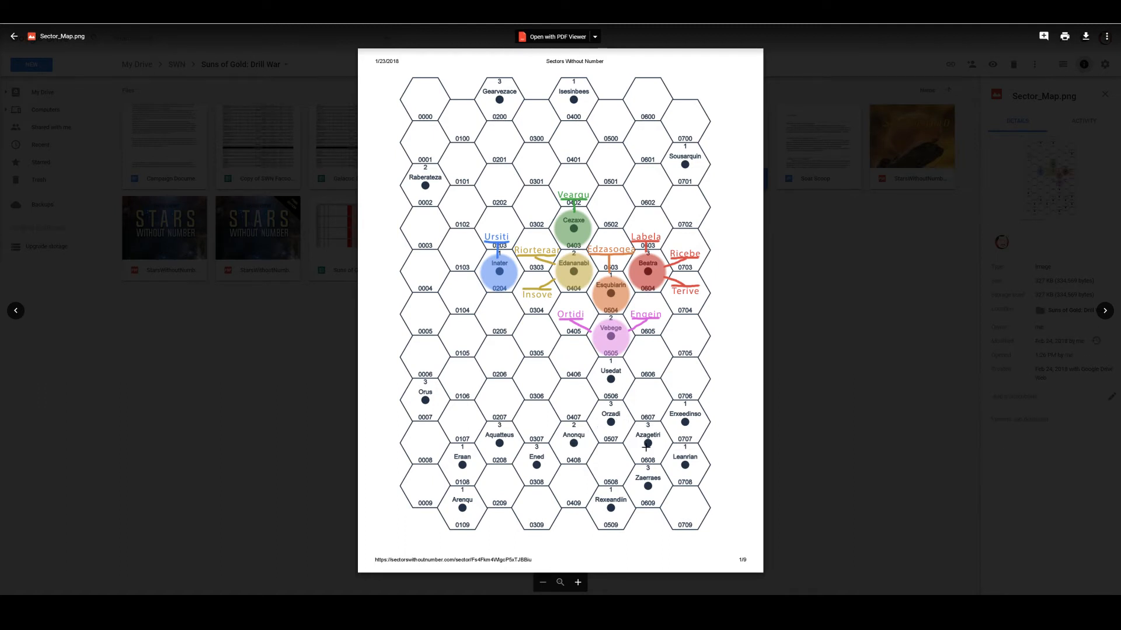
pyautogui.moveTo(284, 346)
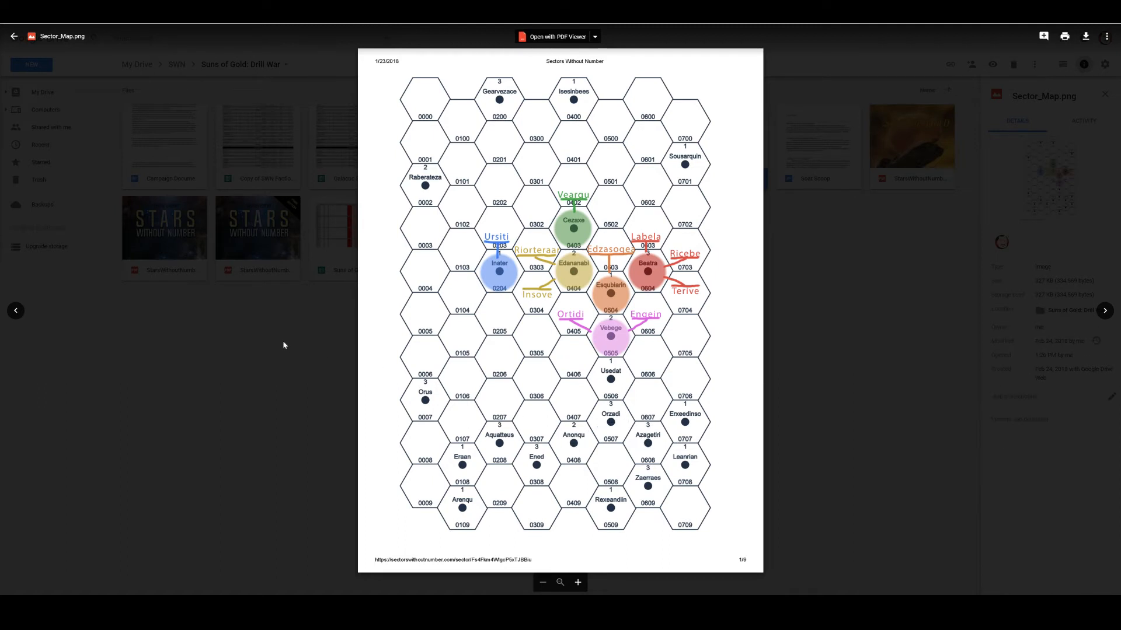
pyautogui.moveTo(177, 61)
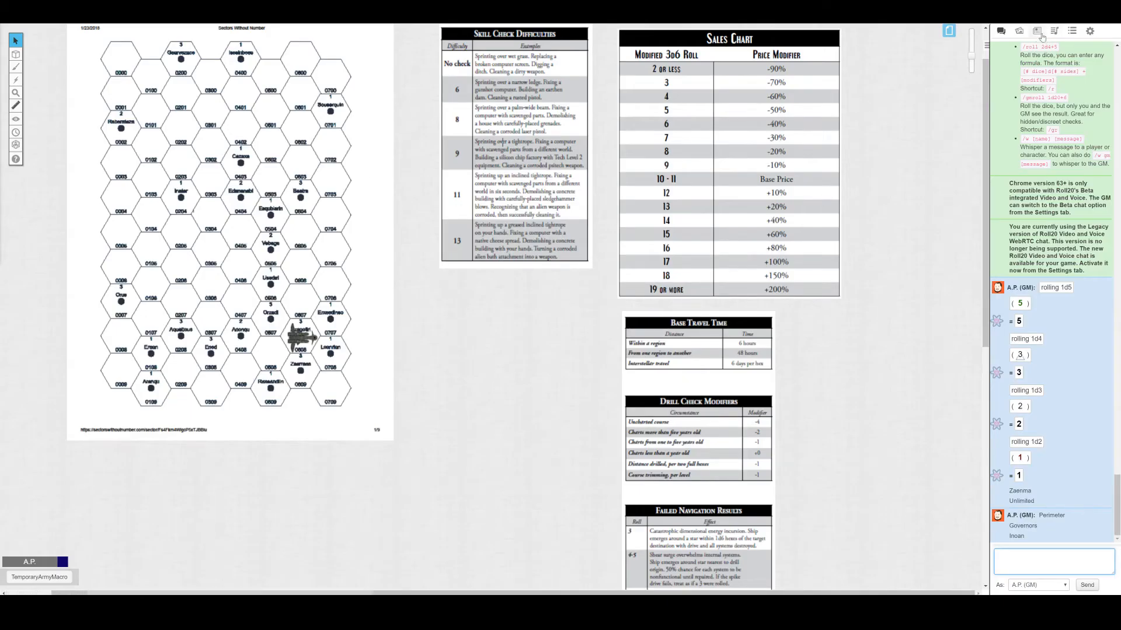
# Browse the Roll20 Journal list of handouts and characters.
pyautogui.click(1036, 30)
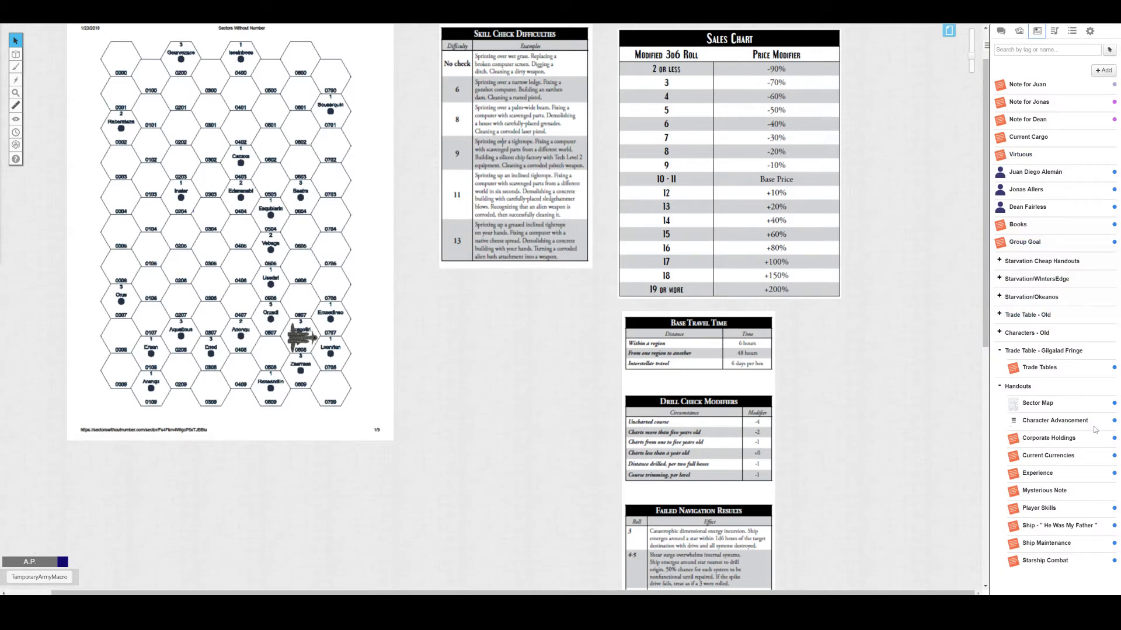
pyautogui.click(1036, 403)
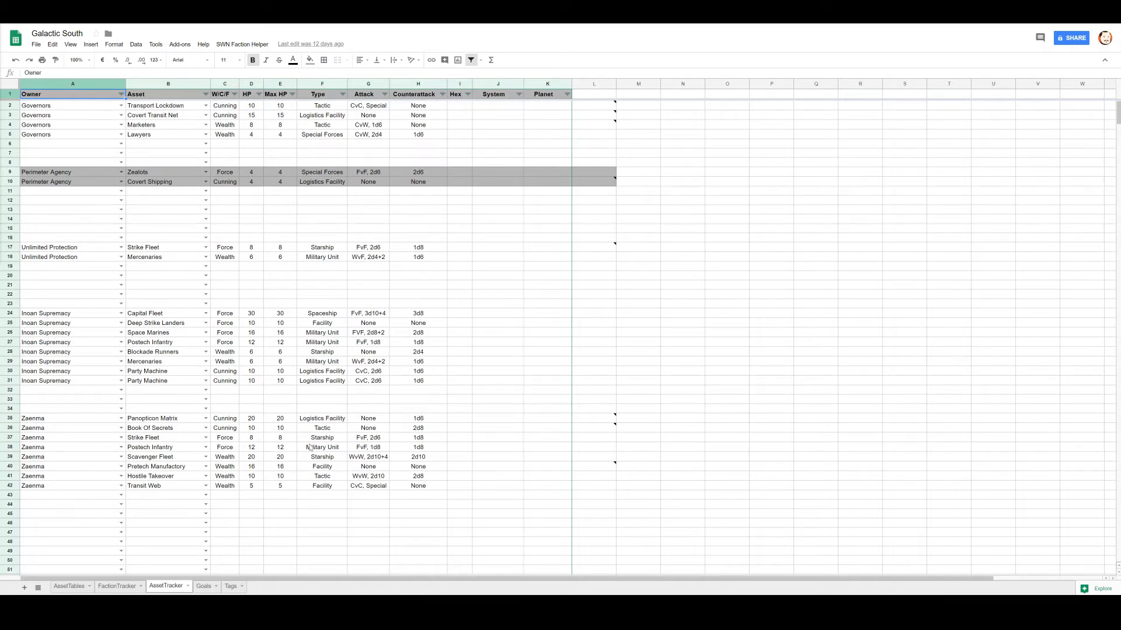
# Enter Orzadi as the system for Zaenma's Strike Fleet in AssetTracker.
pyautogui.click(497, 438)
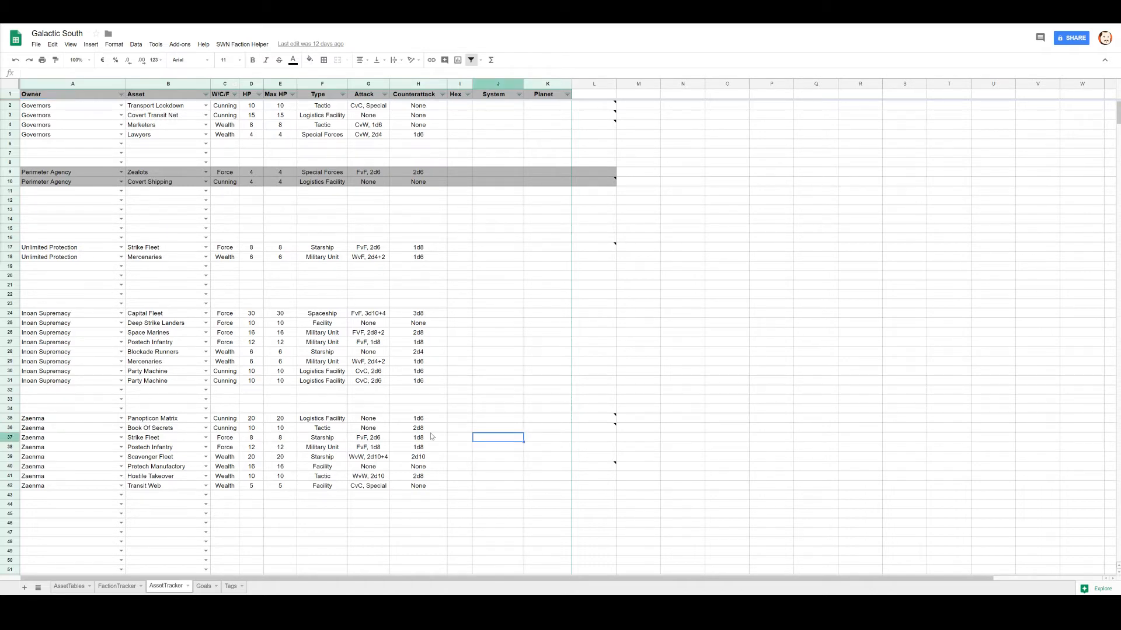
pyautogui.write('Orzadi')
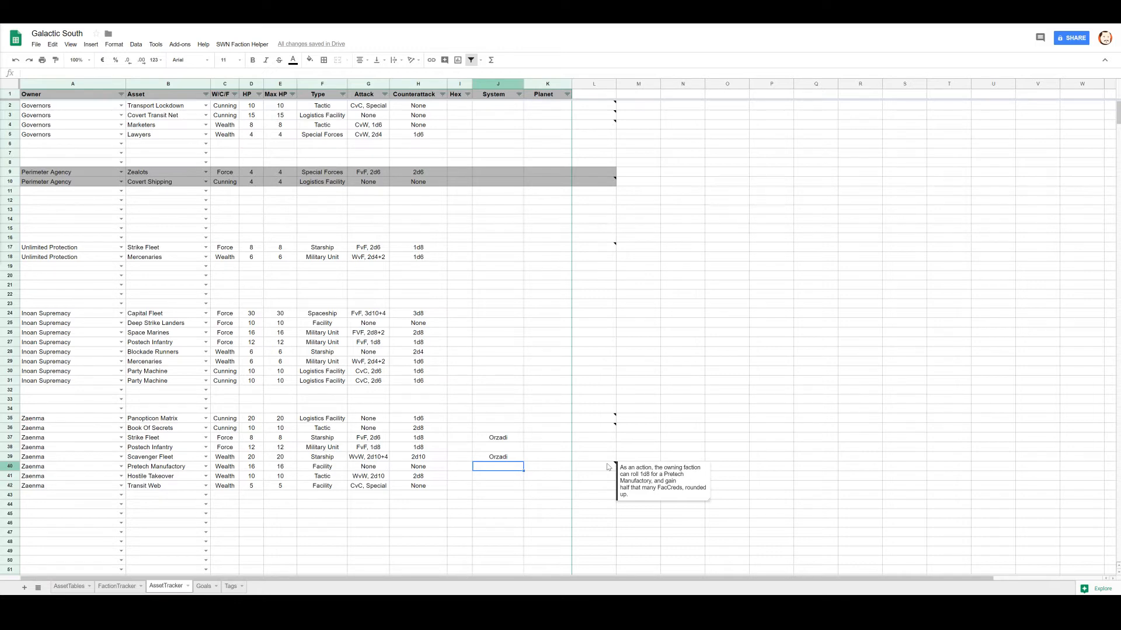
pyautogui.moveTo(601, 422)
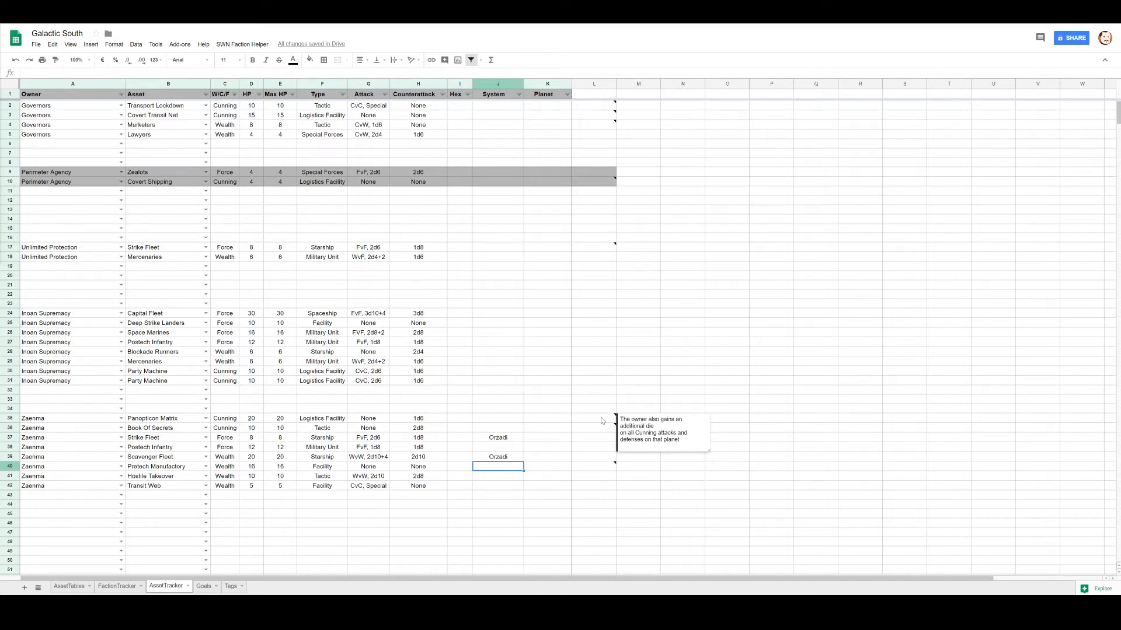
pyautogui.moveTo(606, 427)
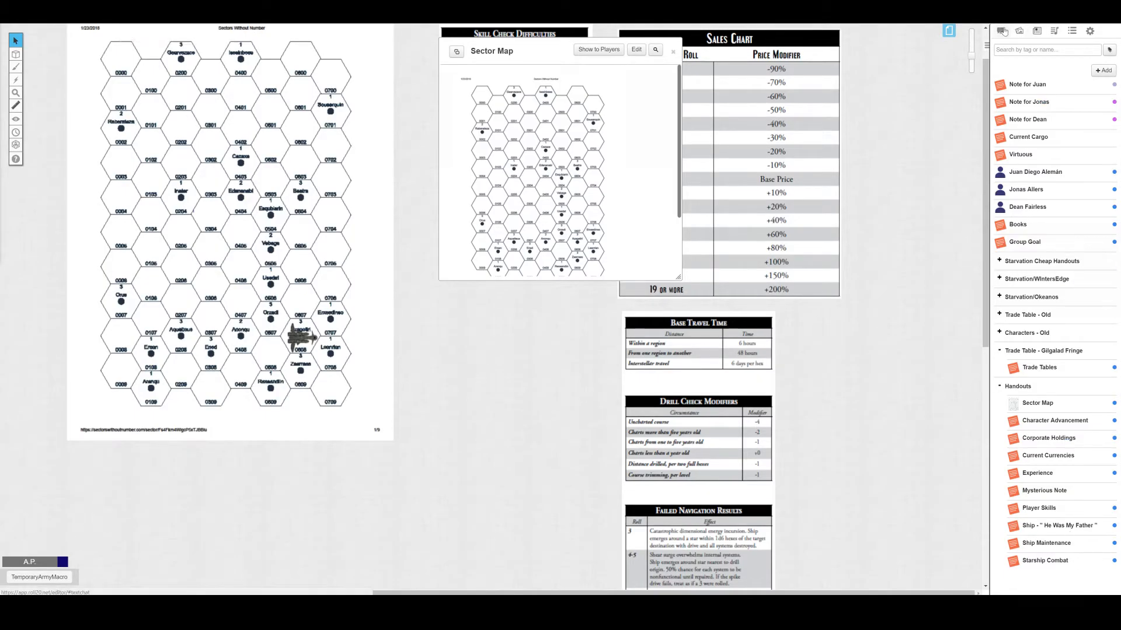
# Bring up the Sector Map handout in Roll20 for reference.
pyautogui.click(1001, 31)
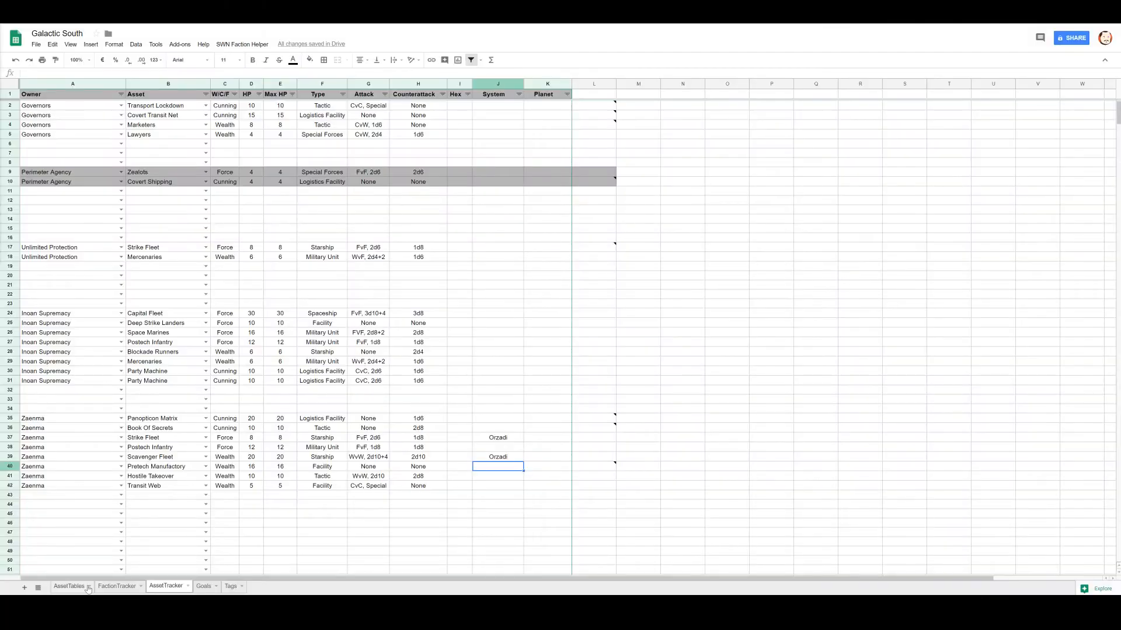
# Set Zaenma's FacCreds to 5 in FactionTracker and return to AssetTracker.
pyautogui.click(116, 586)
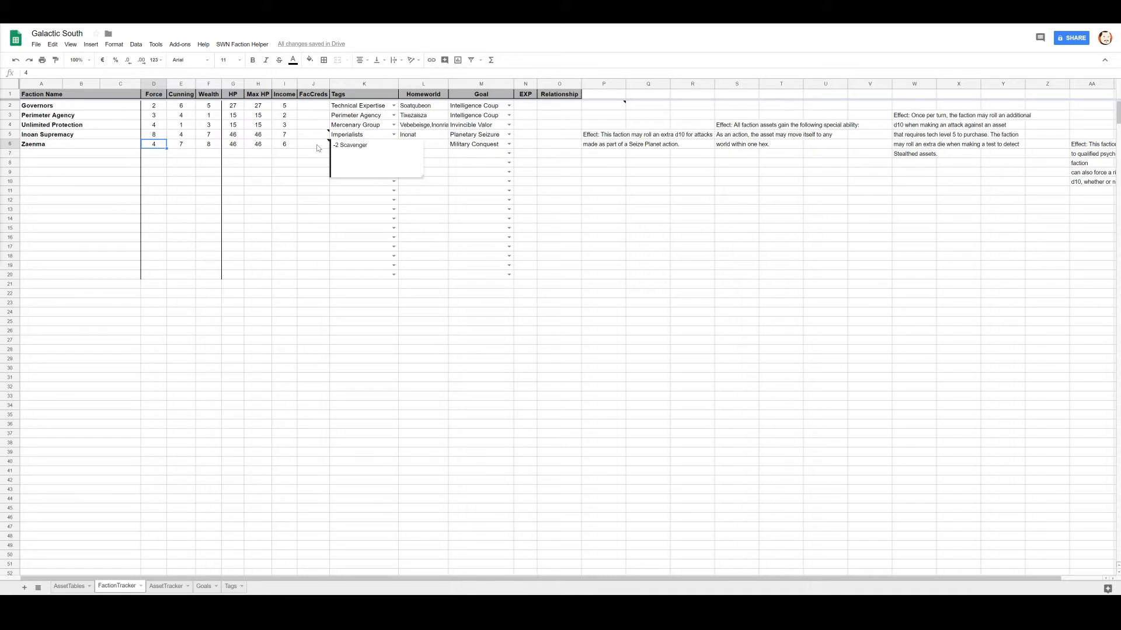
pyautogui.click(313, 144)
pyautogui.write('4')
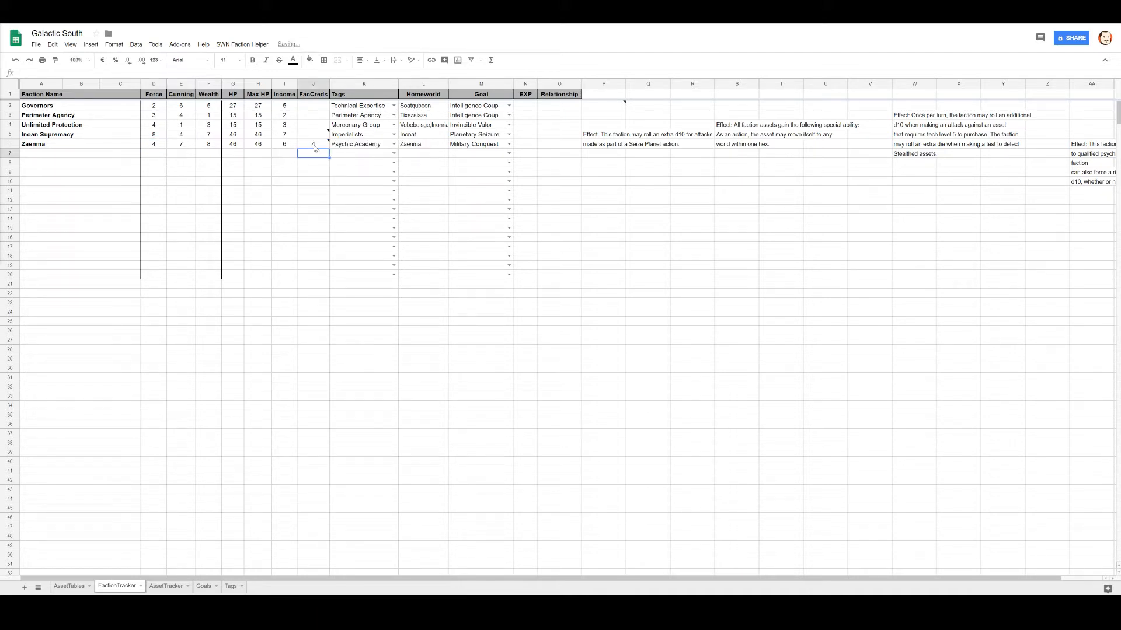
pyautogui.write('5')
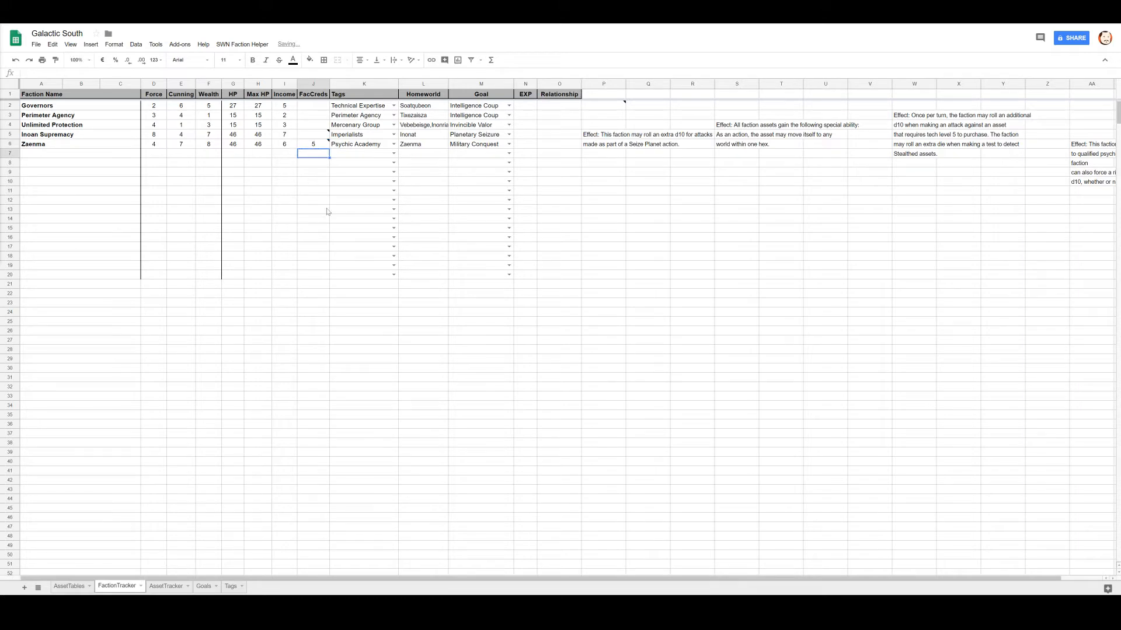
pyautogui.click(166, 587)
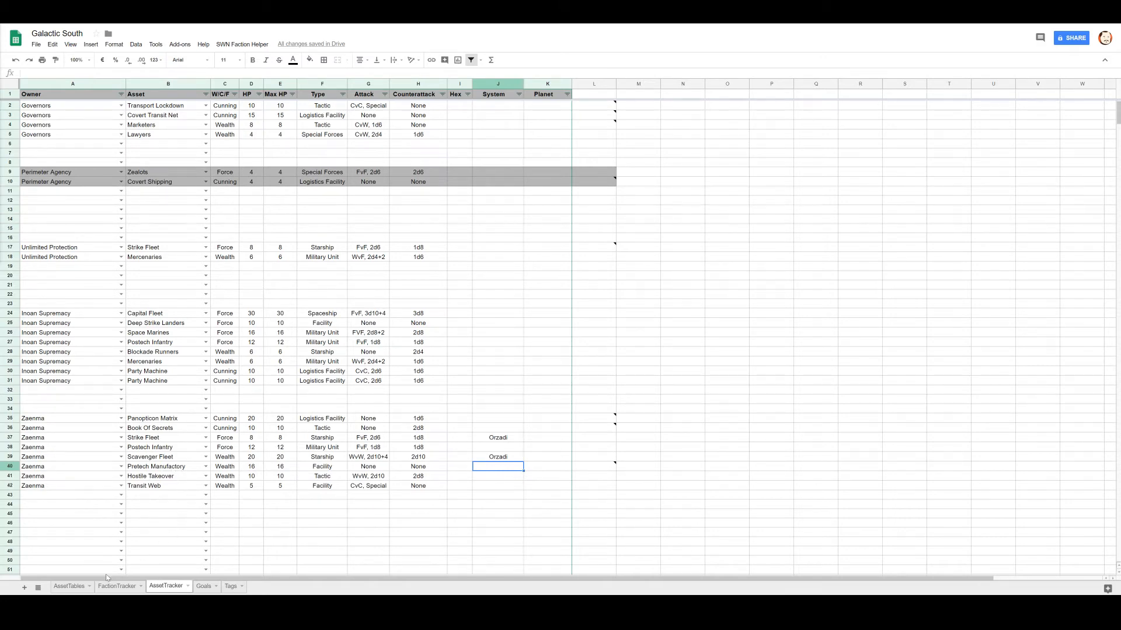
# Check AssetTracker briefly and land back on the FactionTracker sheet.
pyautogui.click(117, 586)
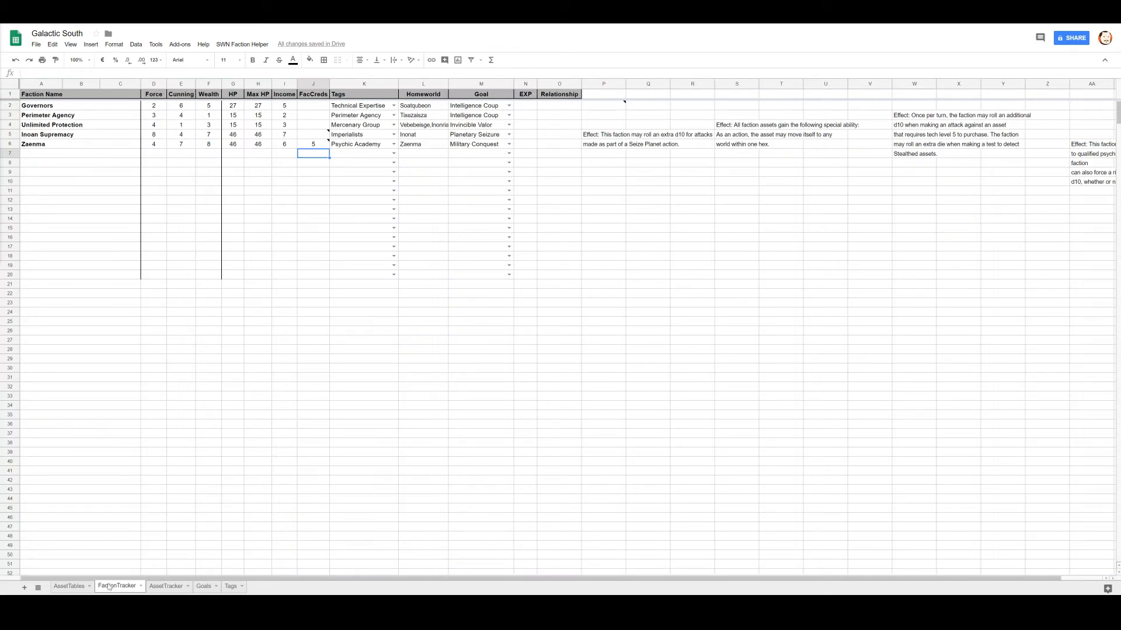
pyautogui.click(166, 586)
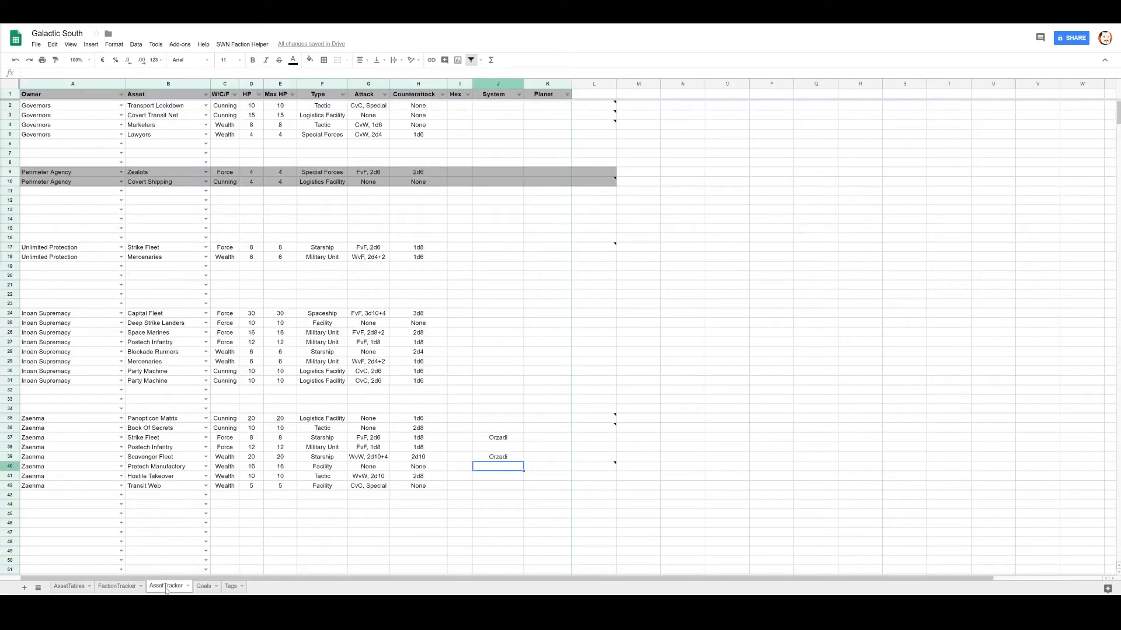
pyautogui.moveTo(191, 524)
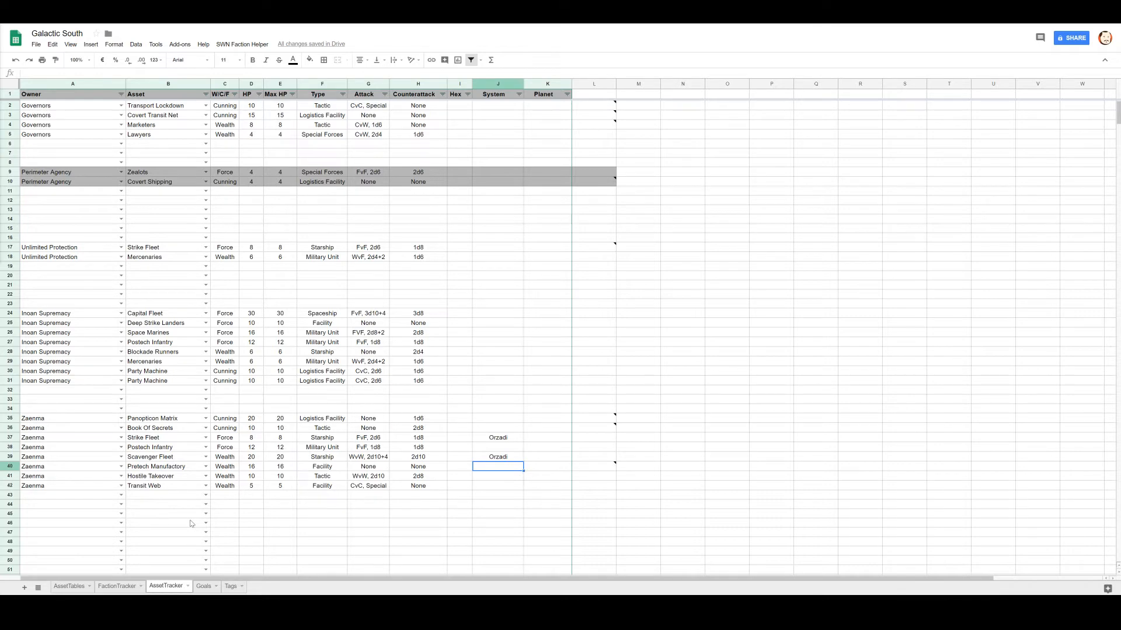
pyautogui.moveTo(183, 478)
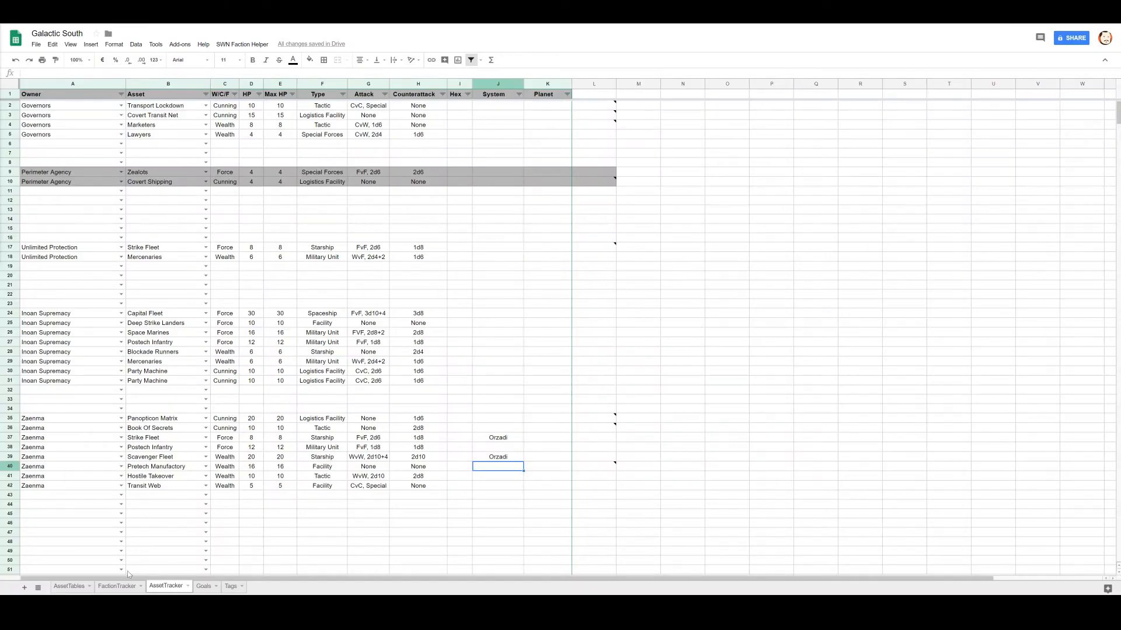
pyautogui.click(117, 586)
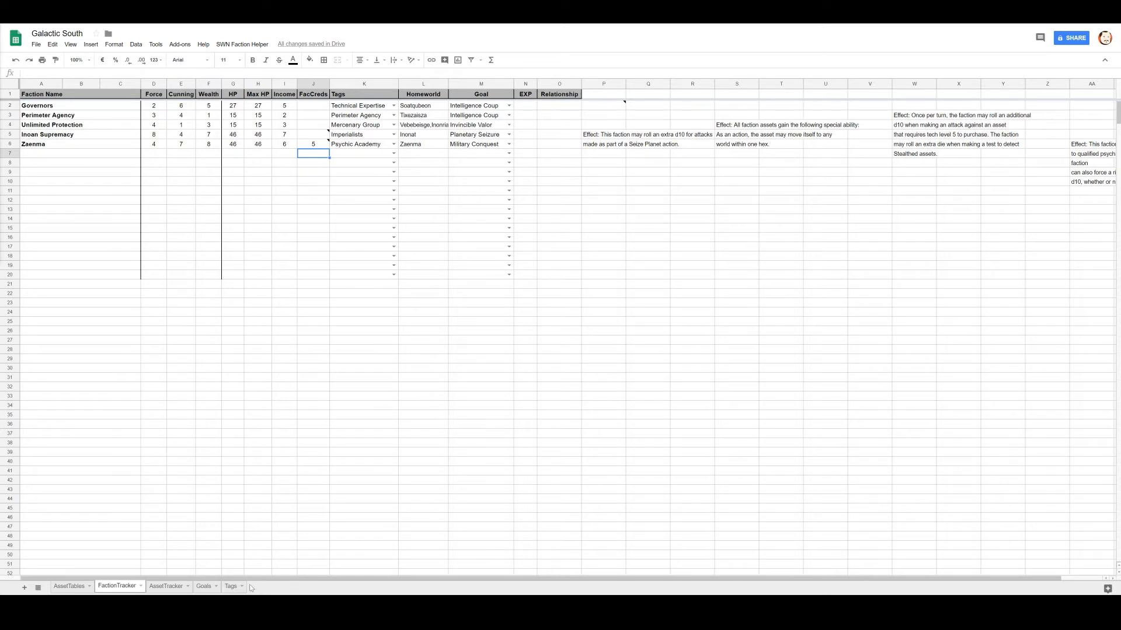
pyautogui.click(204, 586)
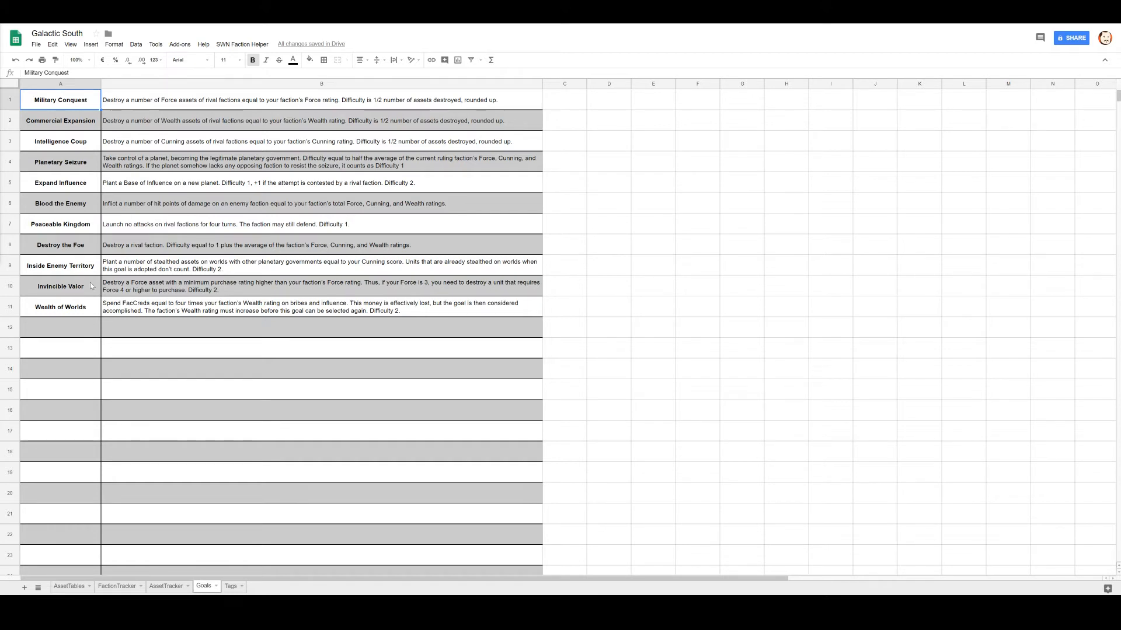
pyautogui.moveTo(151, 567)
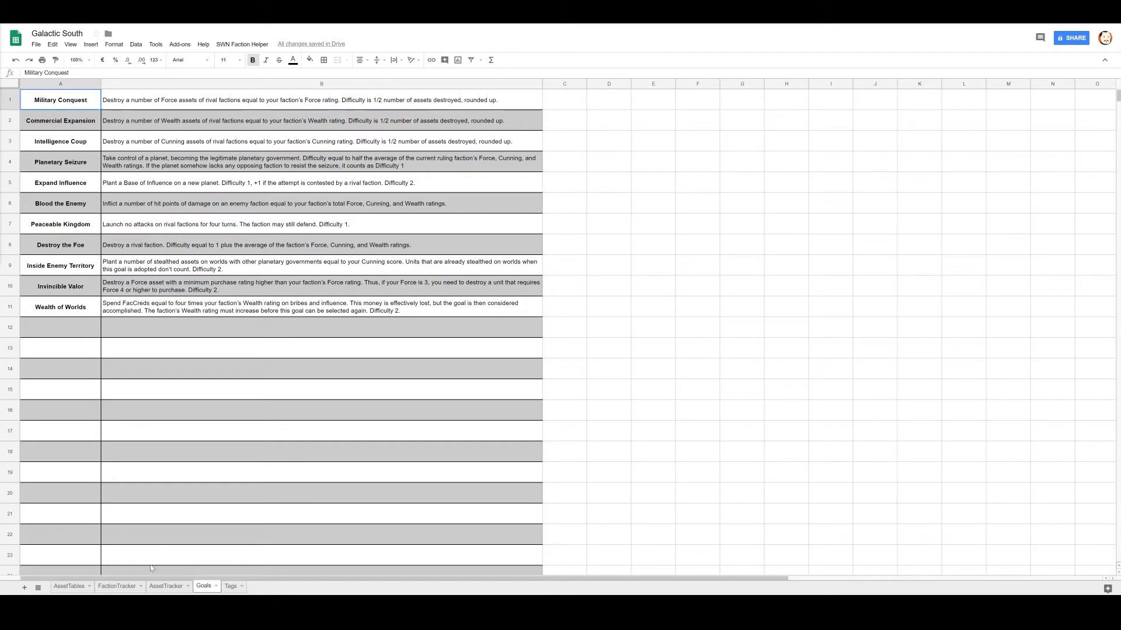
pyautogui.click(117, 586)
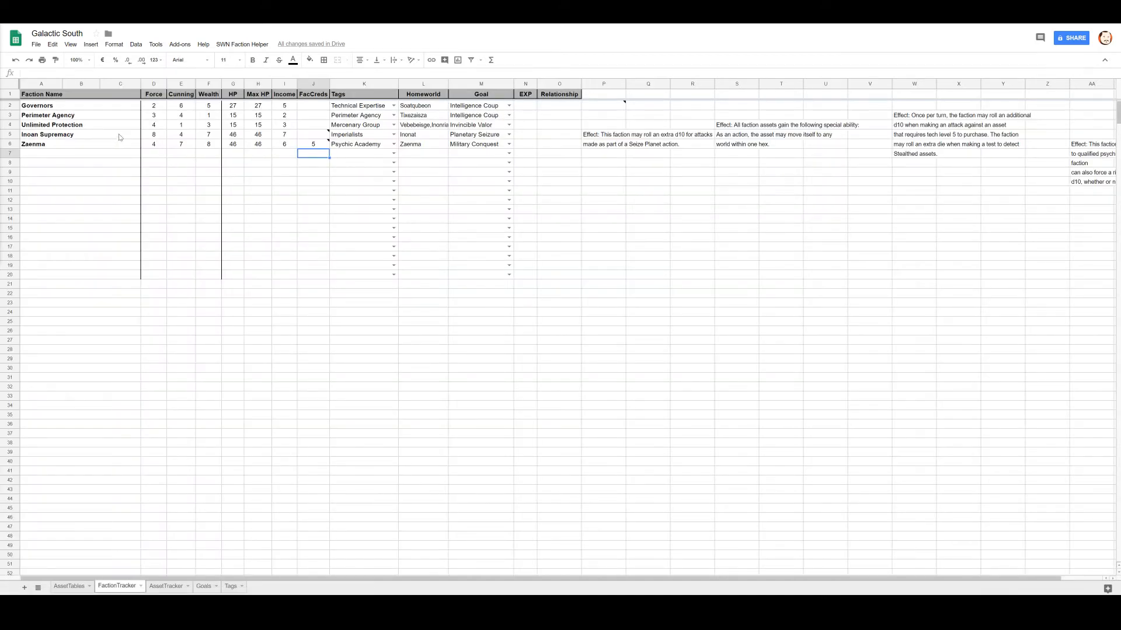
pyautogui.click(153, 125)
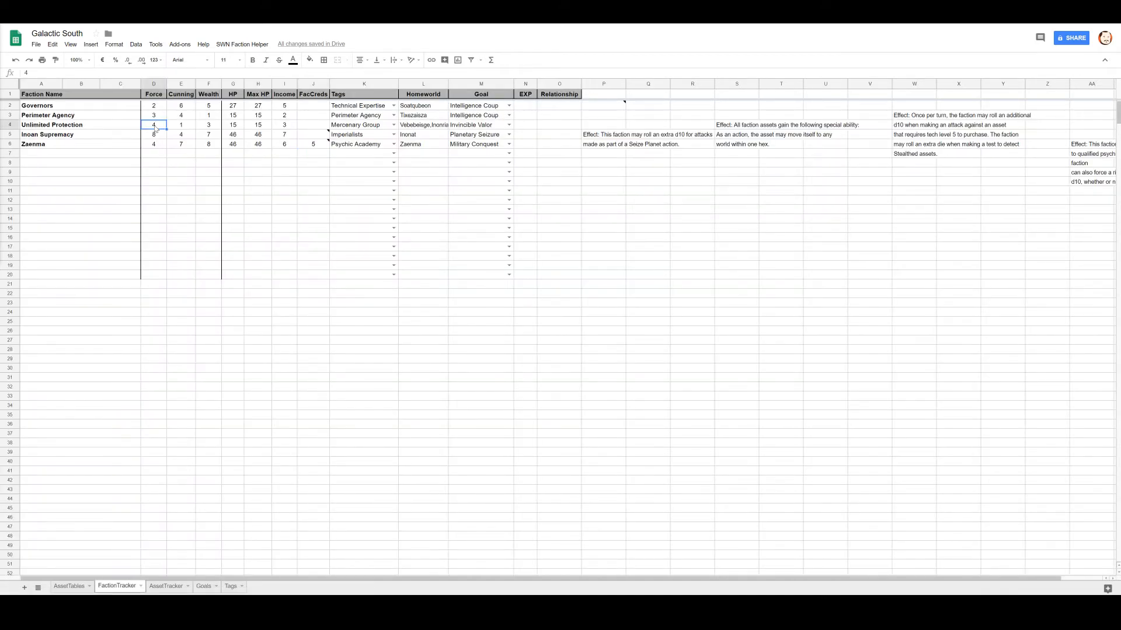
pyautogui.moveTo(270, 308)
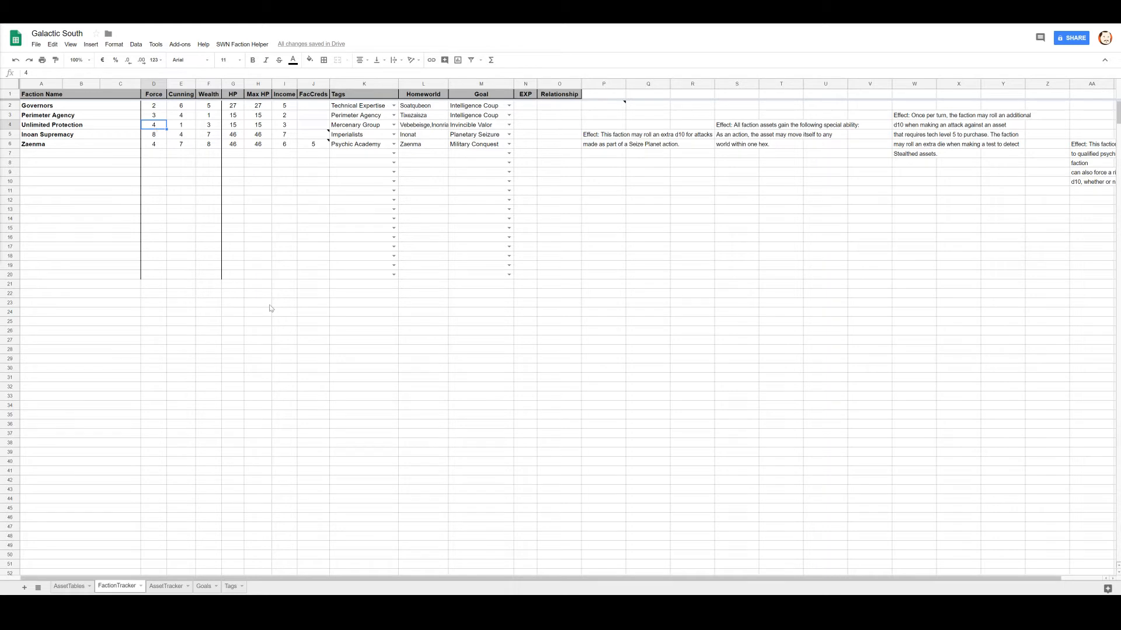
pyautogui.moveTo(228, 316)
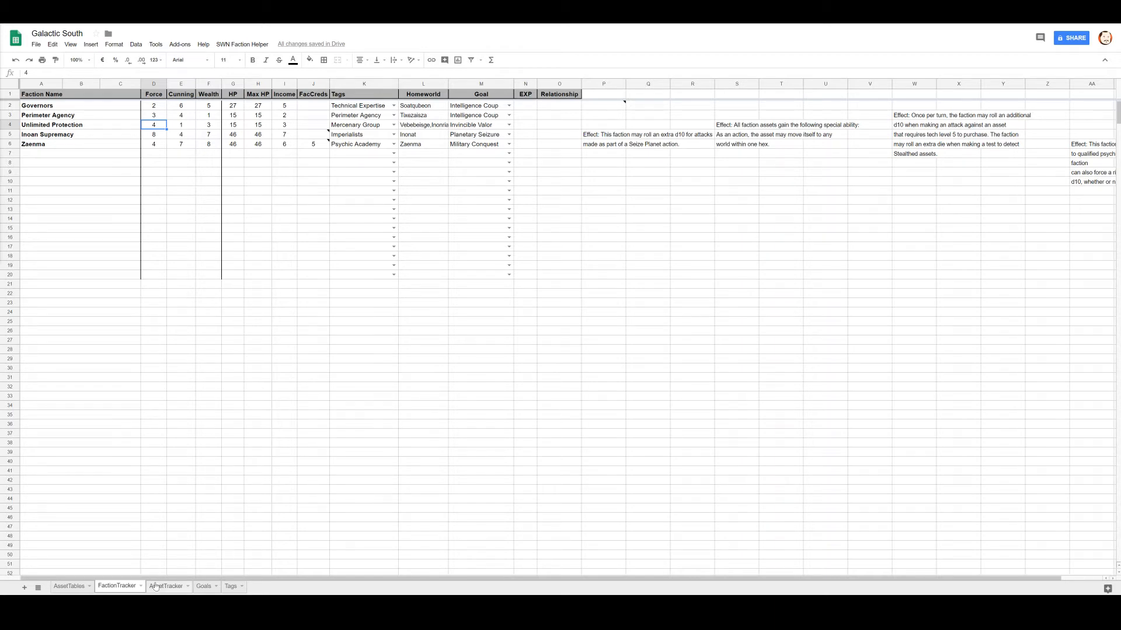
# Review Unlimited Protection's Mercenary Group tag and effect text, then show AssetTracker.
pyautogui.click(165, 586)
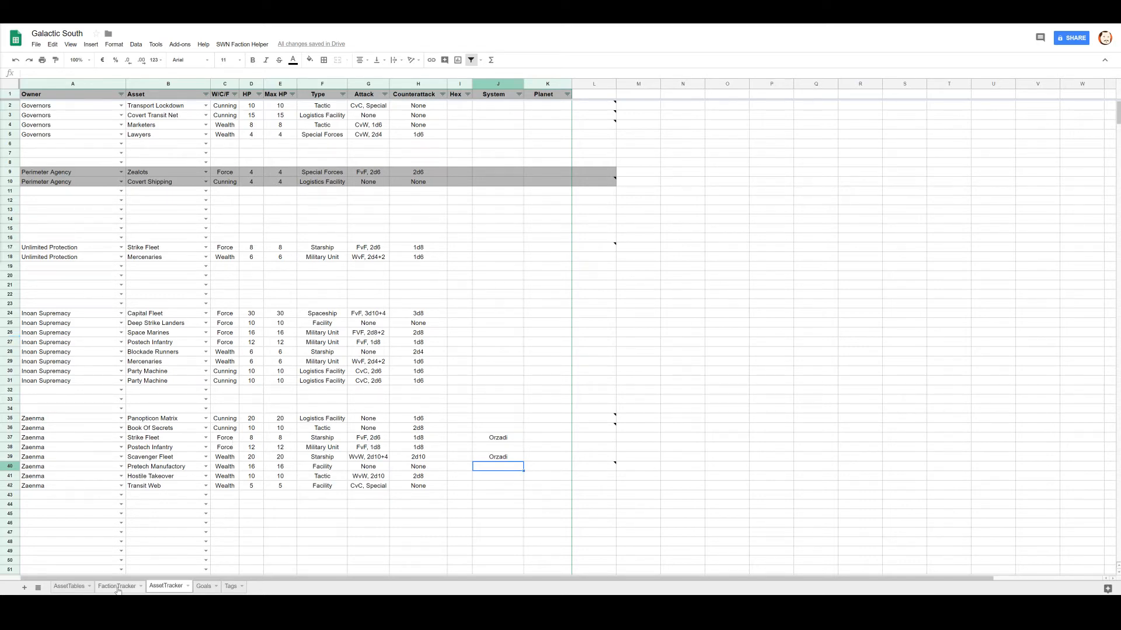
pyautogui.click(117, 587)
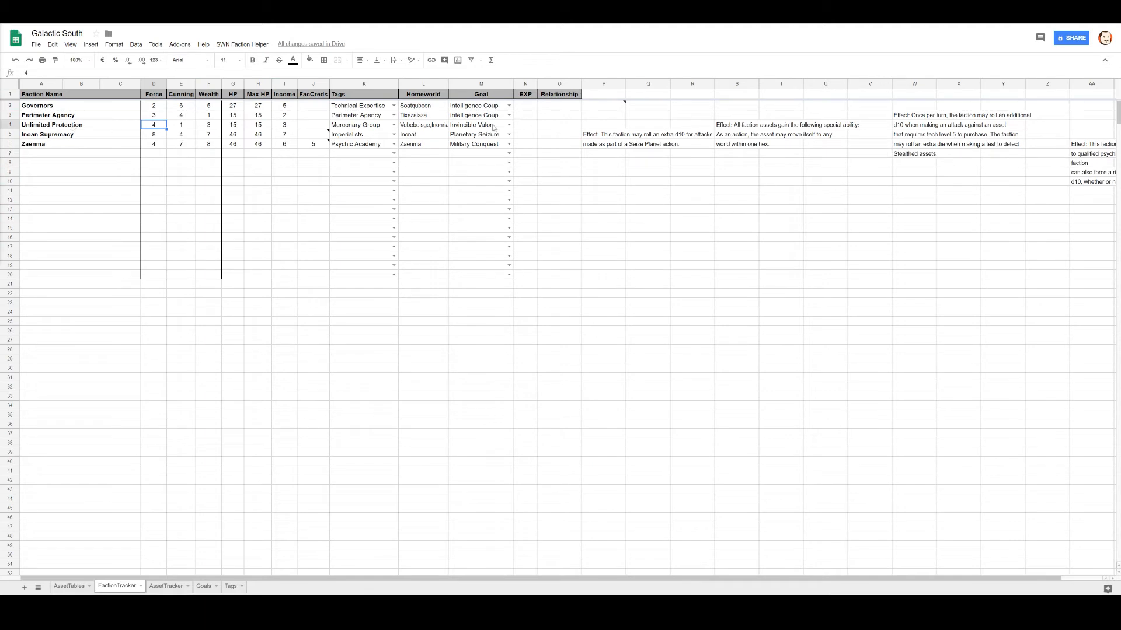
pyautogui.moveTo(369, 130)
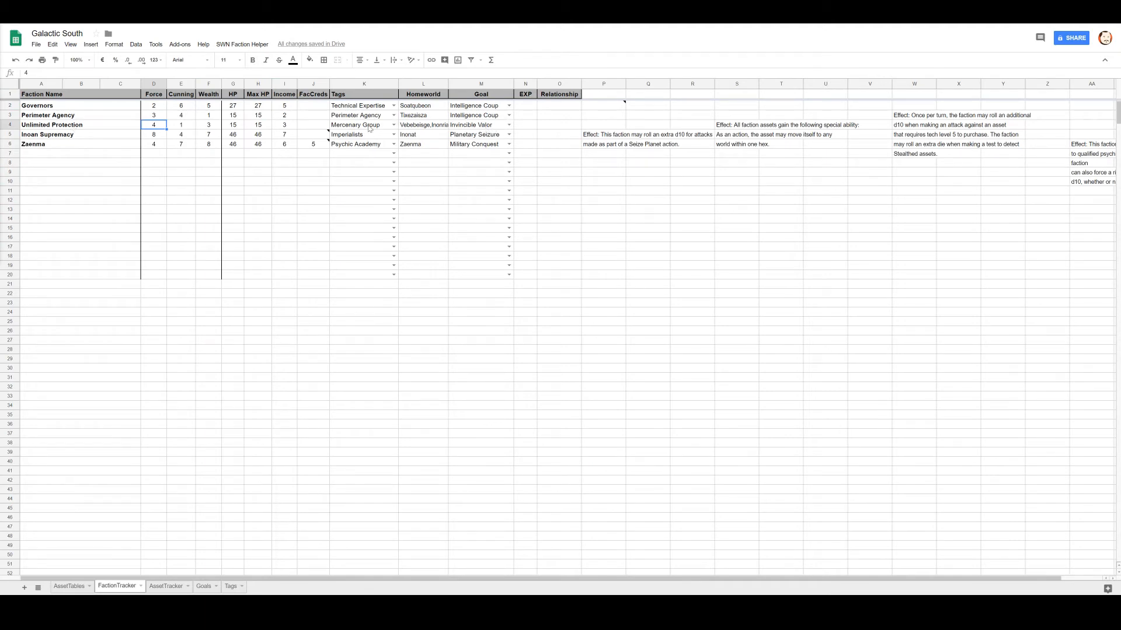
pyautogui.click(361, 125)
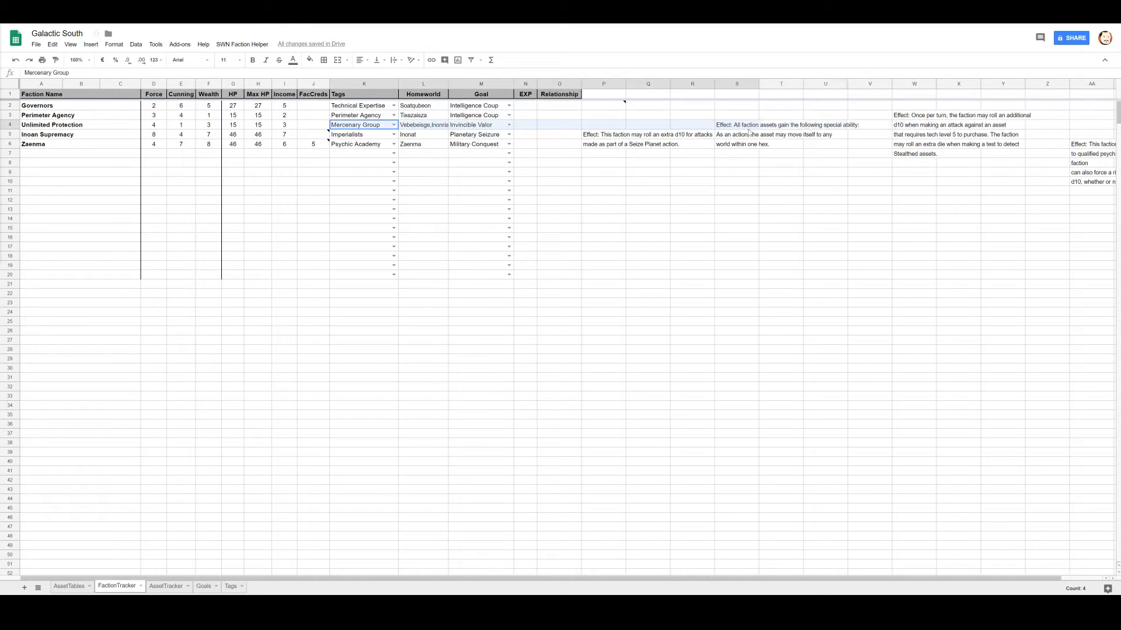
pyautogui.click(737, 125)
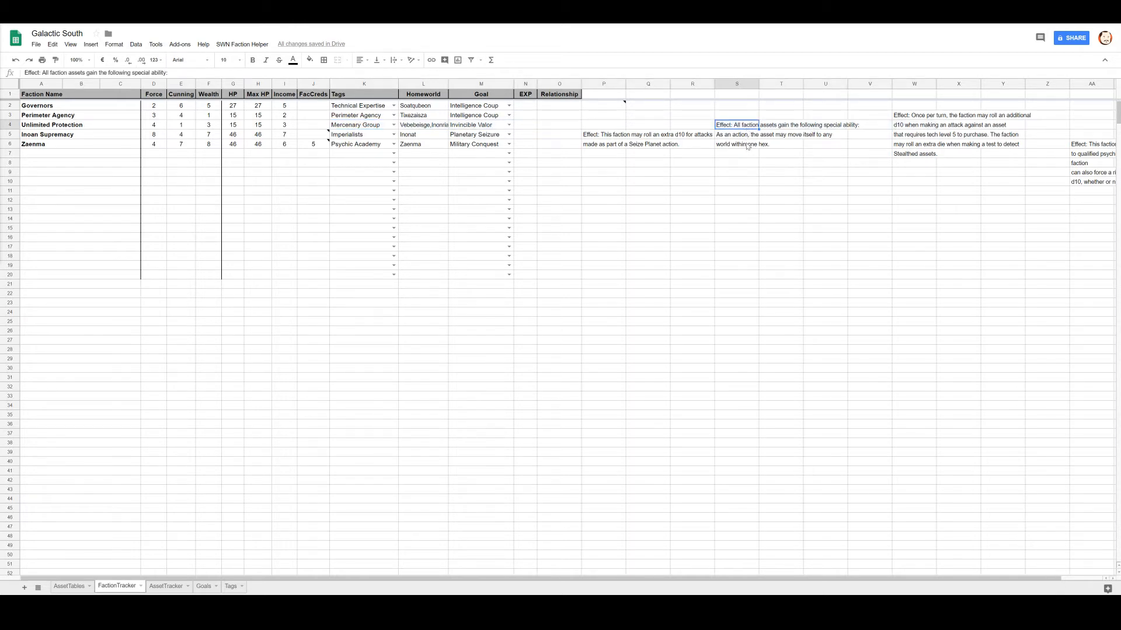
pyautogui.moveTo(674, 195)
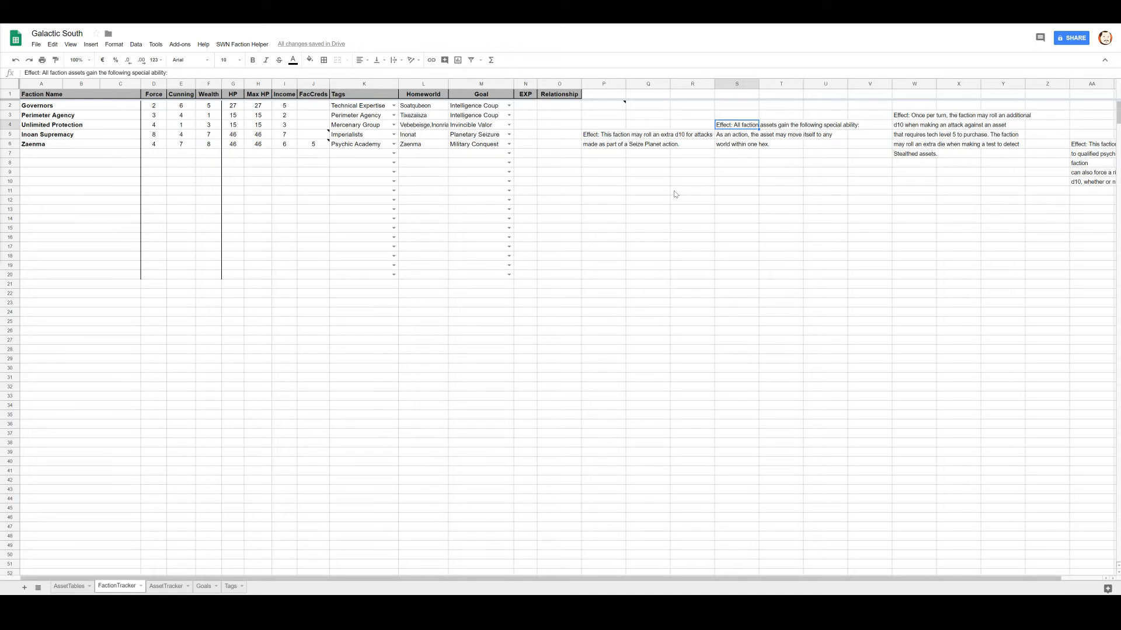
pyautogui.moveTo(535, 366)
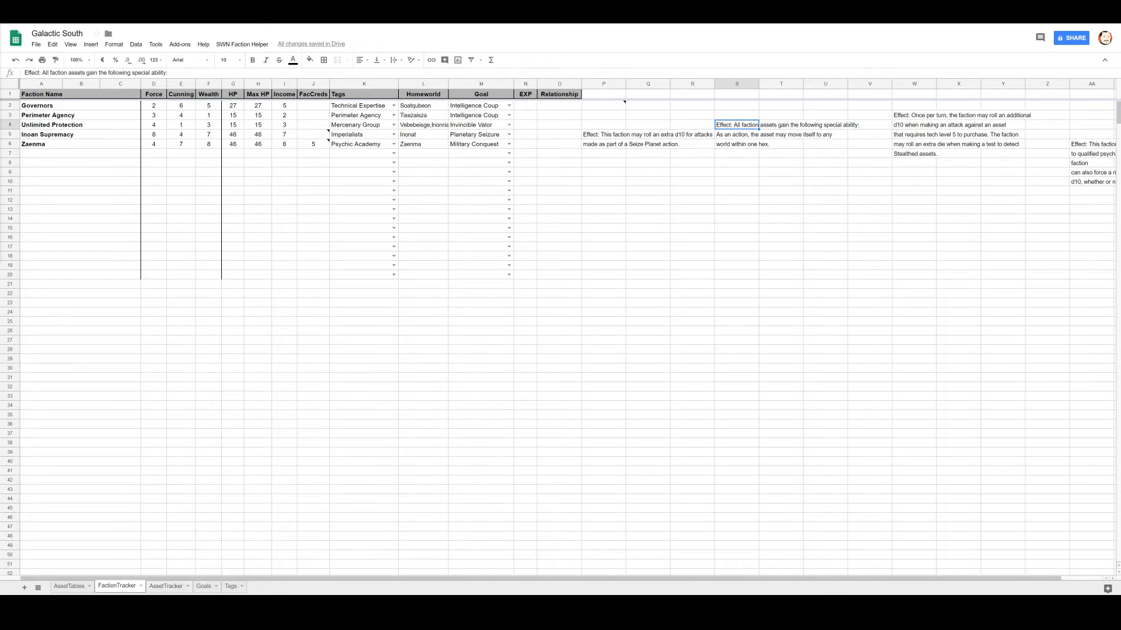
pyautogui.click(165, 586)
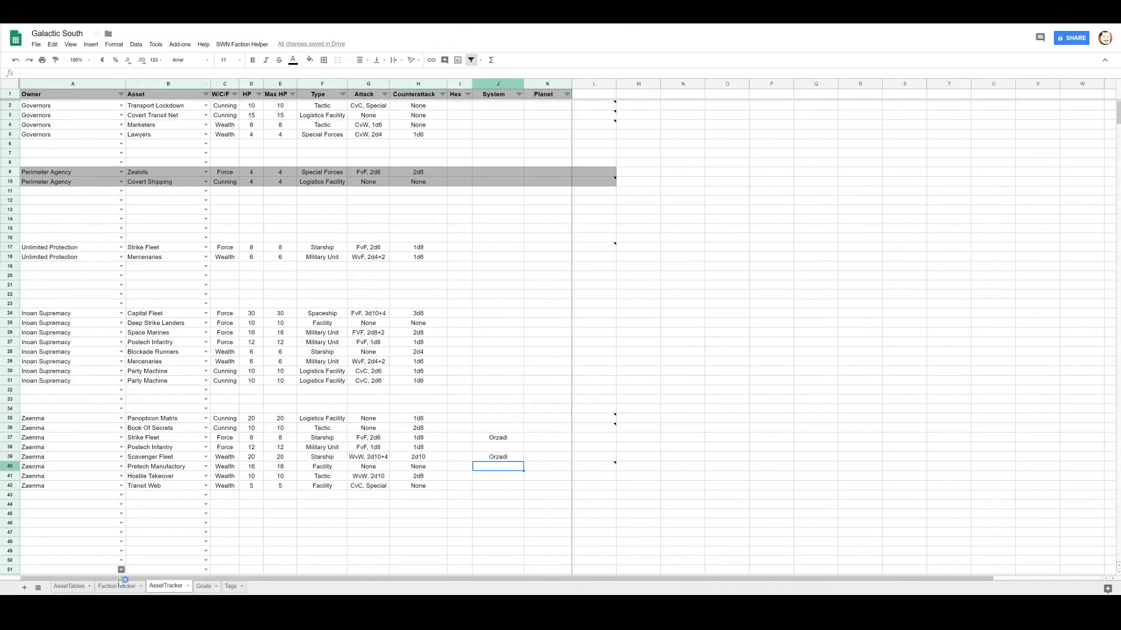
# Consult the Goals sheet via FactionTracker and return to AssetTracker.
pyautogui.click(117, 586)
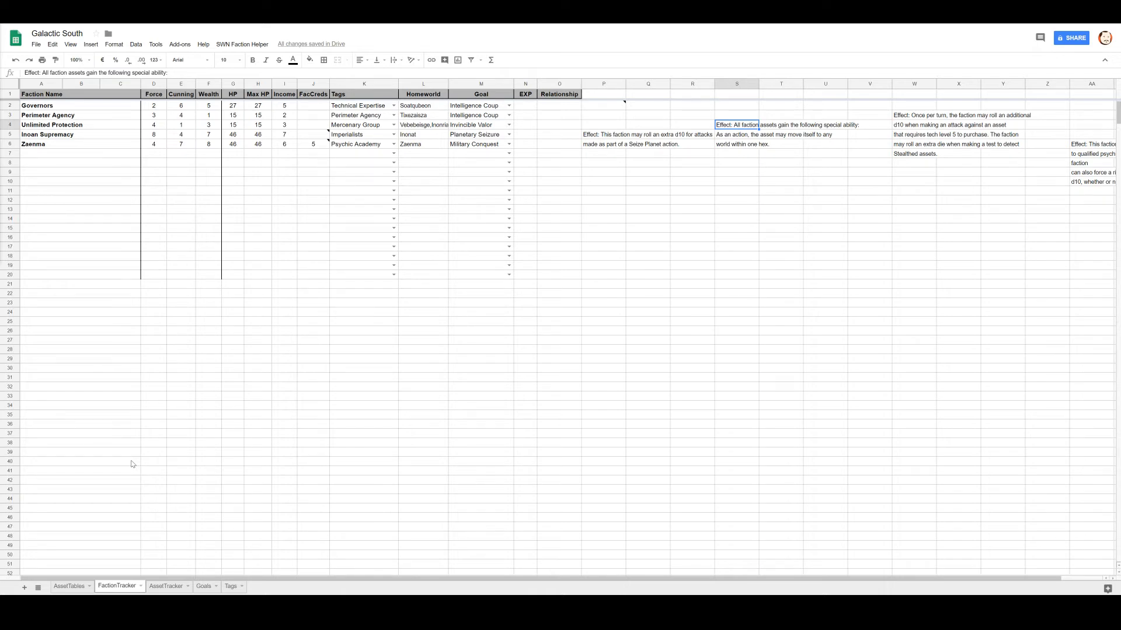
pyautogui.moveTo(203, 586)
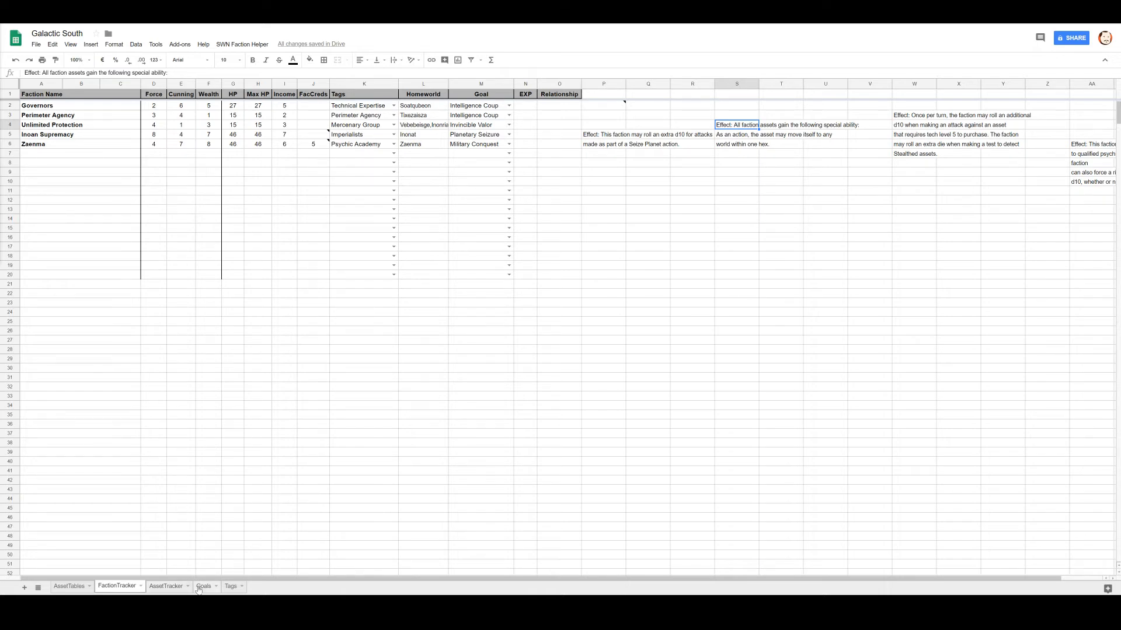
pyautogui.click(203, 586)
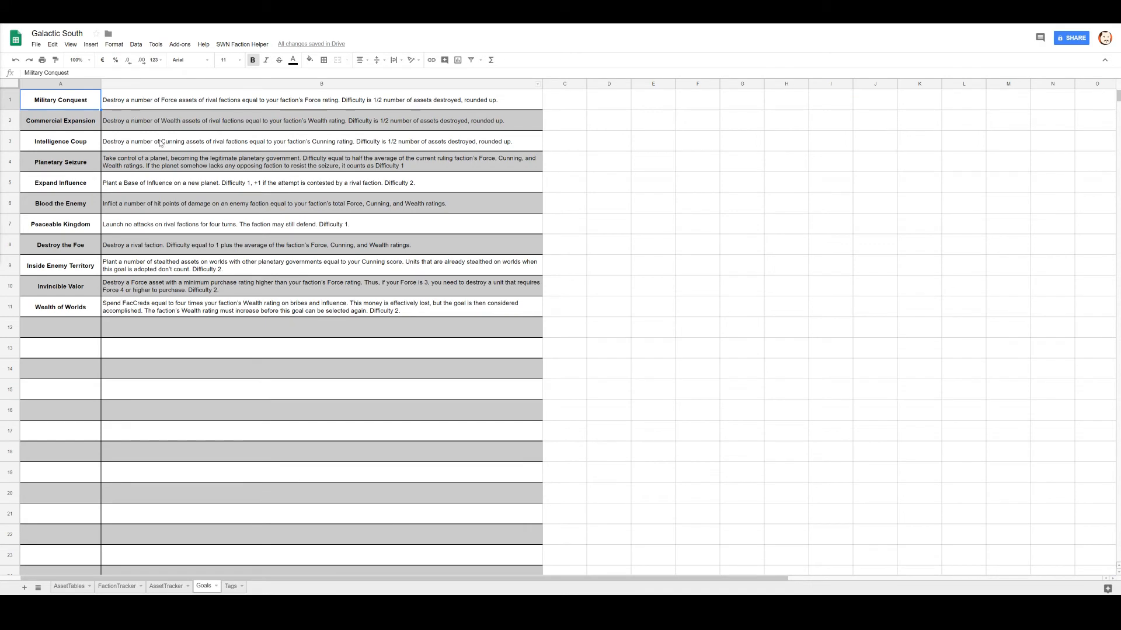
pyautogui.click(166, 586)
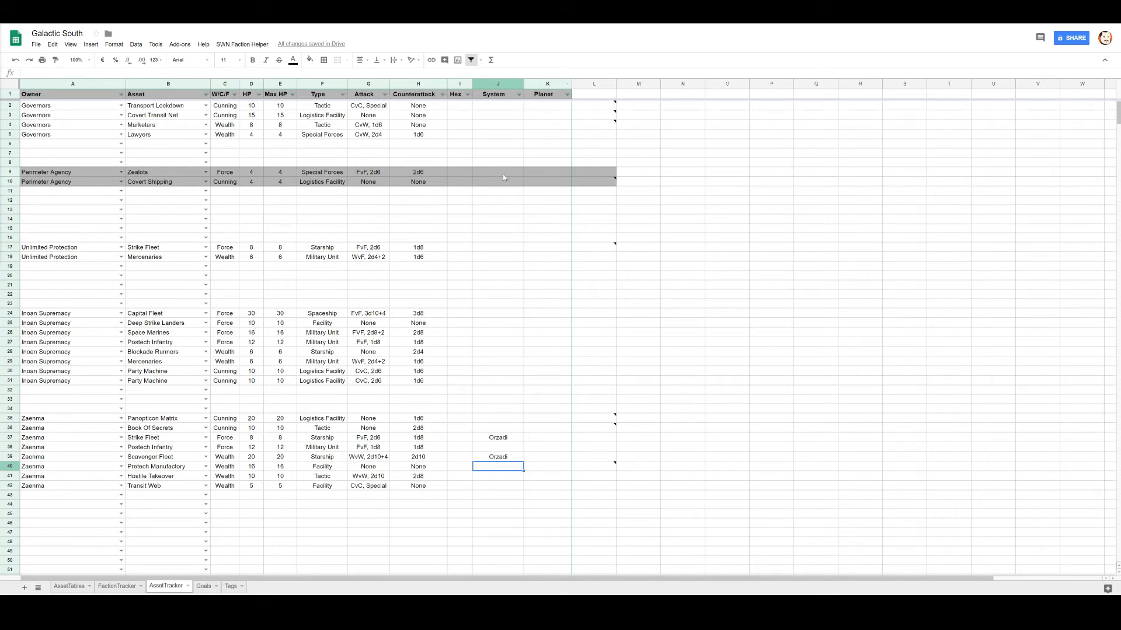
# Enter Orzadi as the Perimeter Agency Zealots' system and commit Soatqubeon as their planet.
pyautogui.click(497, 172)
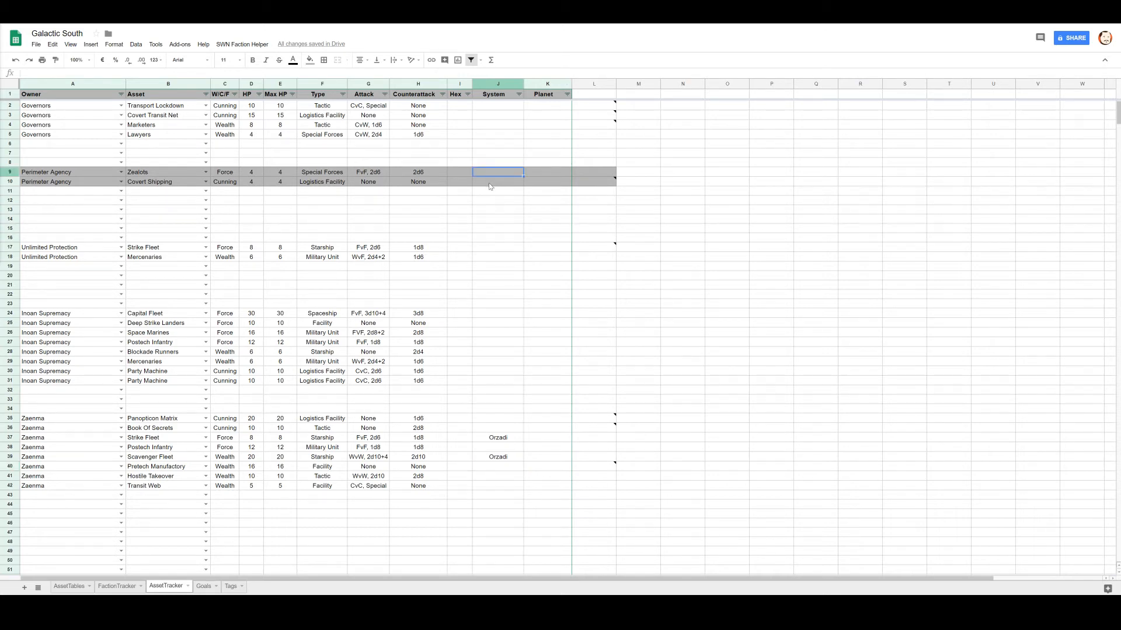
pyautogui.write('Orzadi')
pyautogui.click(547, 171)
pyautogui.write('Soatqubeon')
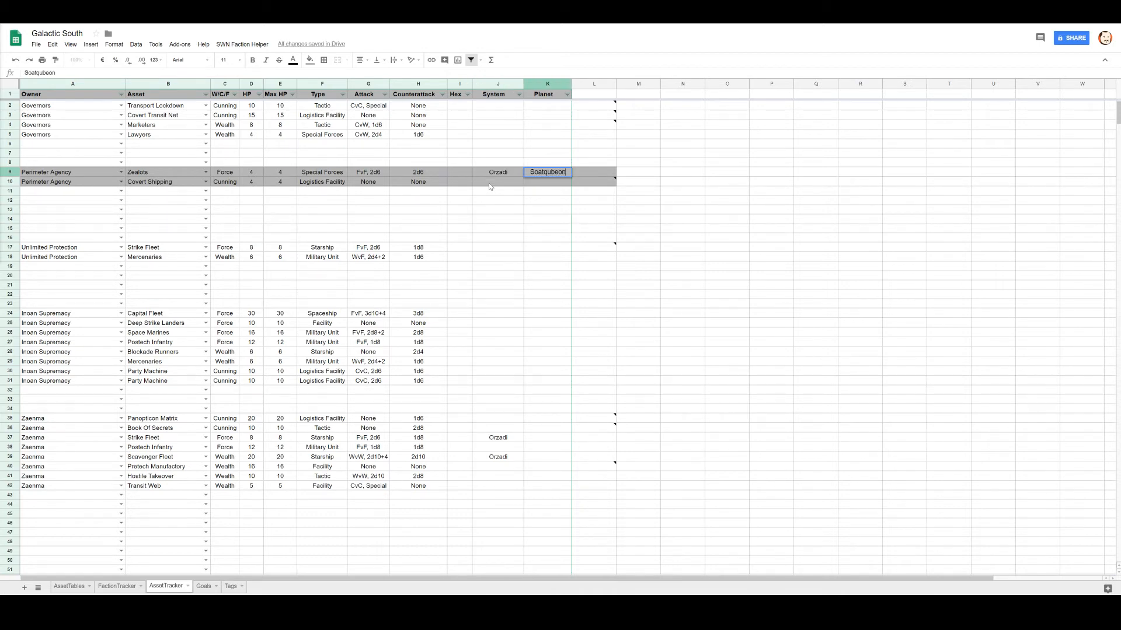
pyautogui.click(497, 182)
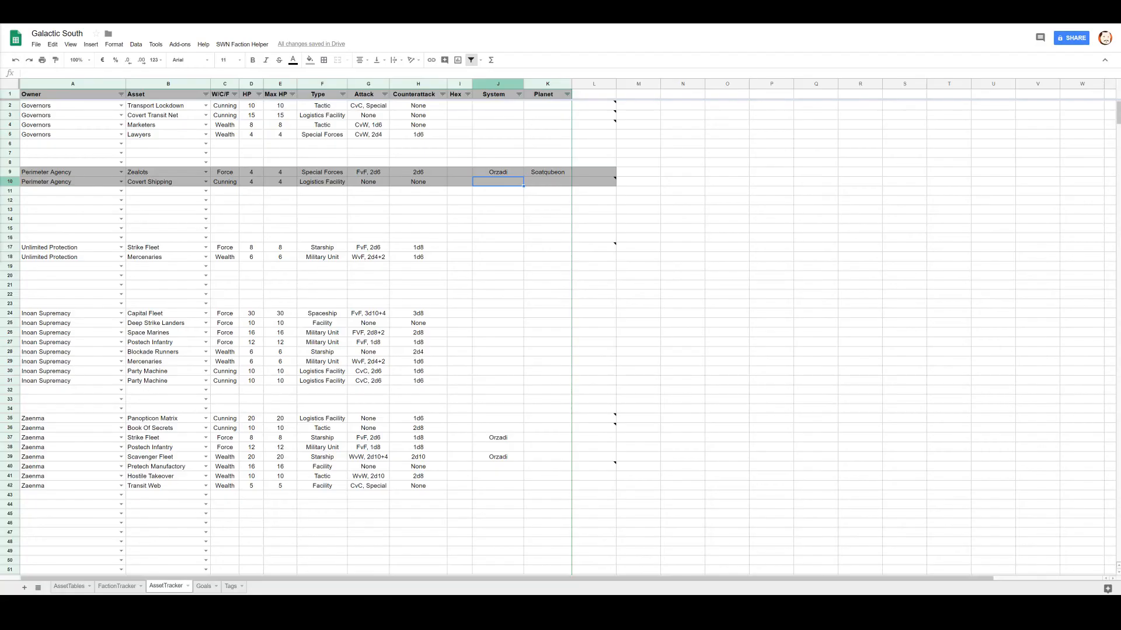
pyautogui.click(116, 586)
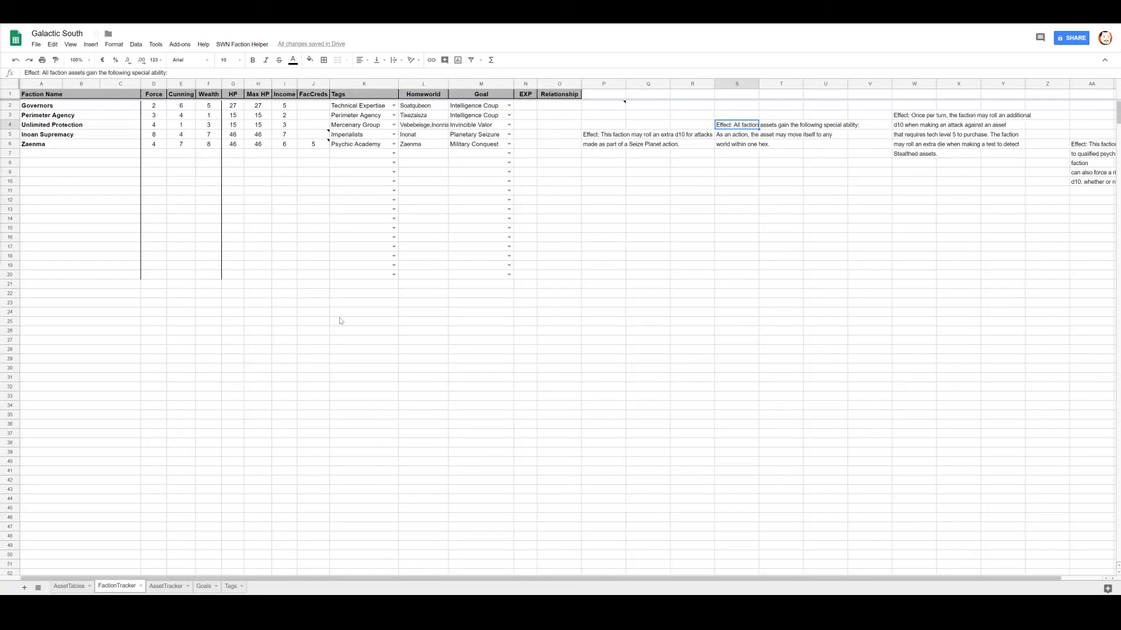
pyautogui.moveTo(163, 593)
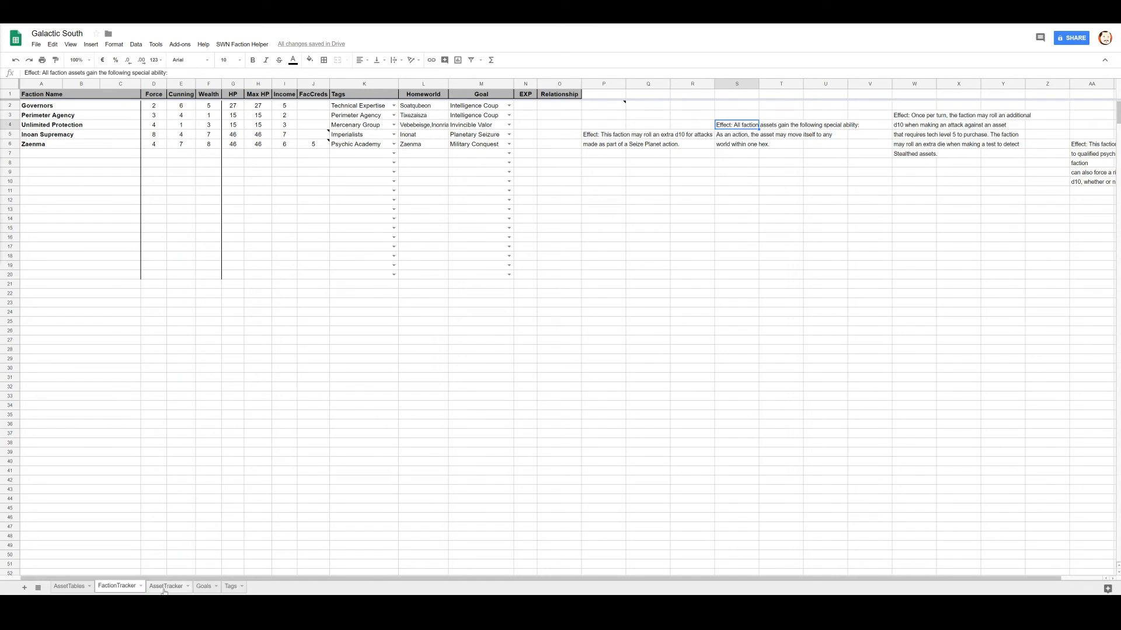
pyautogui.click(203, 586)
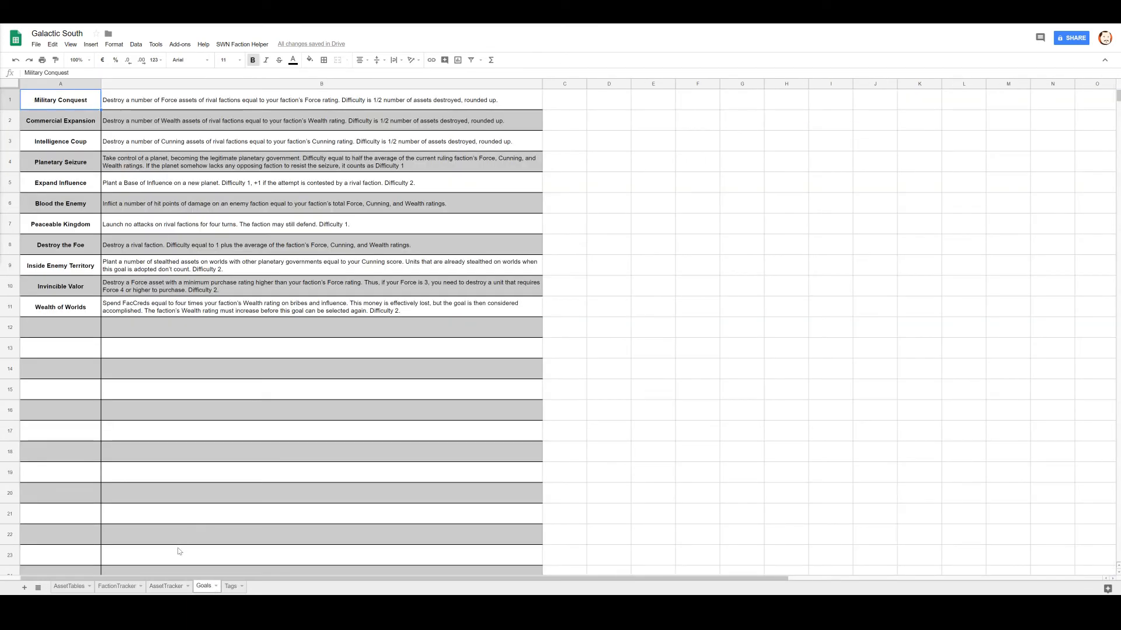
pyautogui.click(166, 586)
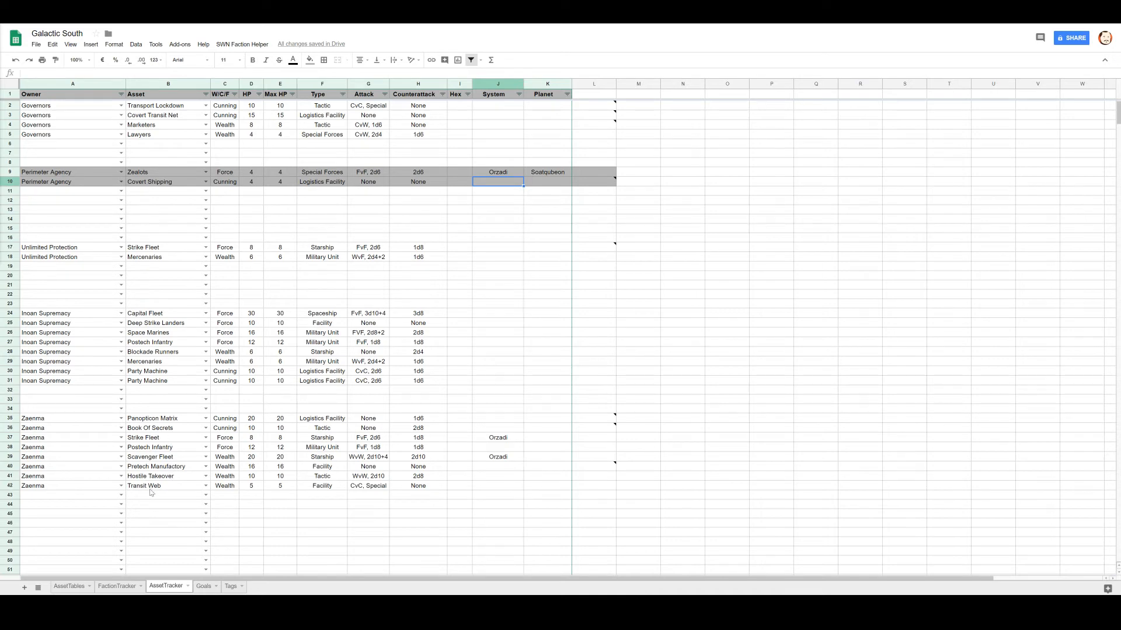
# Review Zaenma's Panopticon Matrix and Book Of Secrets asset entries without changing them.
pyautogui.click(152, 418)
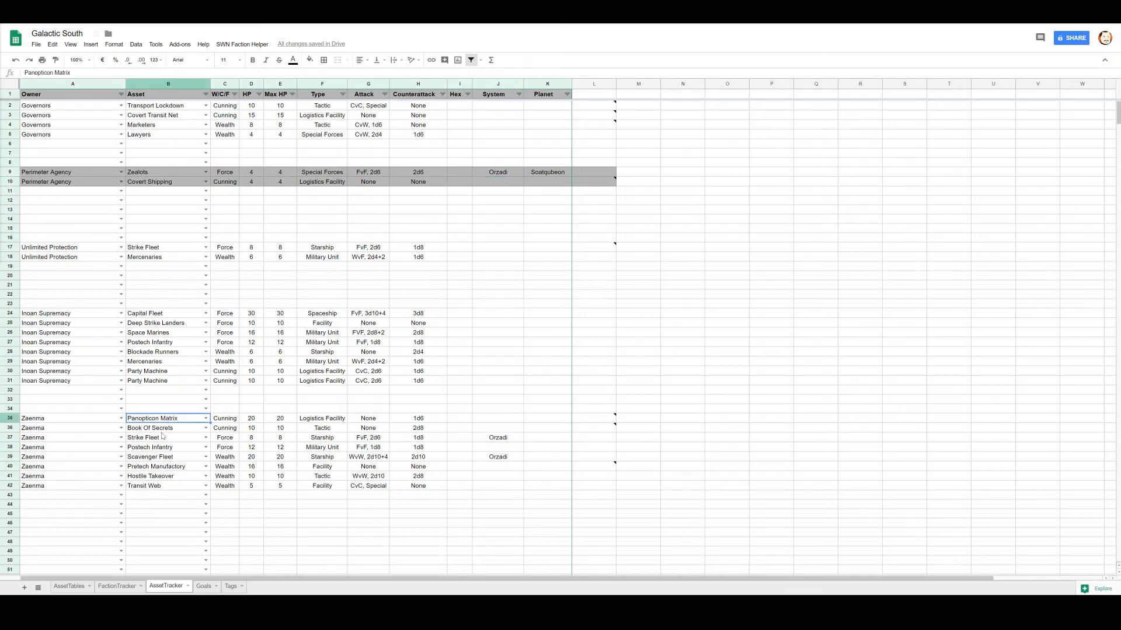
pyautogui.click(167, 427)
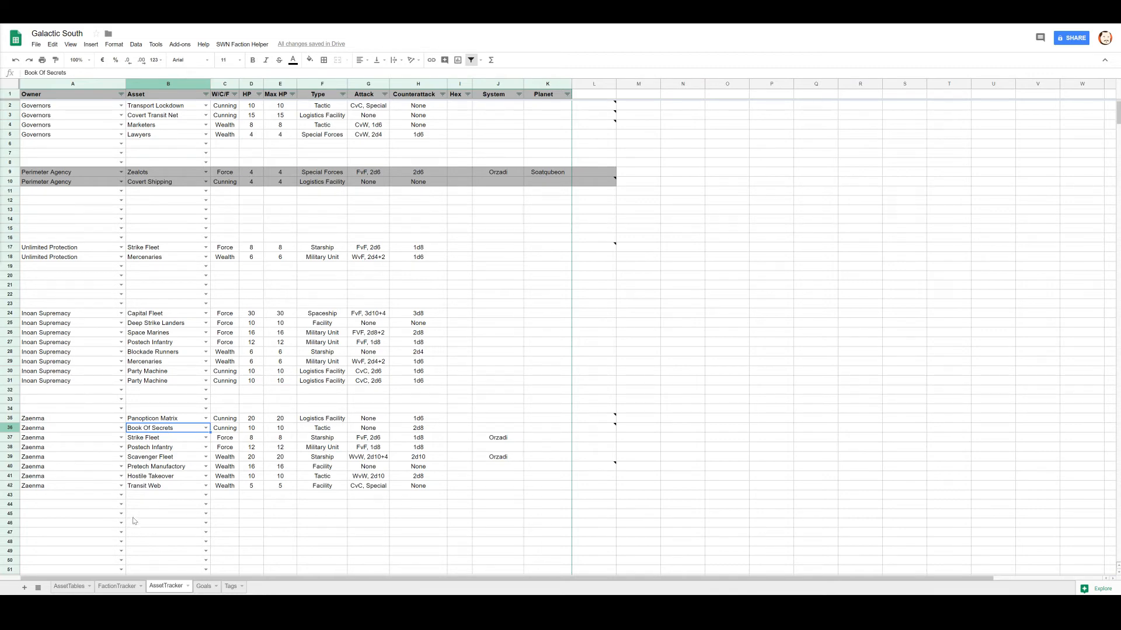
pyautogui.moveTo(151, 266)
pyautogui.write('Anonqu')
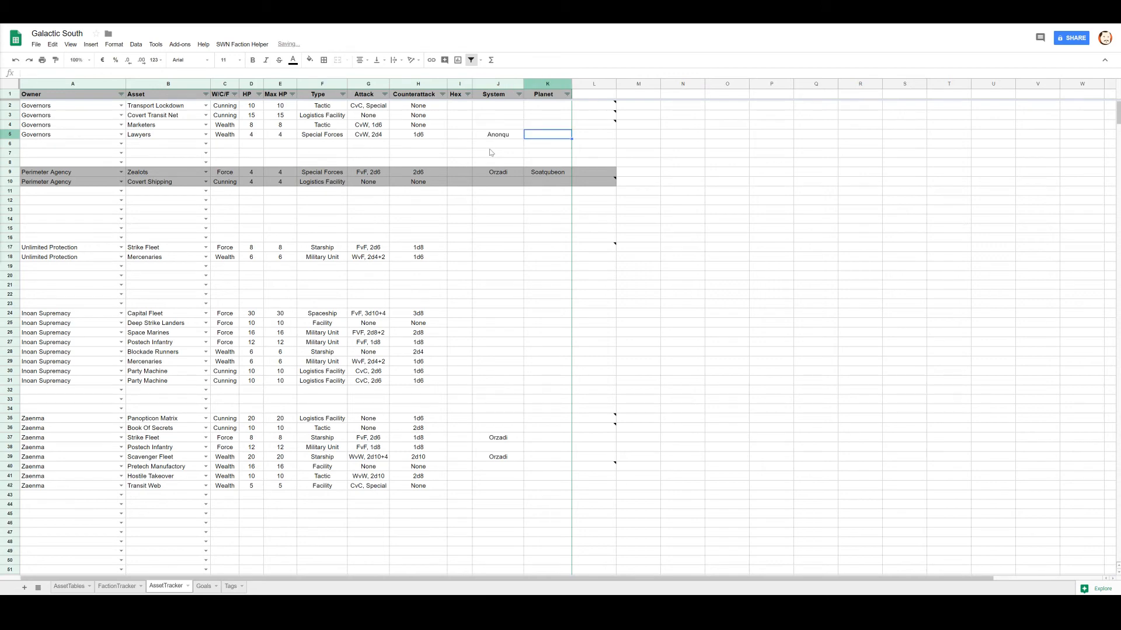
# Enter Zaenma as the Governors' Lawyers planet.
pyautogui.write('Zaenma')
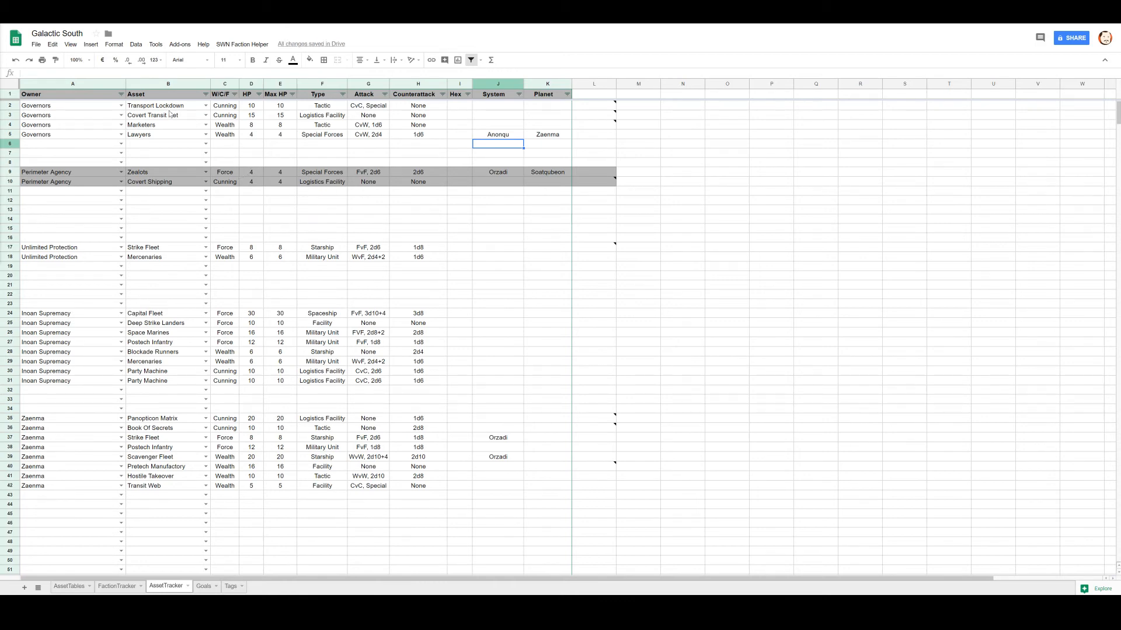
pyautogui.moveTo(610, 116)
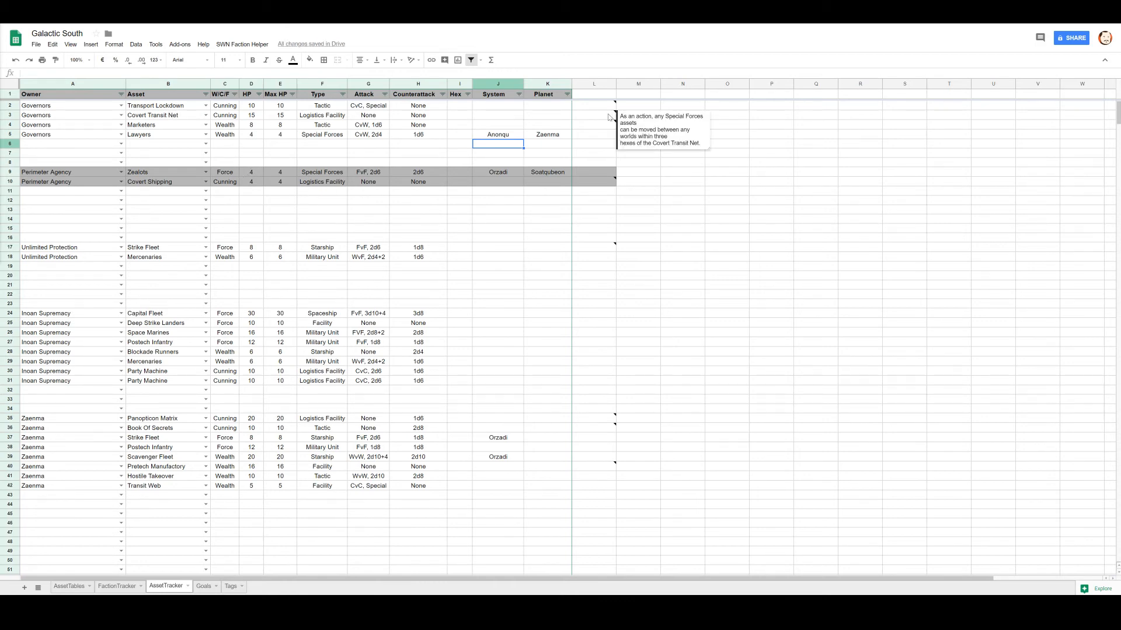
pyautogui.moveTo(607, 129)
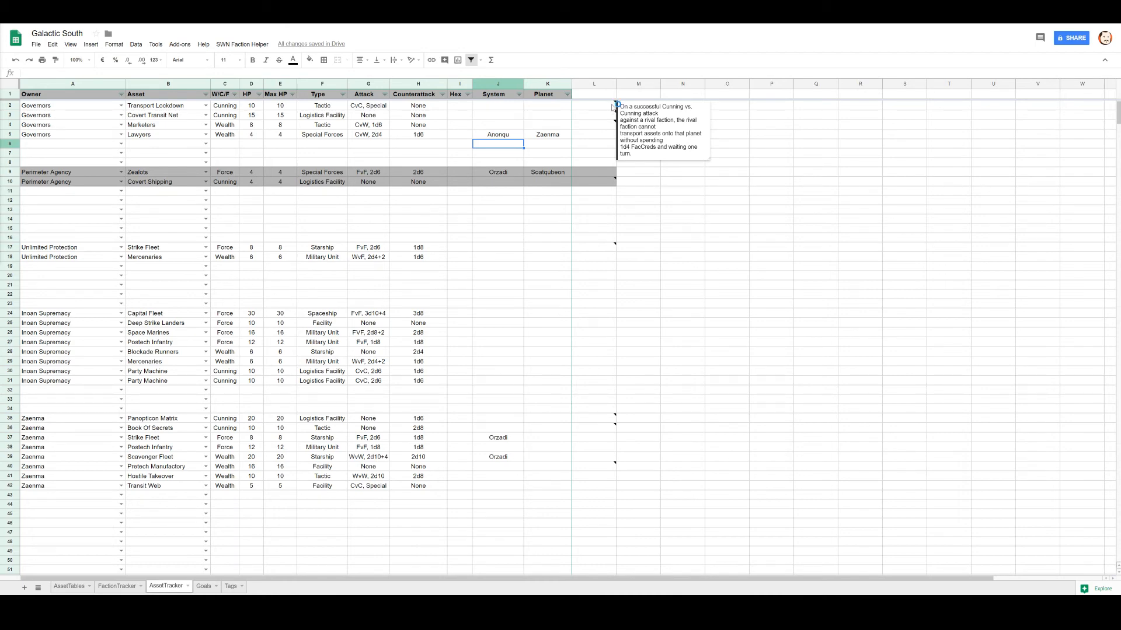
pyautogui.moveTo(469, 158)
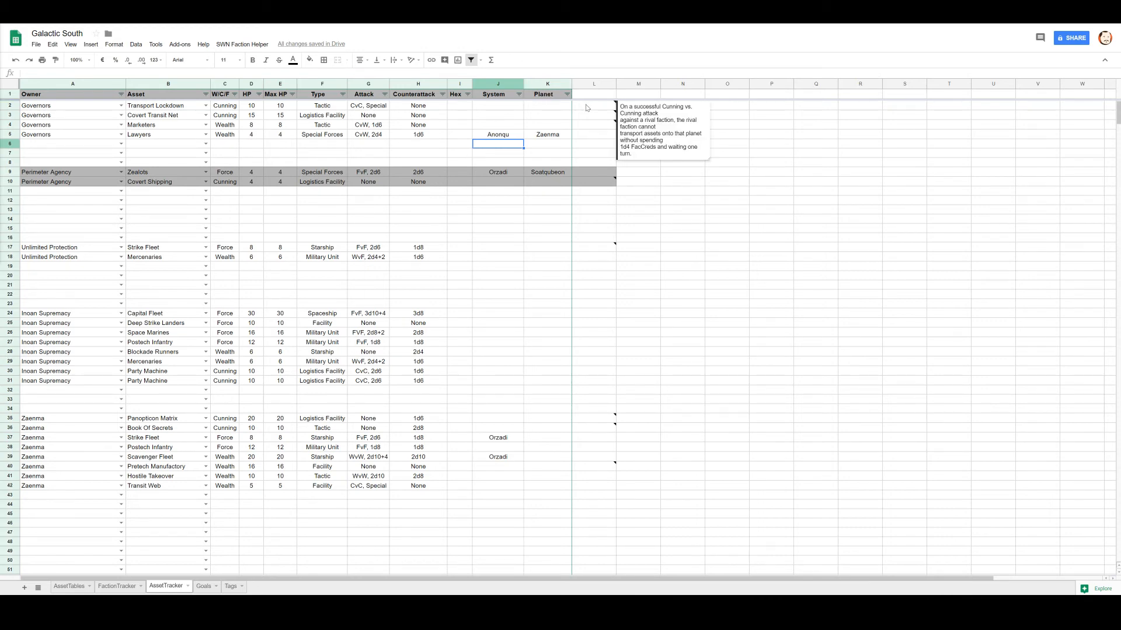
pyautogui.moveTo(581, 112)
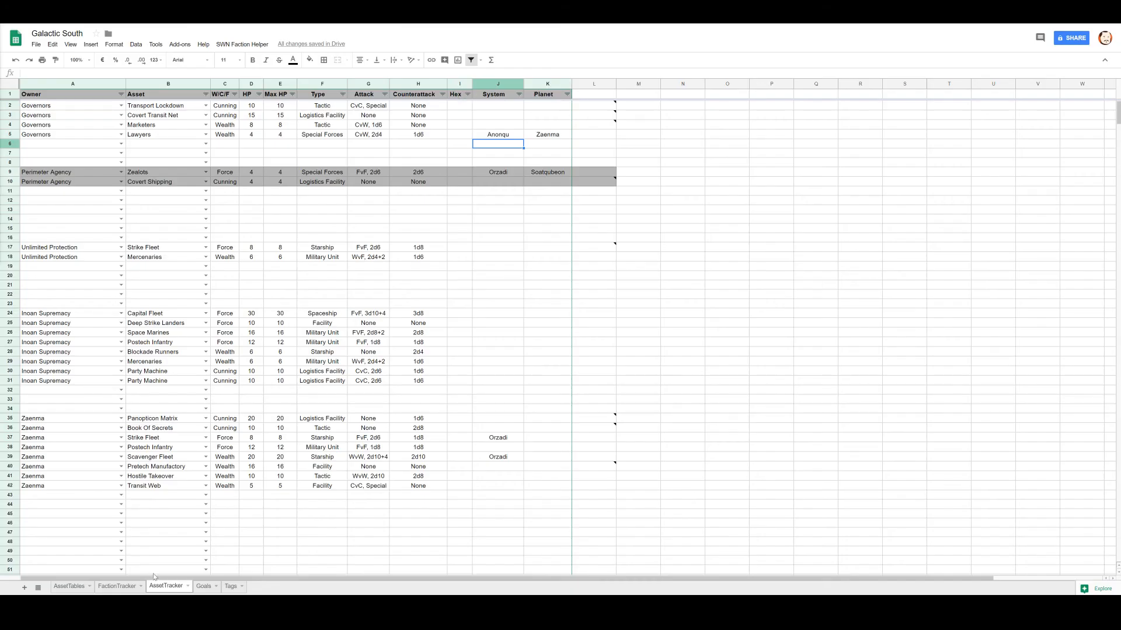
# Switch to the FactionTracker sheet and check Zaenma's Psychic Academy tag.
pyautogui.click(116, 587)
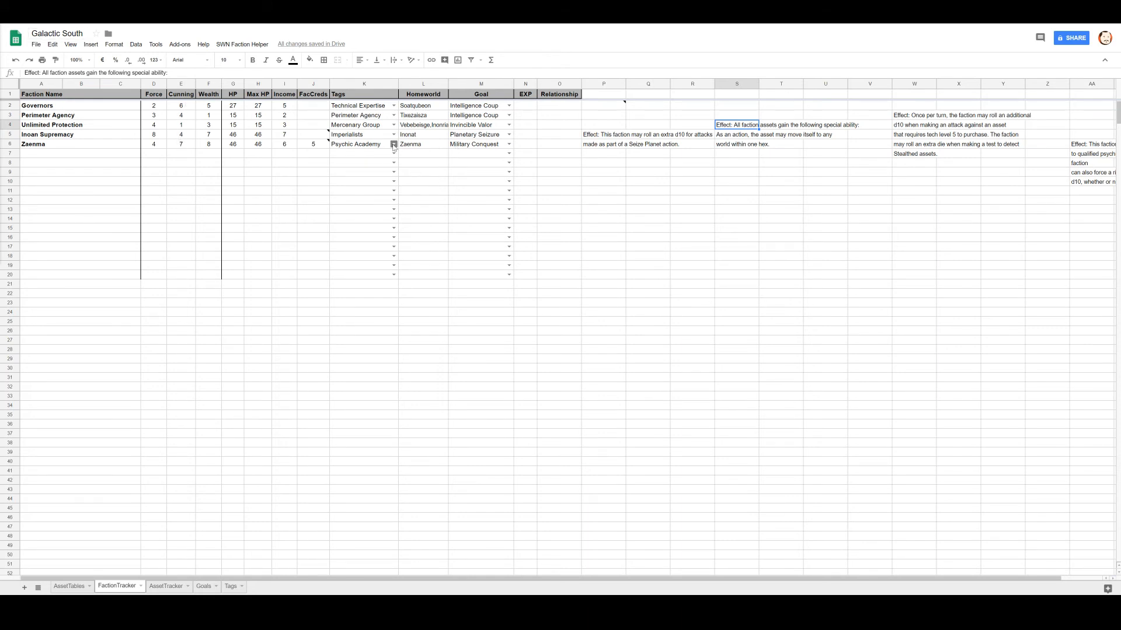
pyautogui.click(354, 144)
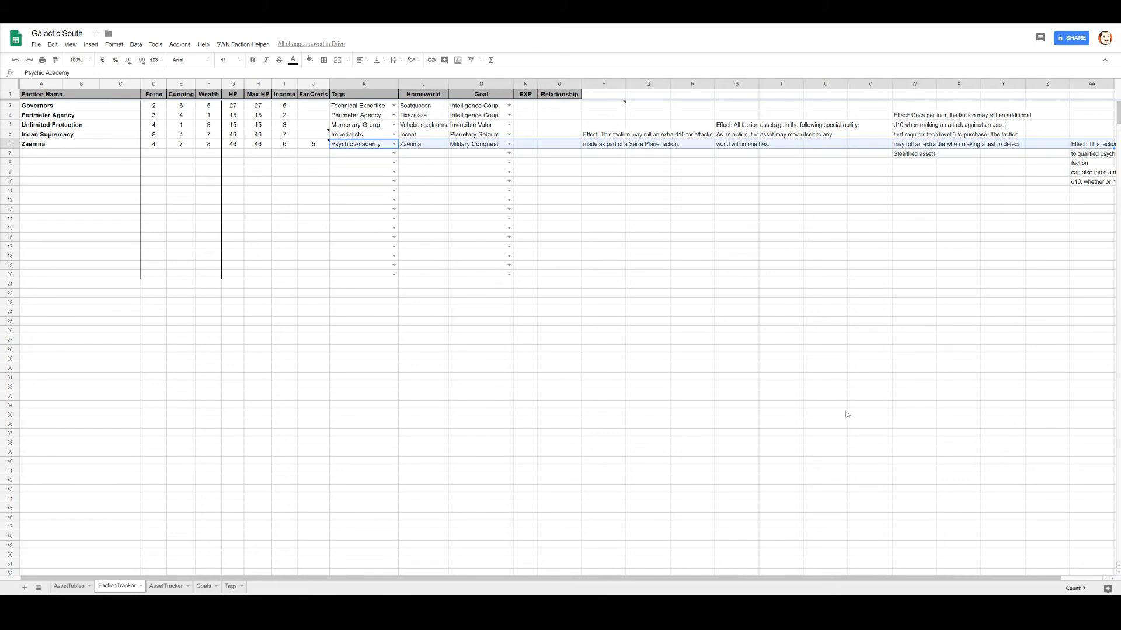
pyautogui.click(1091, 143)
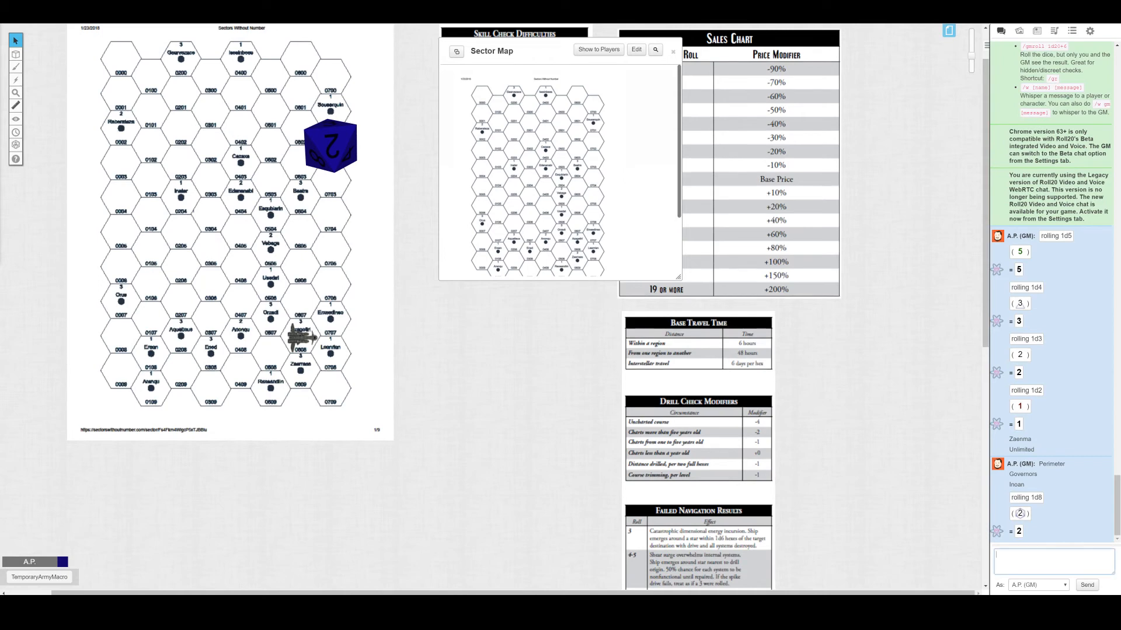
# Roll 1d10 in the Roll20 game chat with /roll 1d10.
pyautogui.write('/roll 1d10')
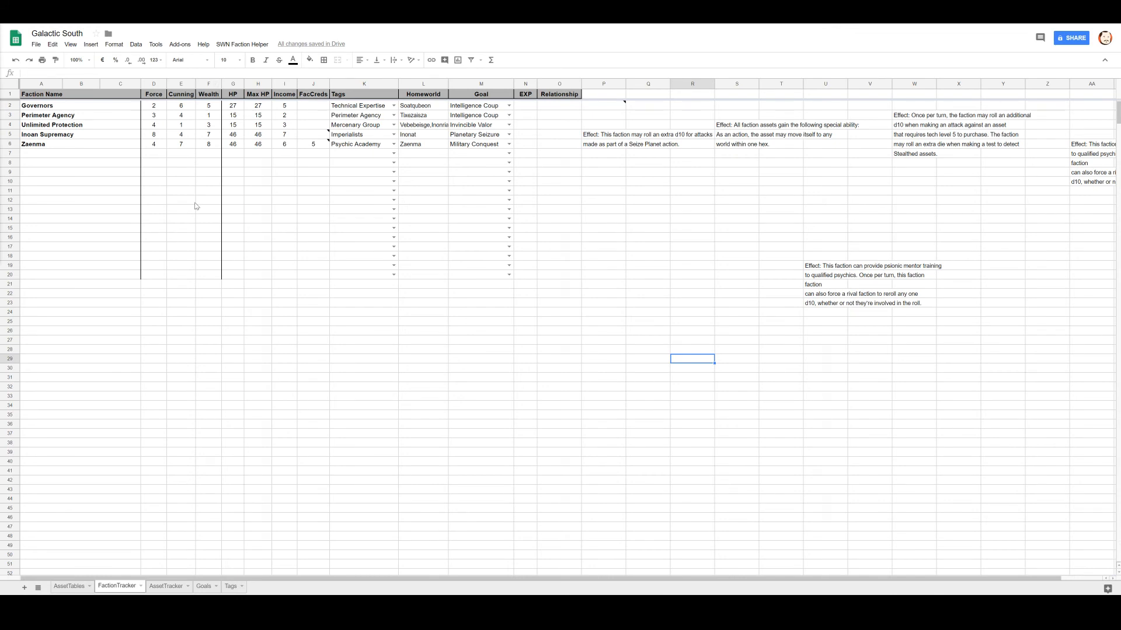
pyautogui.moveTo(188, 192)
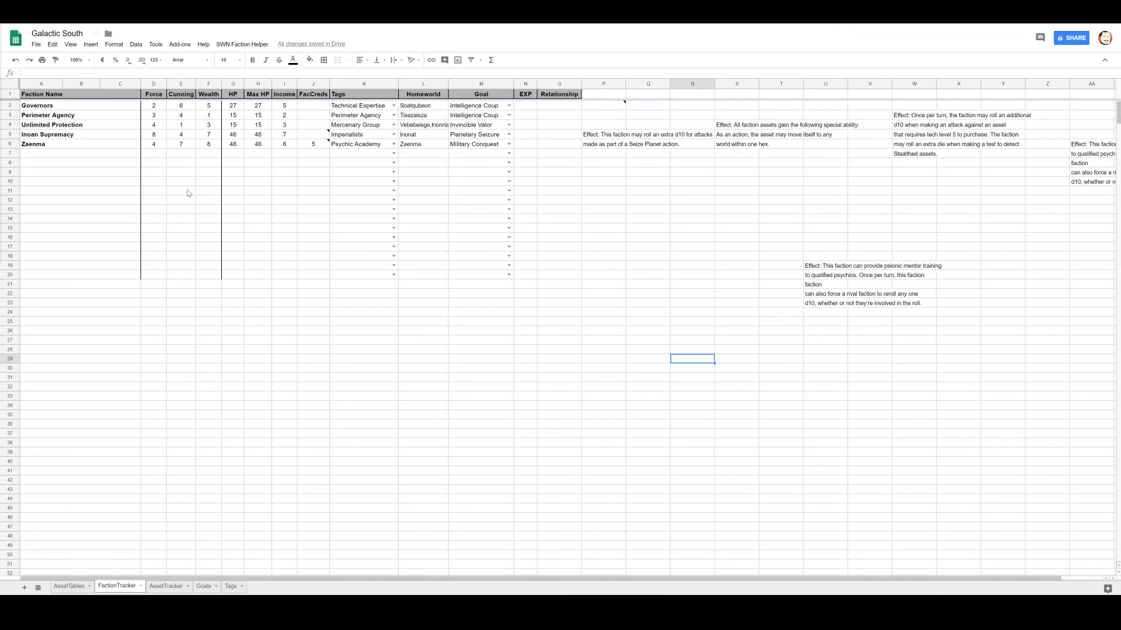
pyautogui.moveTo(297, 139)
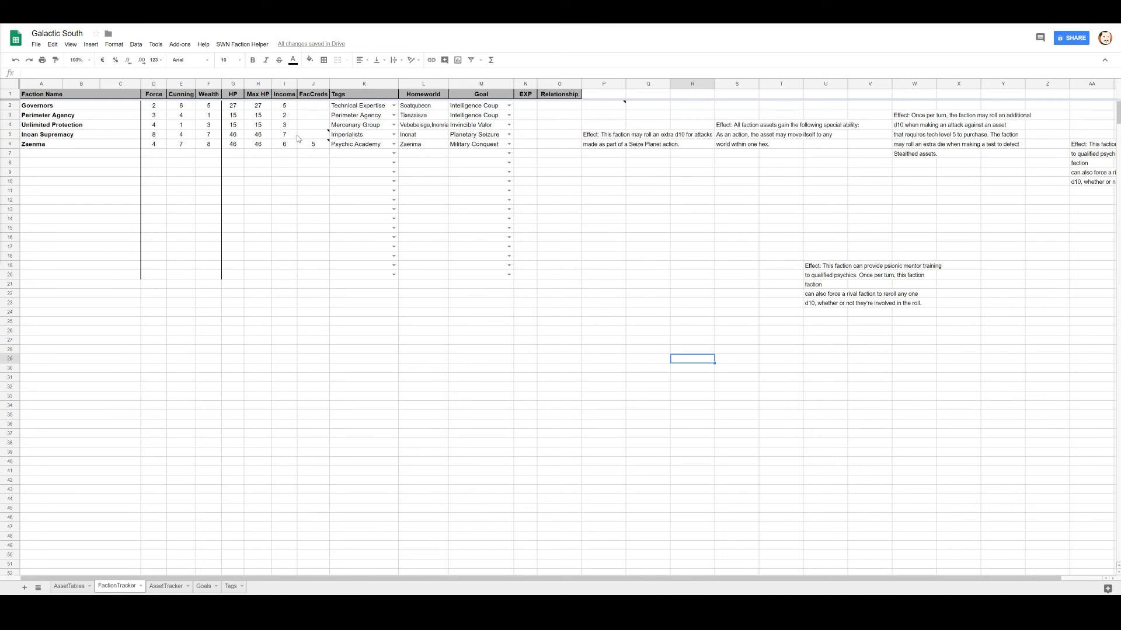
pyautogui.moveTo(313, 128)
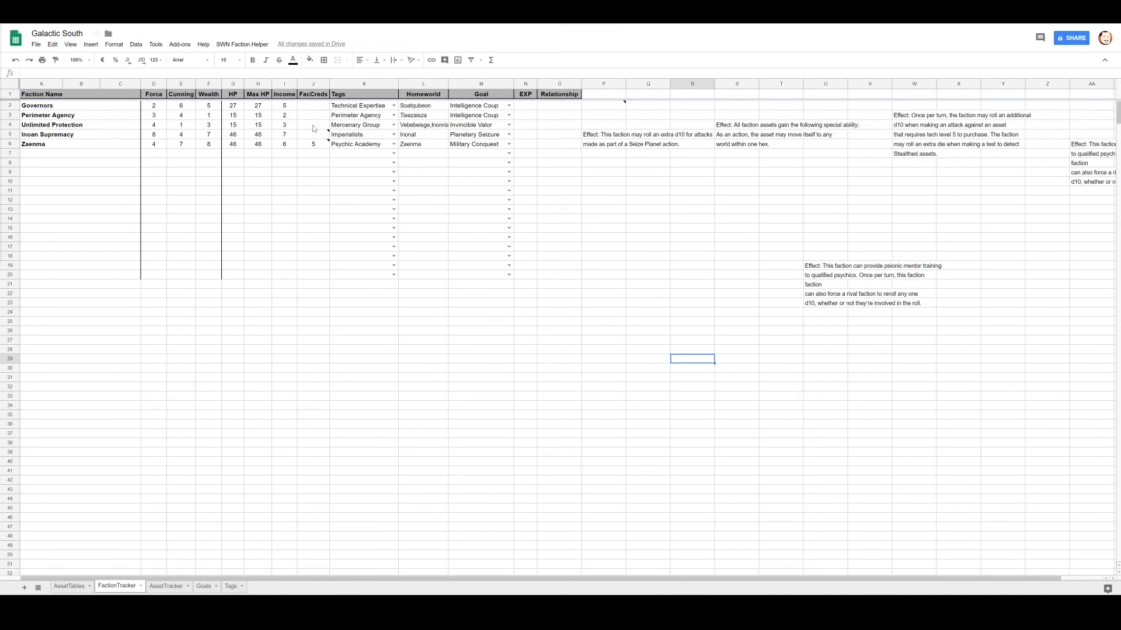
# Review FacCreds for Perimeter Agency, Governors and Unlimited Protection, then switch to the Goals sheet.
pyautogui.click(313, 115)
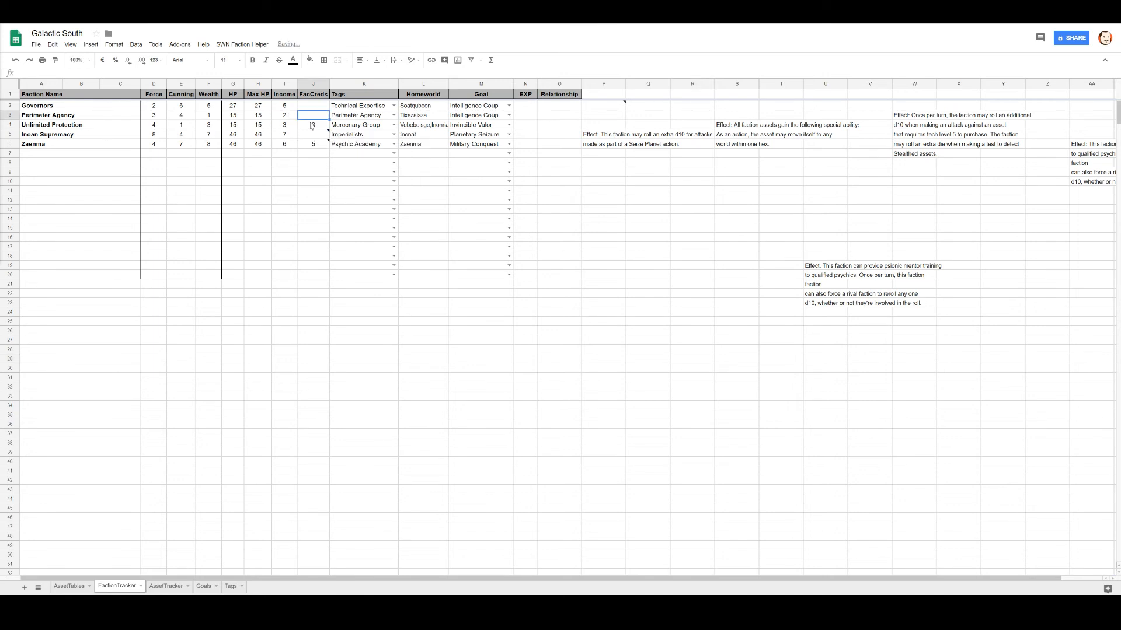
pyautogui.click(313, 105)
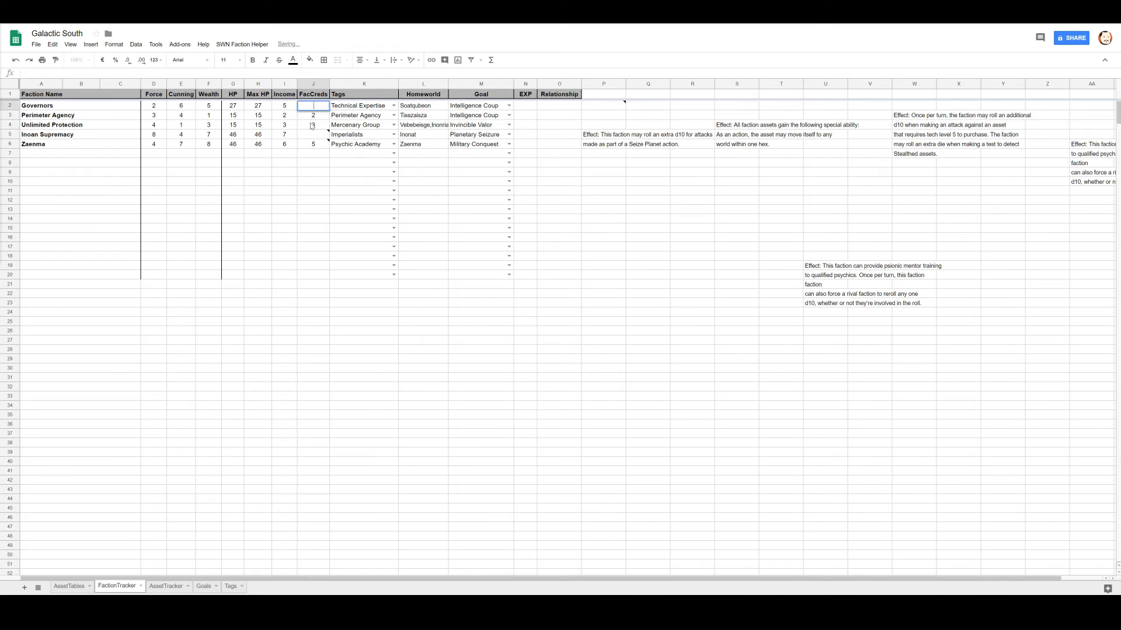
pyautogui.click(313, 115)
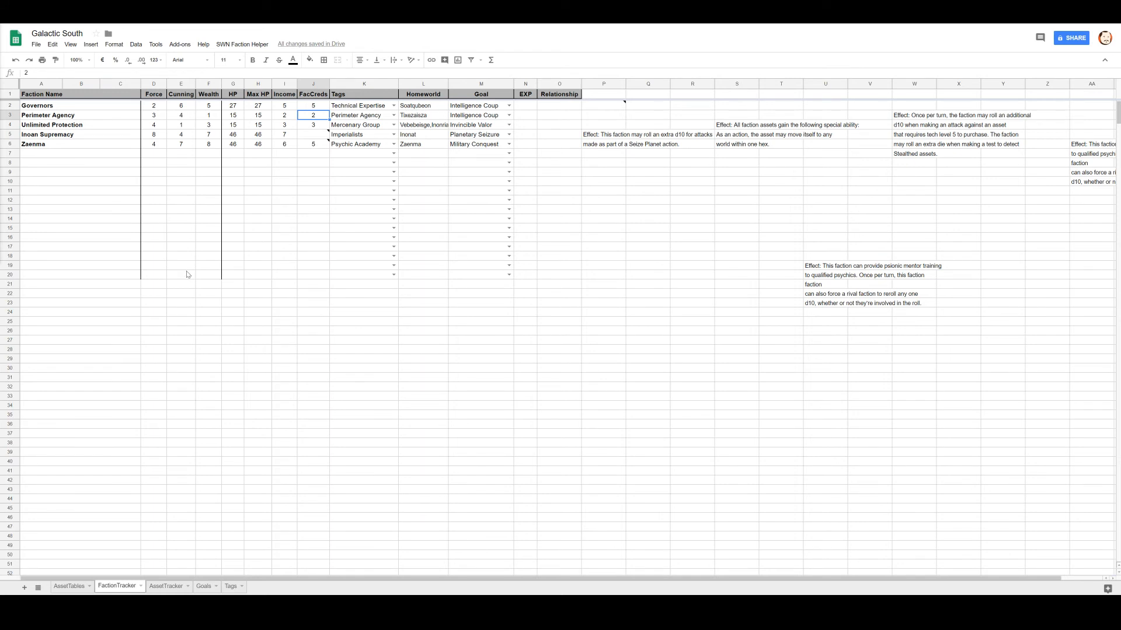
pyautogui.moveTo(182, 295)
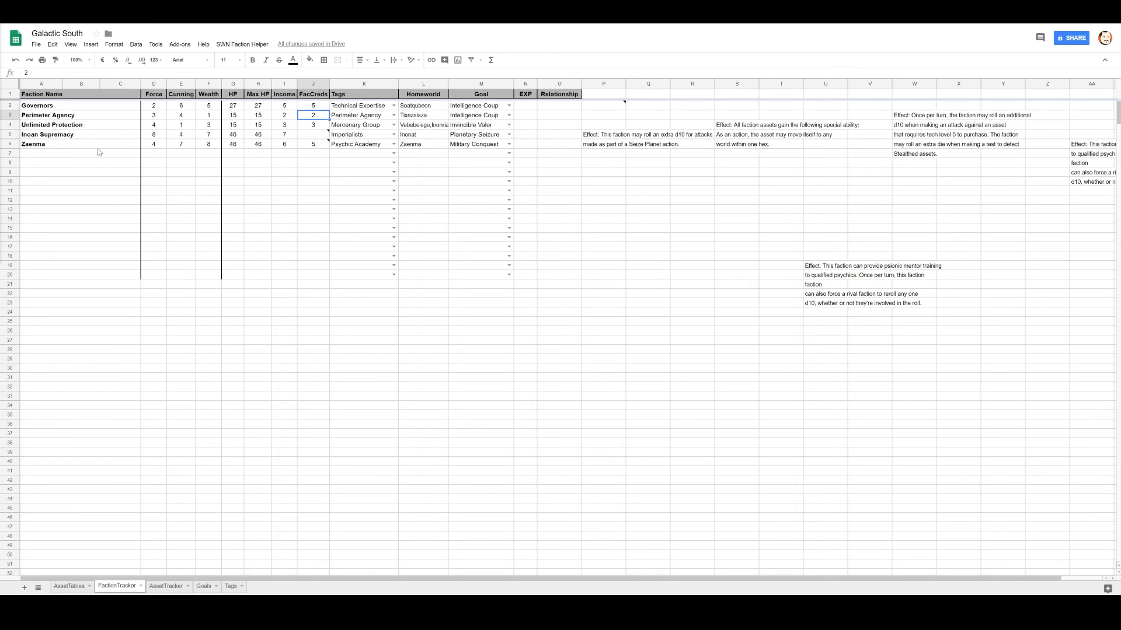
pyautogui.moveTo(209, 500)
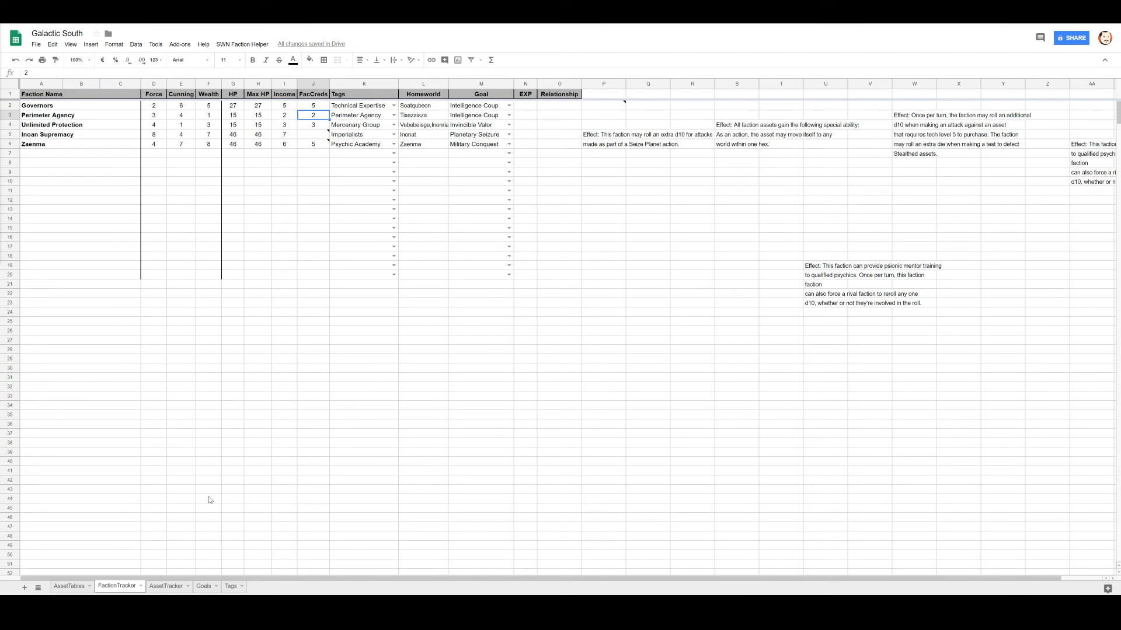
pyautogui.moveTo(85, 148)
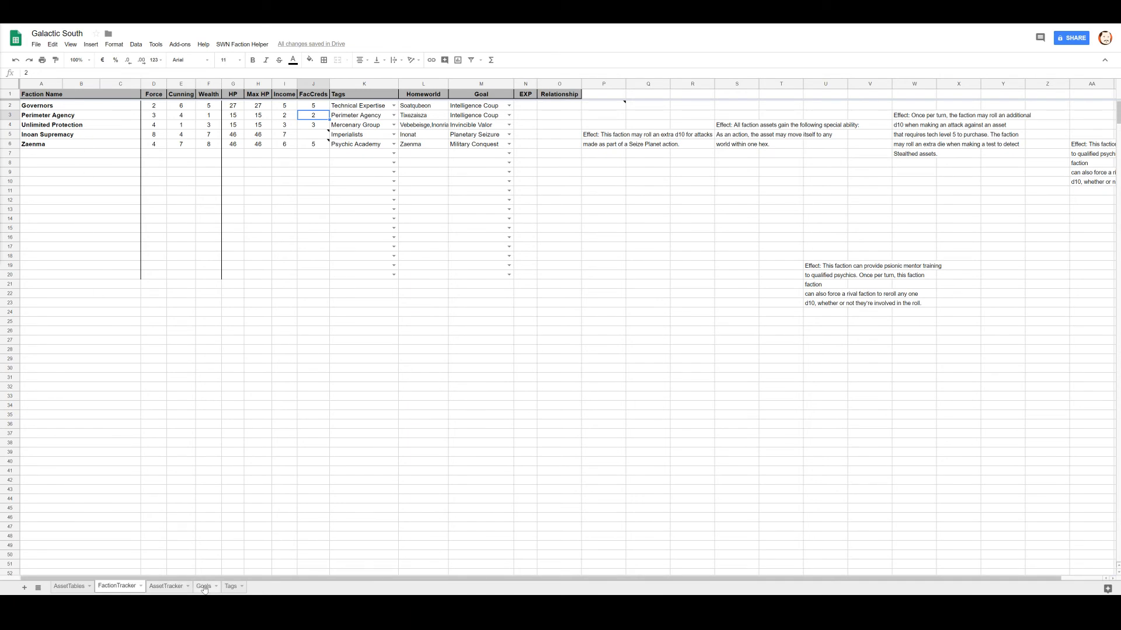
pyautogui.click(203, 587)
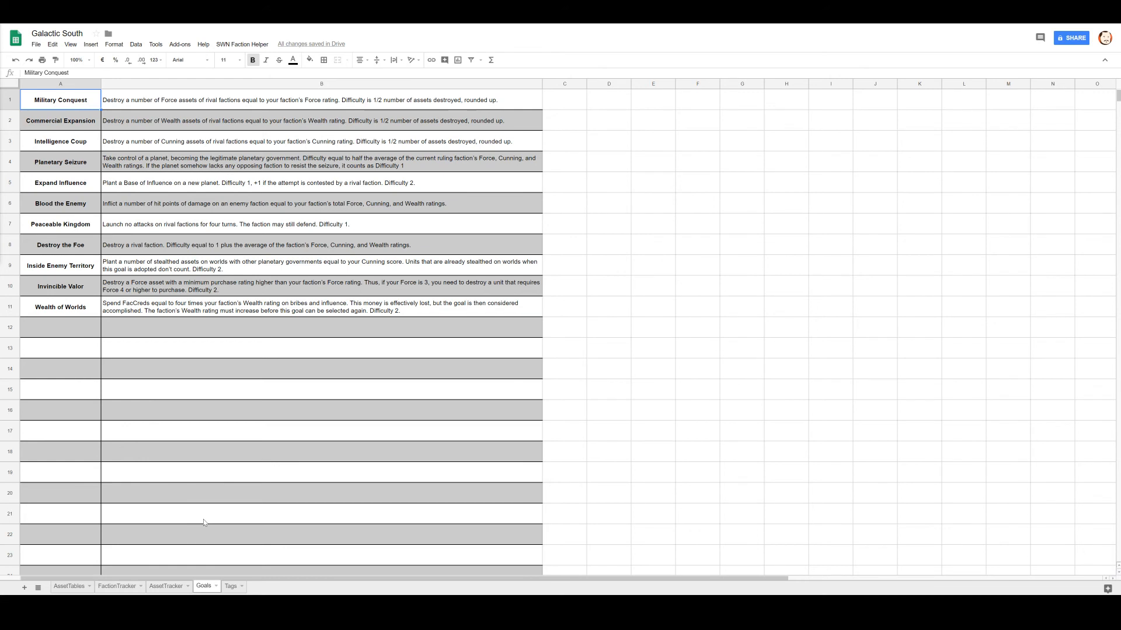
pyautogui.moveTo(128, 530)
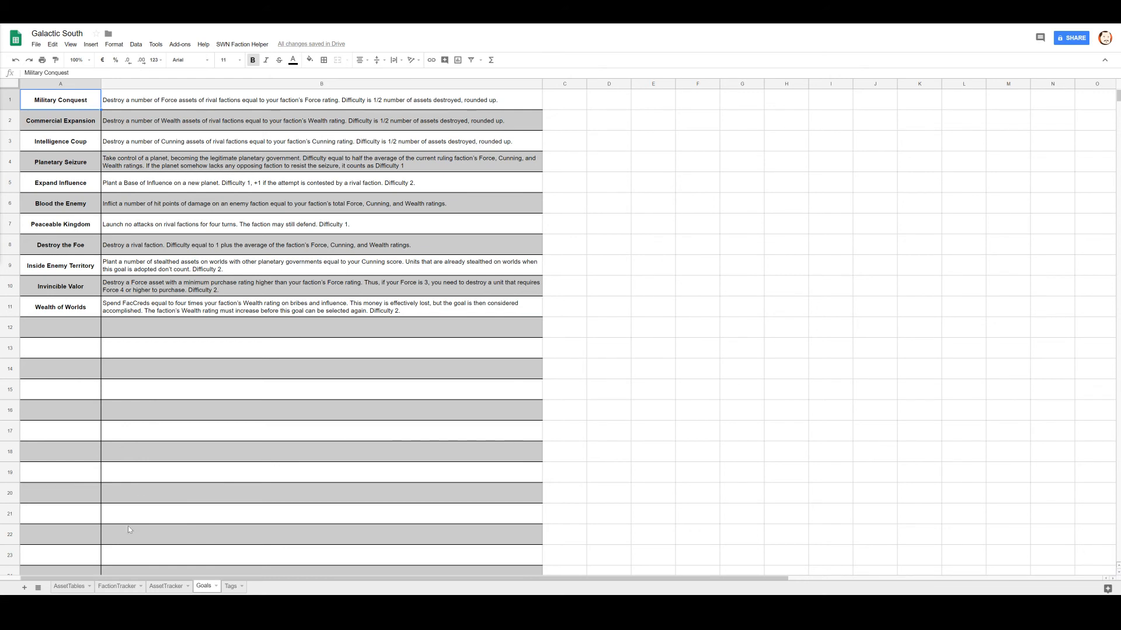
# Switch from the Goals sheet to the AssetTracker sheet.
pyautogui.click(166, 586)
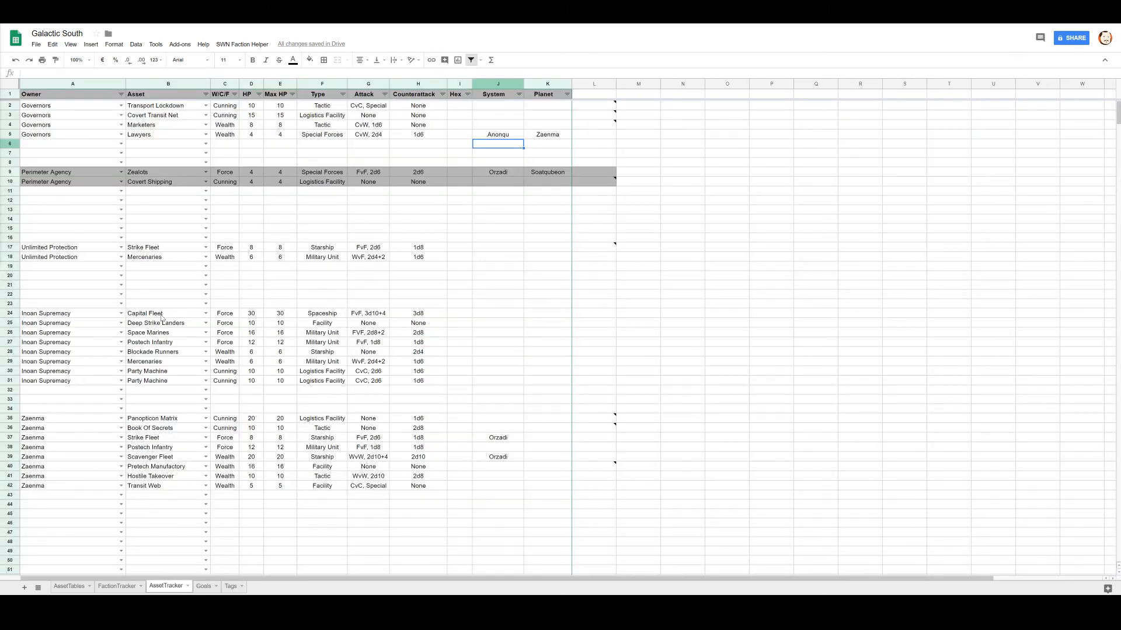
# Inspect Inoan Supremacy's Capital Fleet asset, then return to the FactionTracker sheet.
pyautogui.click(167, 313)
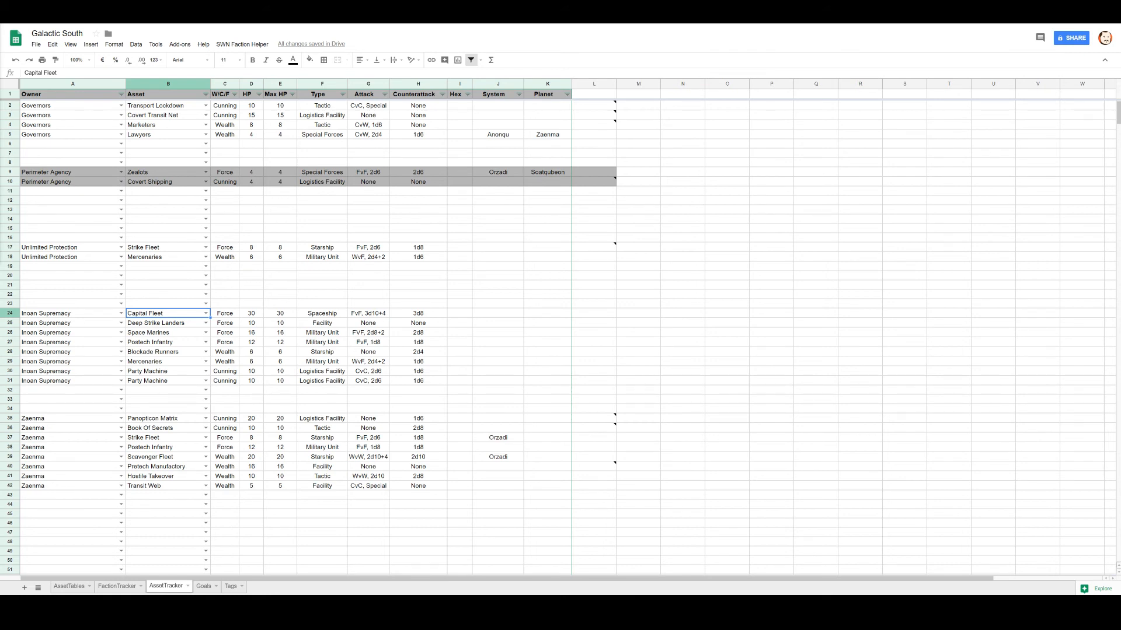
pyautogui.moveTo(393, 195)
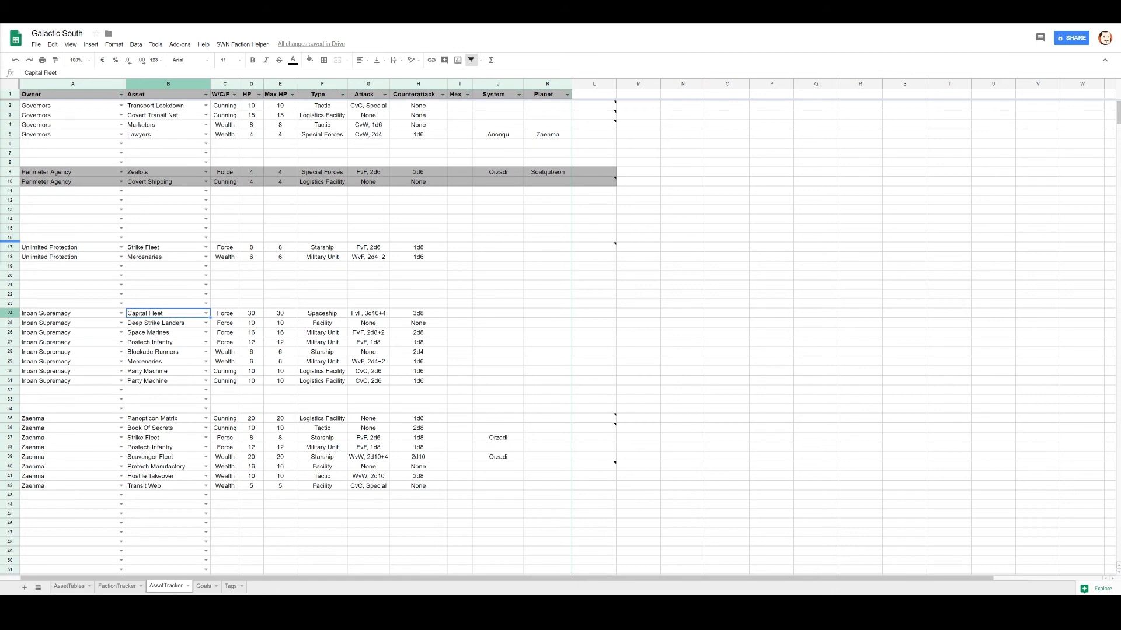
pyautogui.moveTo(108, 553)
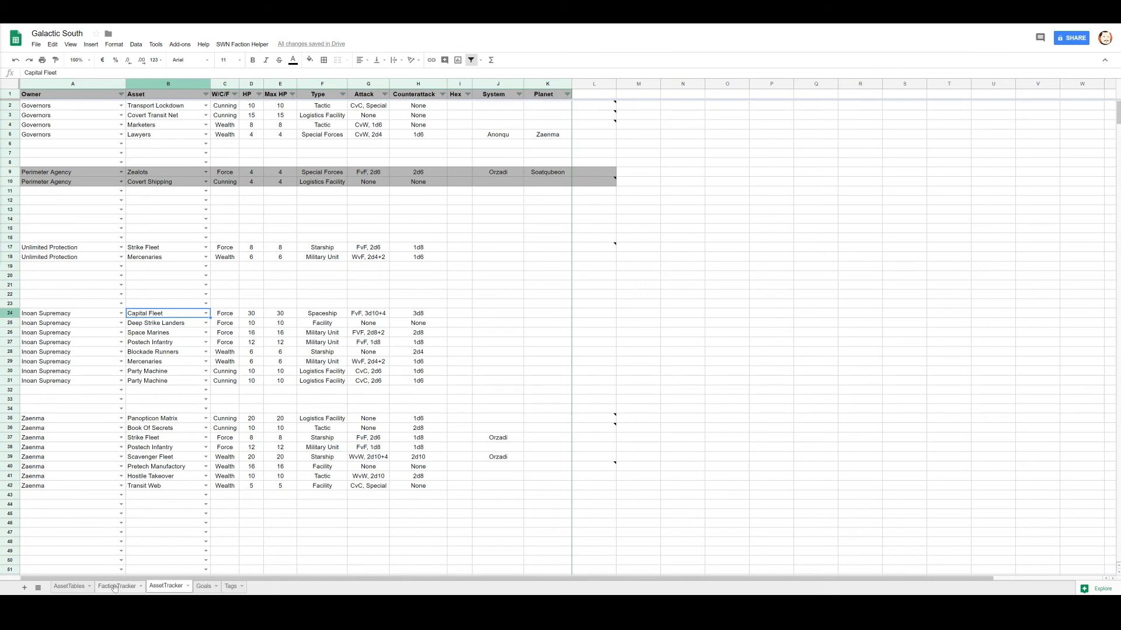
pyautogui.click(117, 586)
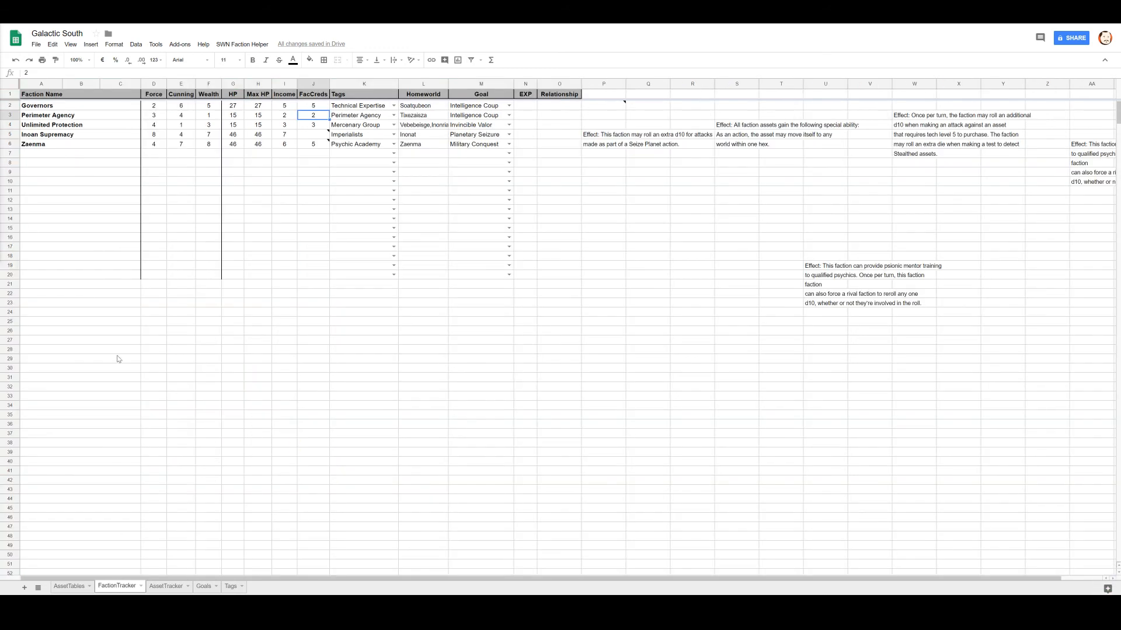
pyautogui.moveTo(311, 133)
pyautogui.write('7')
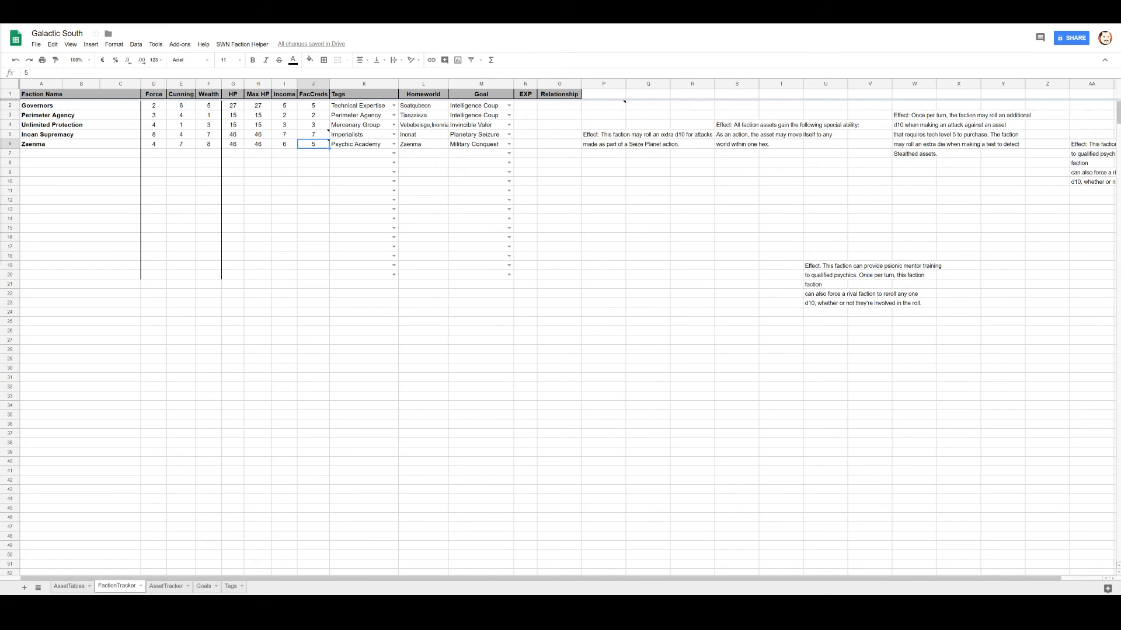
# Return to the AssetTracker sheet after setting Inoan Supremacy's FacCreds to 7.
pyautogui.click(166, 586)
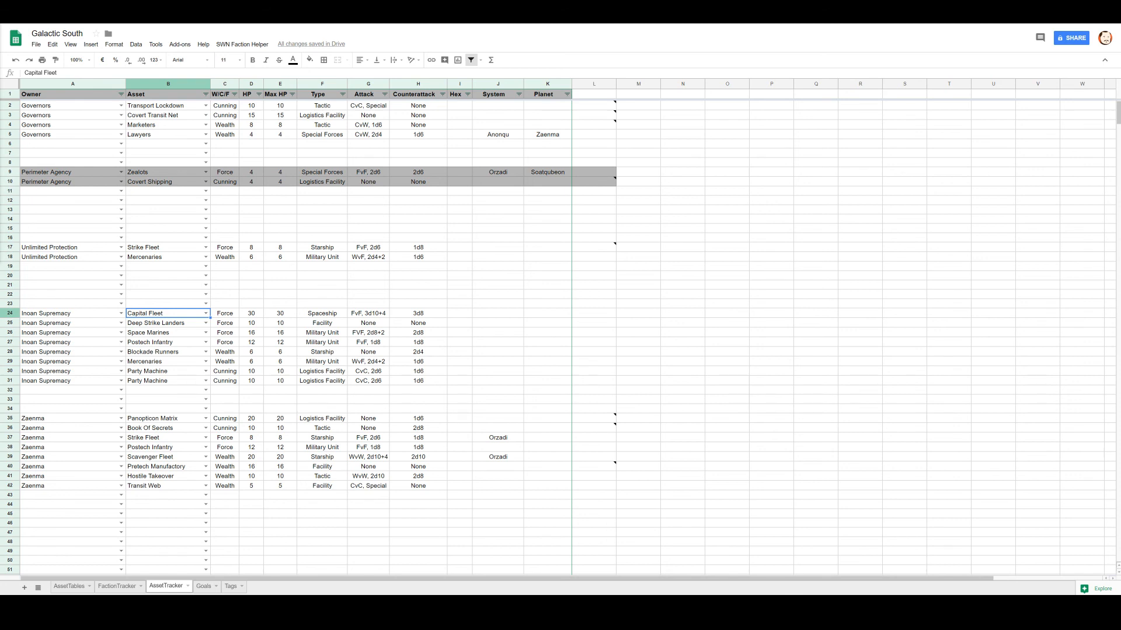
pyautogui.moveTo(483, 112)
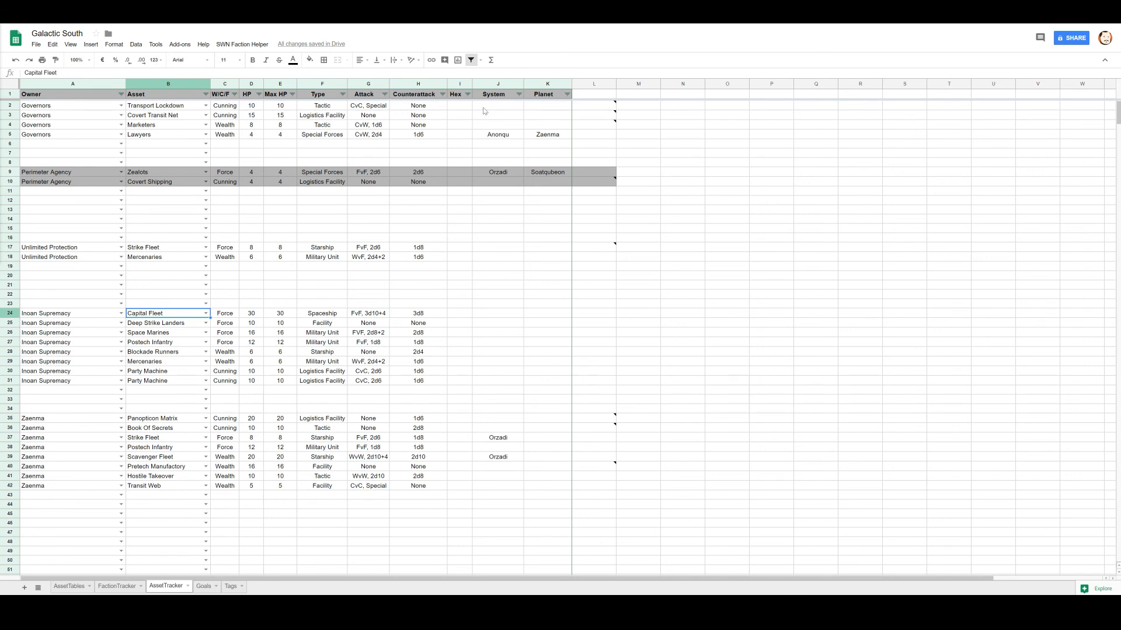
# Enter Anonqu as system and Zaenma as planet for the Inoan Supremacy Capital Fleet.
pyautogui.click(498, 135)
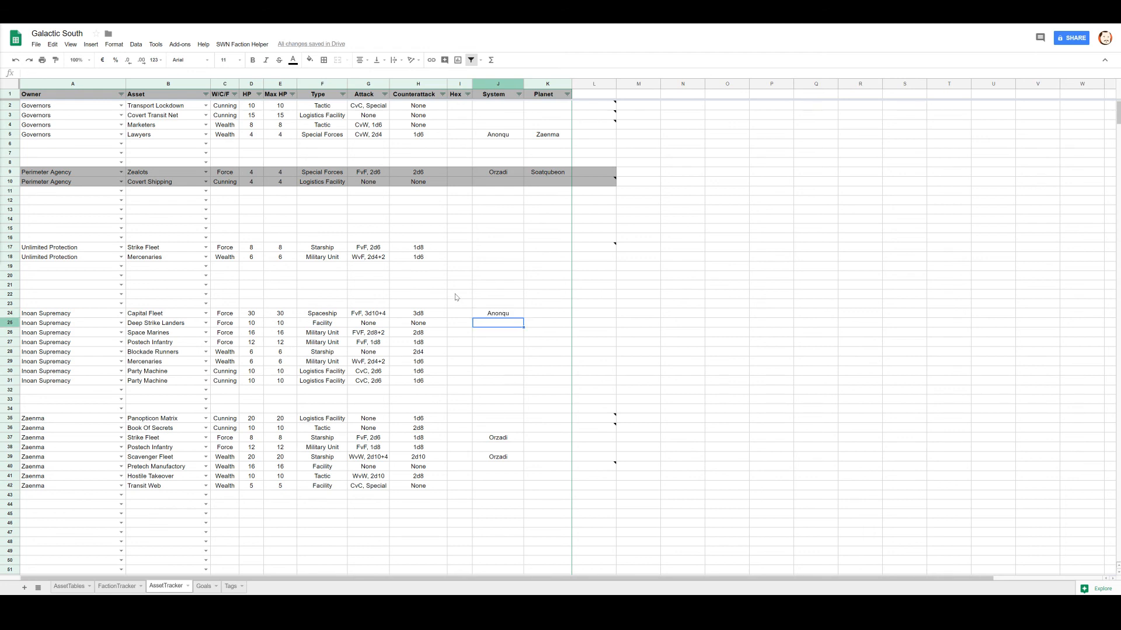
pyautogui.write('Anonqu')
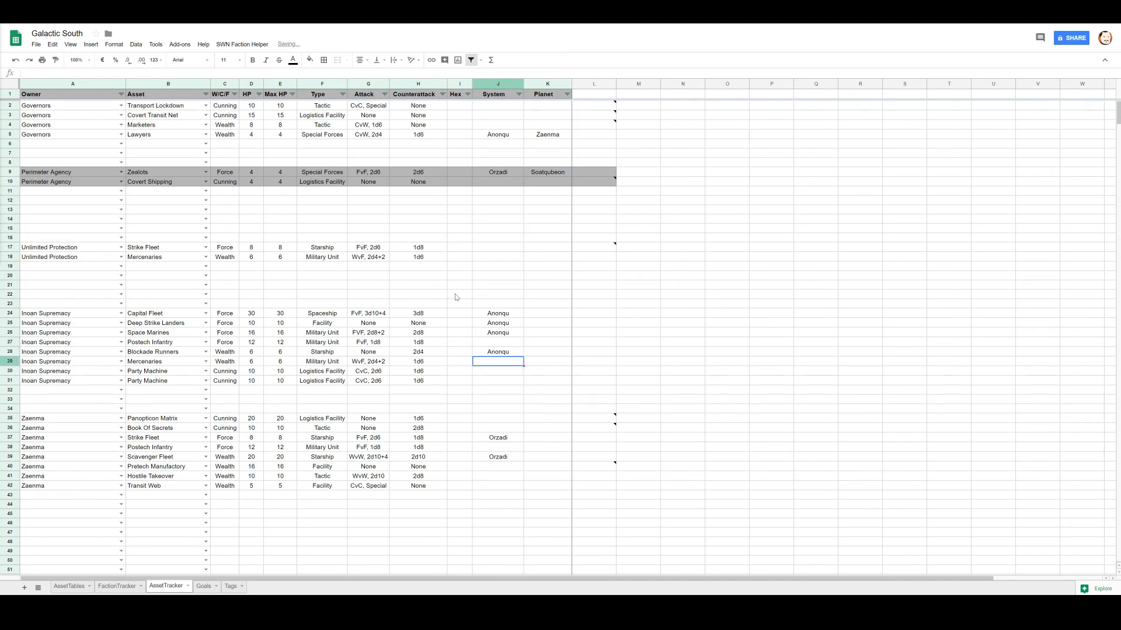
pyautogui.click(546, 209)
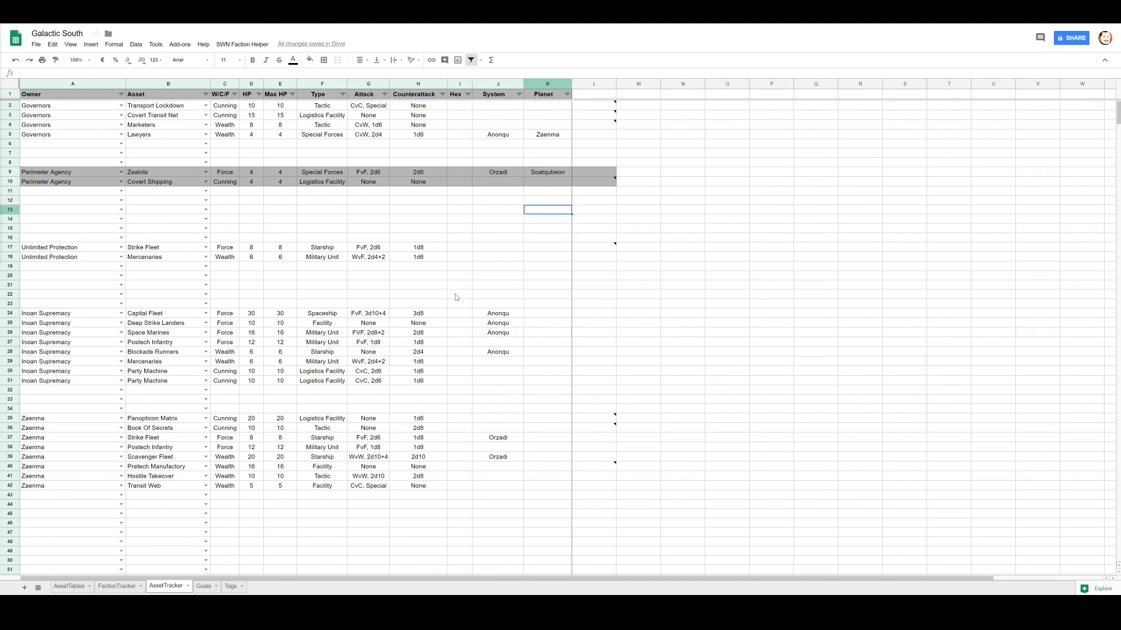
pyautogui.click(547, 135)
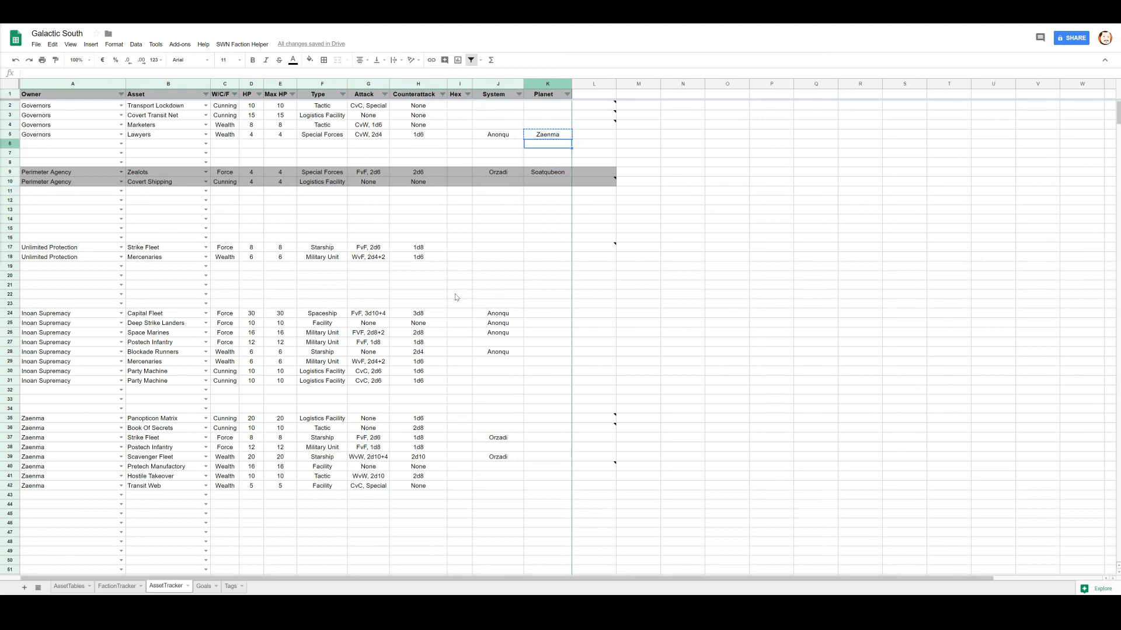
pyautogui.click(547, 266)
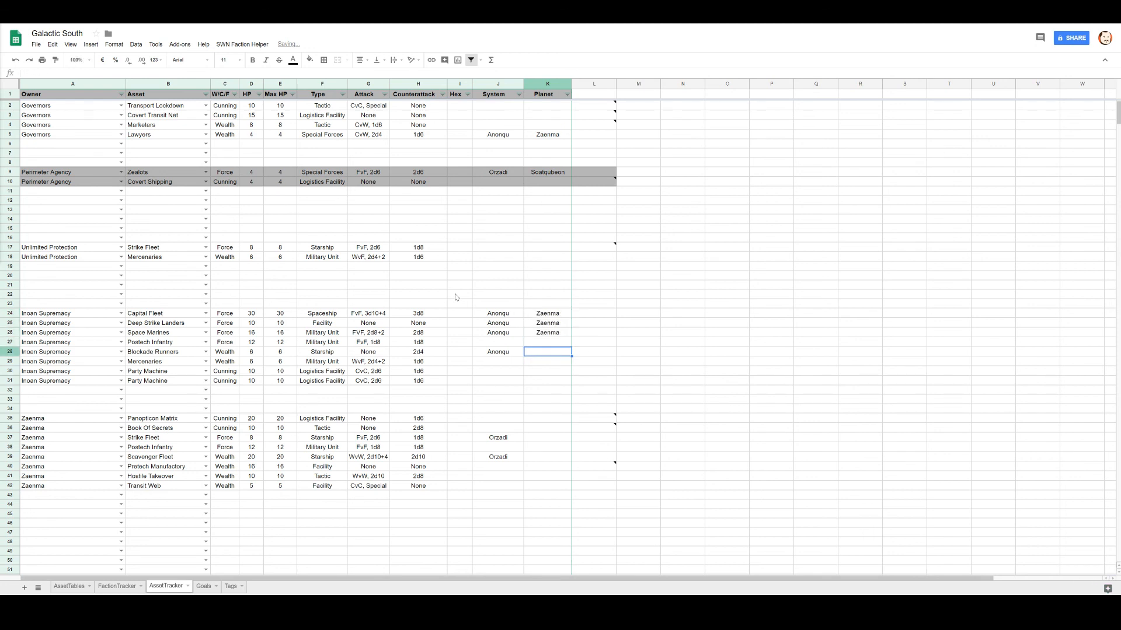
pyautogui.write('Zaenma')
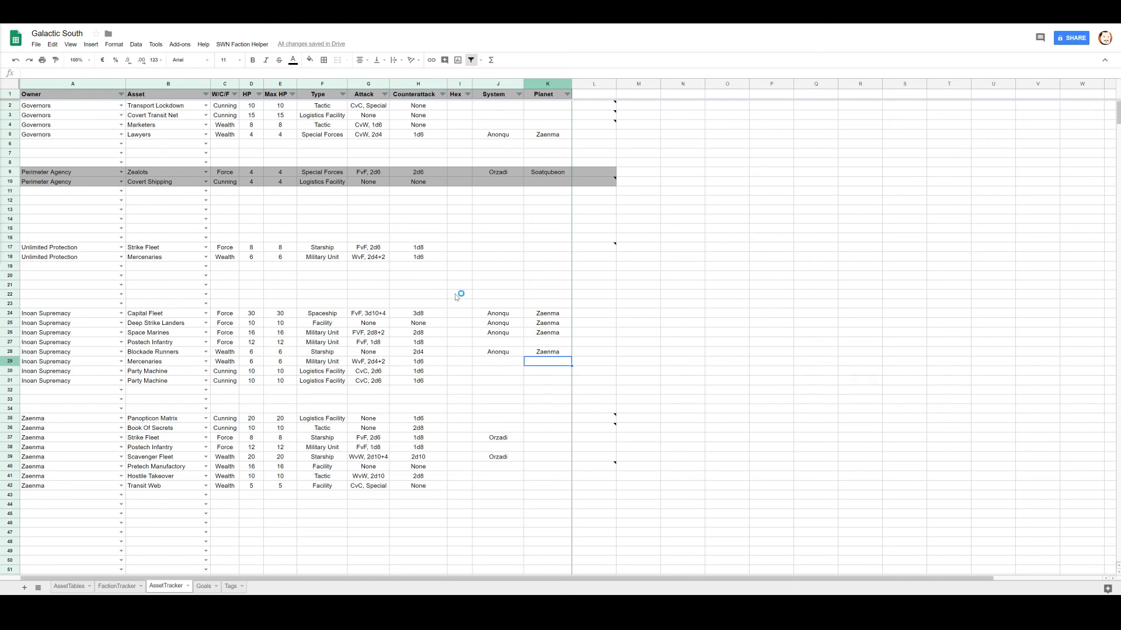
pyautogui.moveTo(455, 298)
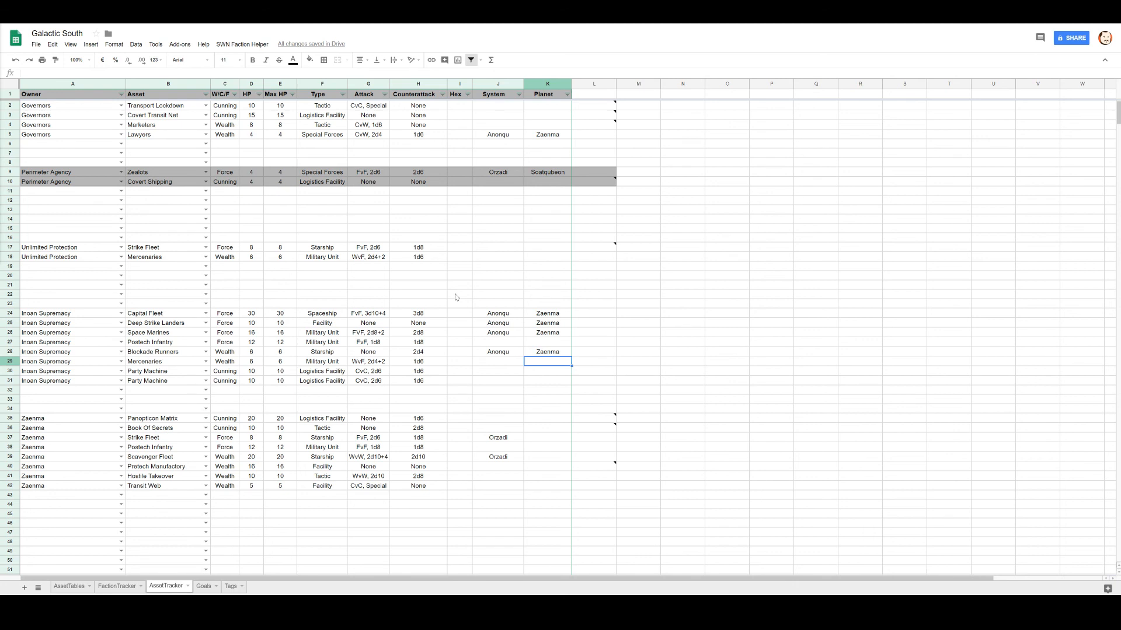
pyautogui.moveTo(440, 250)
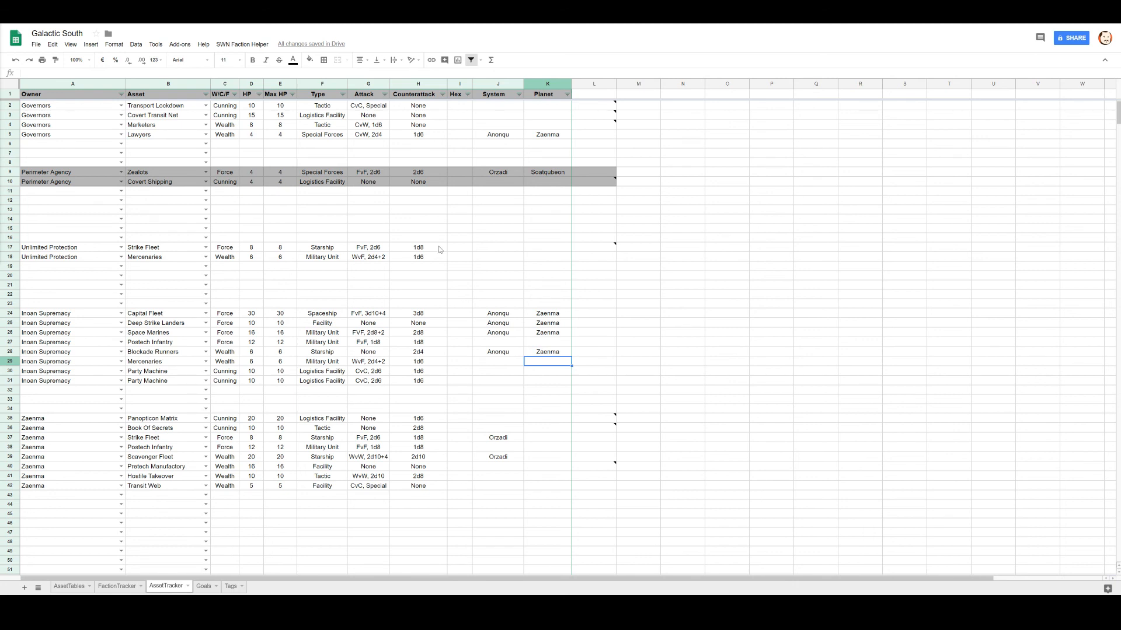
pyautogui.moveTo(614, 419)
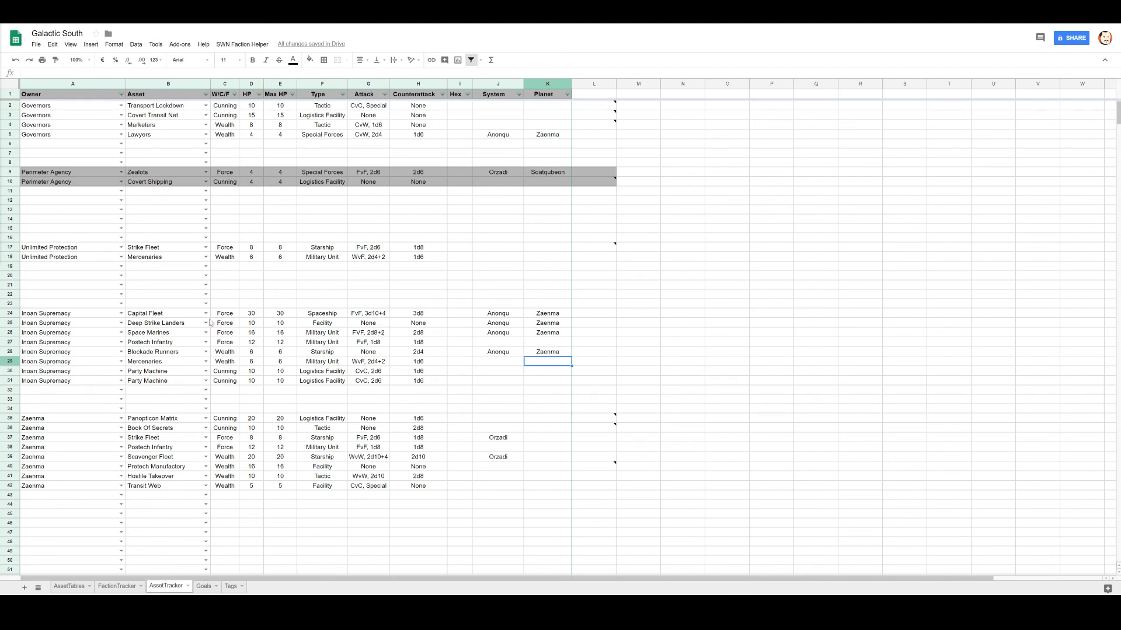
pyautogui.click(149, 333)
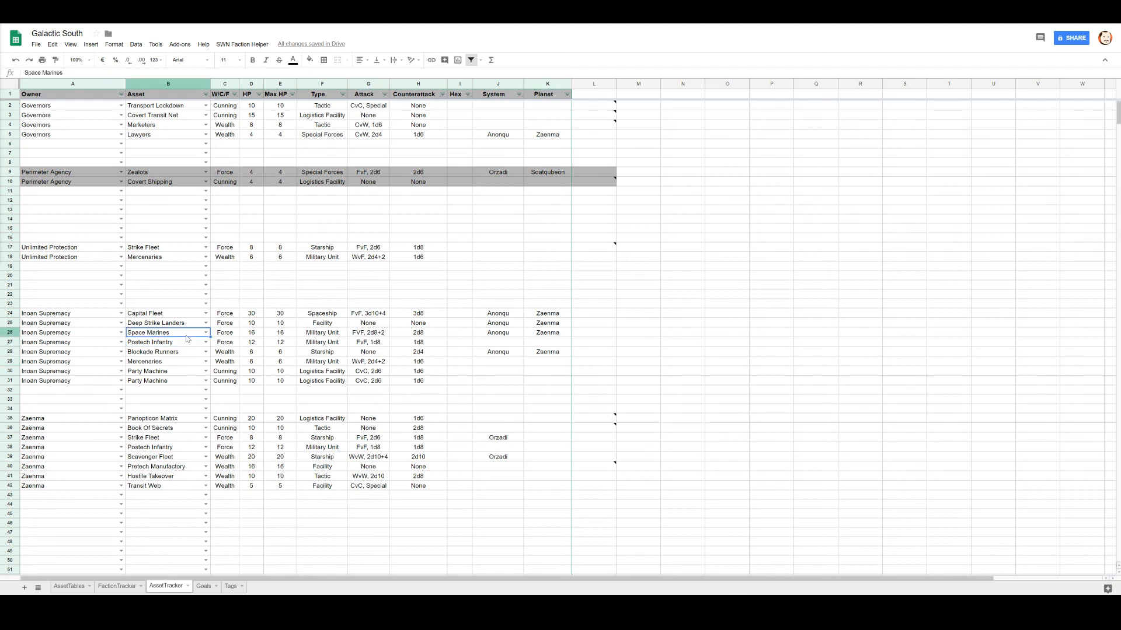
pyautogui.moveTo(575, 545)
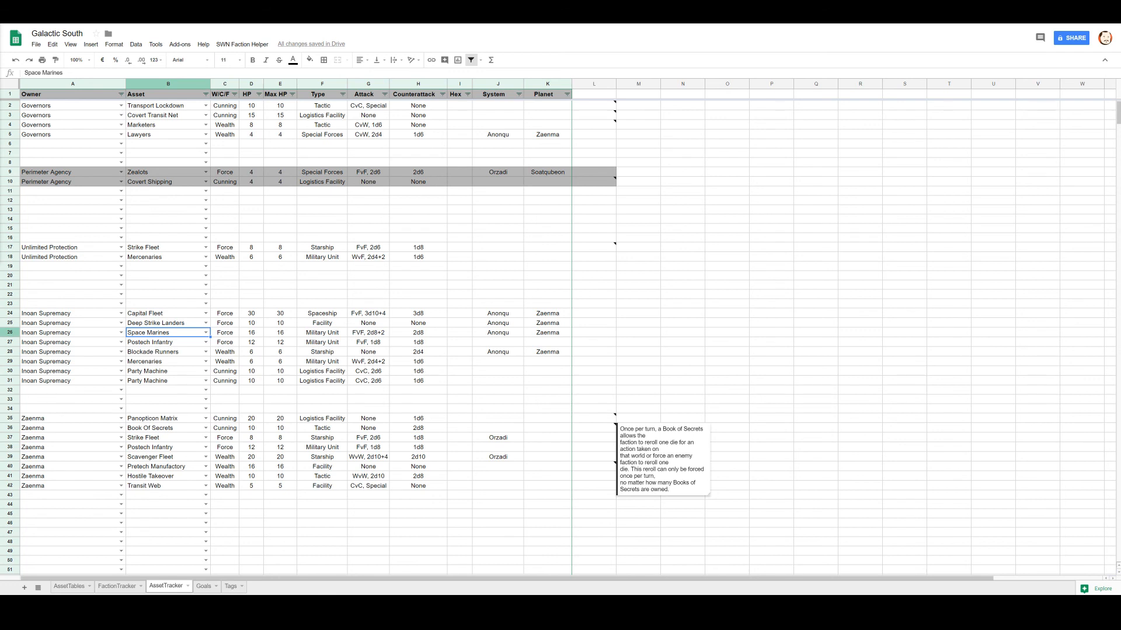
pyautogui.click(681, 390)
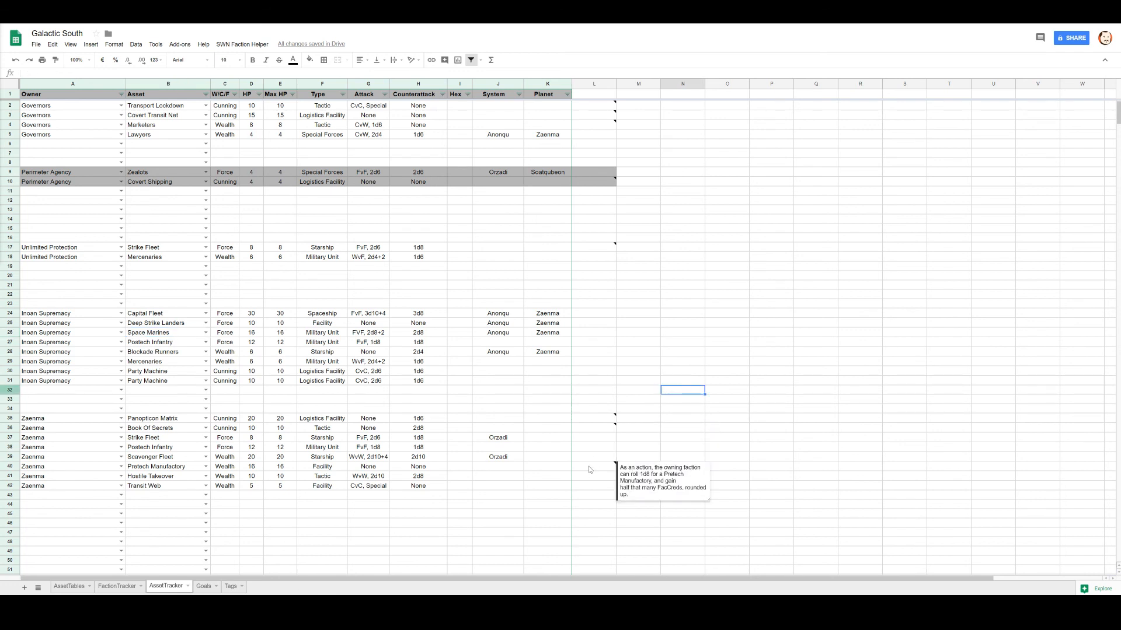
pyautogui.moveTo(116, 487)
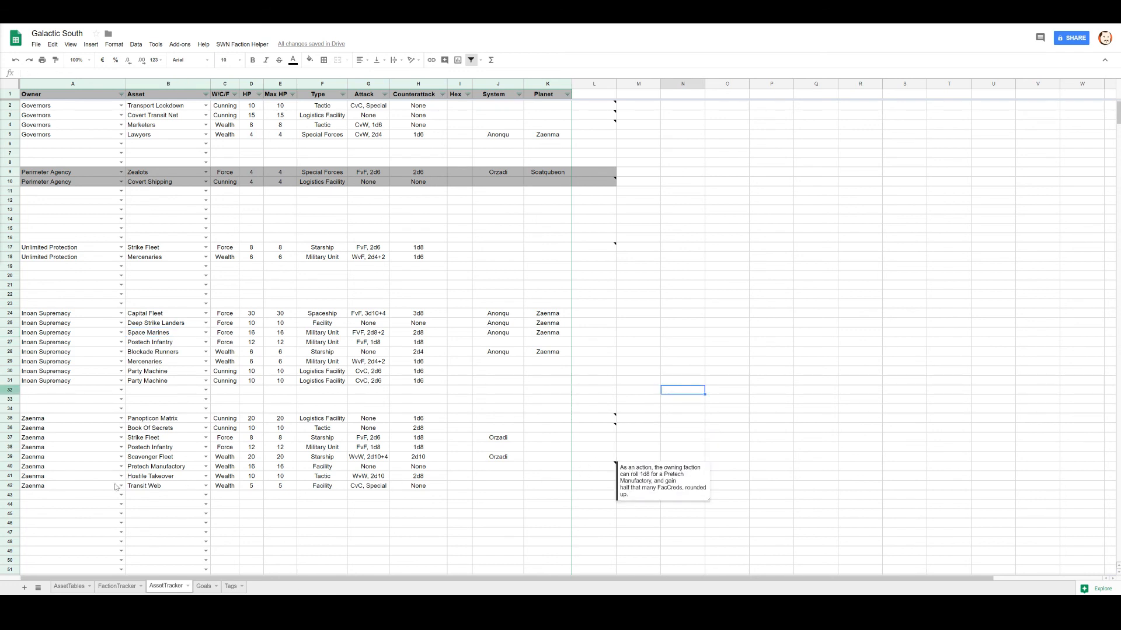
pyautogui.moveTo(142, 340)
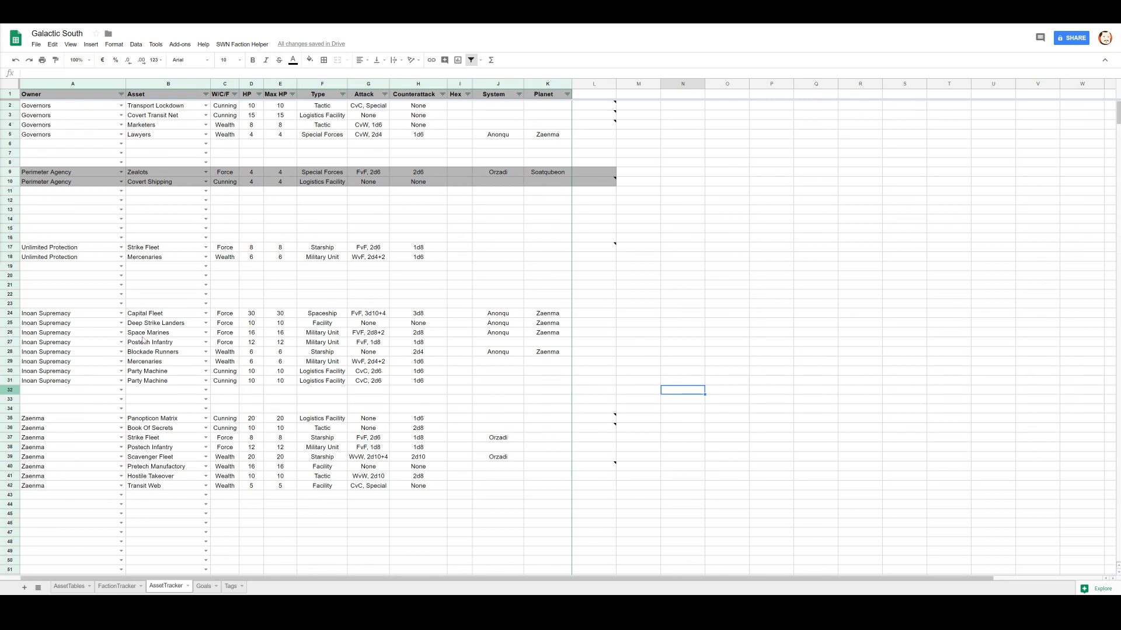